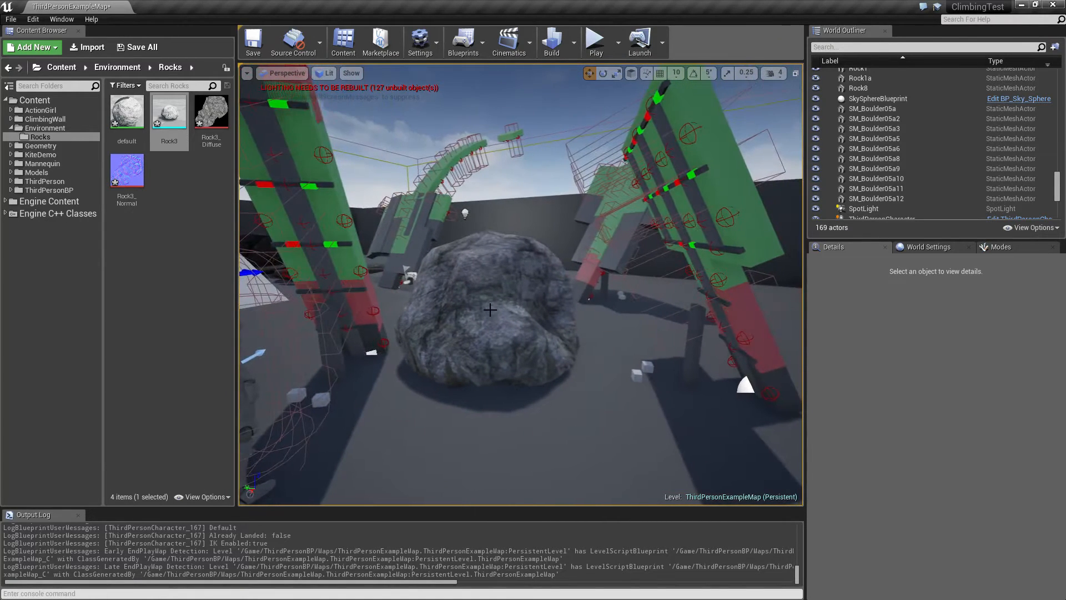
Switch to Adobe Photoshop CS5 from the taskbar.
{"action": "left_click", "coordinate": [489, 312]}
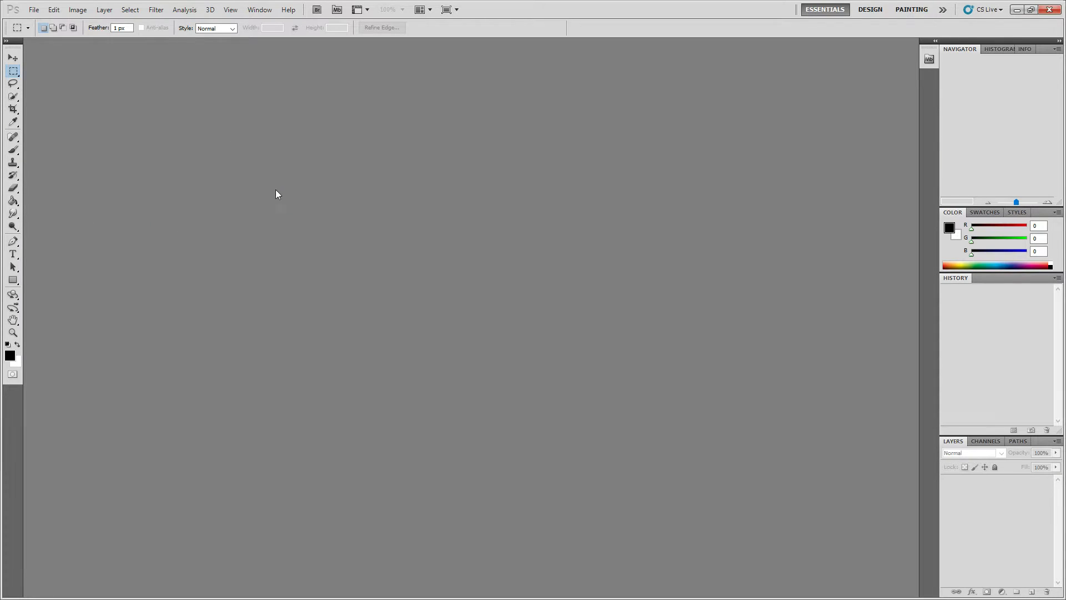
Open Rock3_Diffuse.png and bring up the Brightness/Contrast adjustment.
{"action": "double_click", "coordinate": [353, 152]}
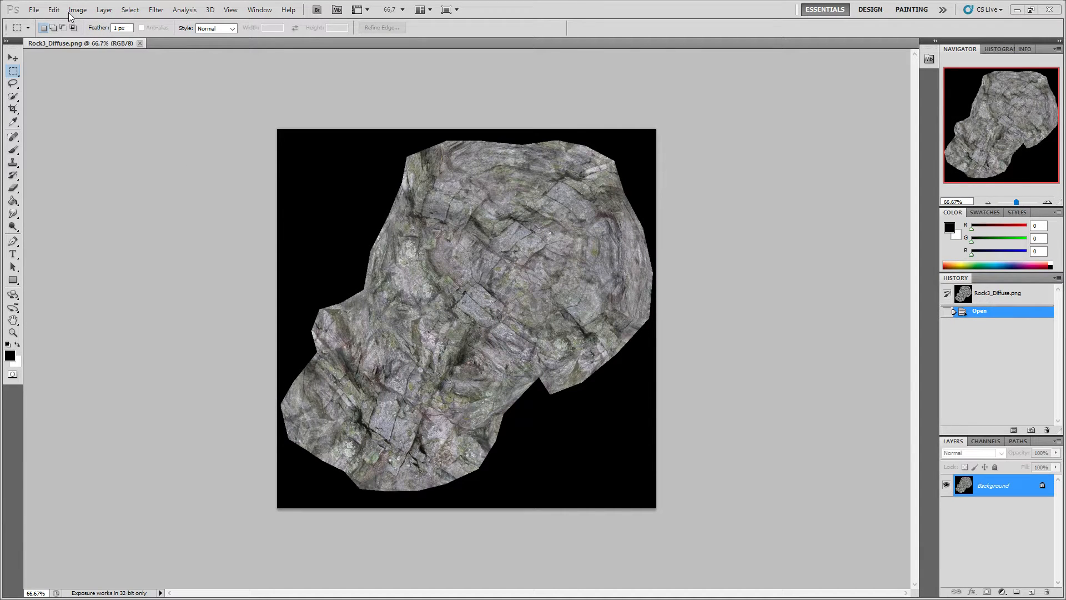
{"action": "left_click", "coordinate": [78, 9]}
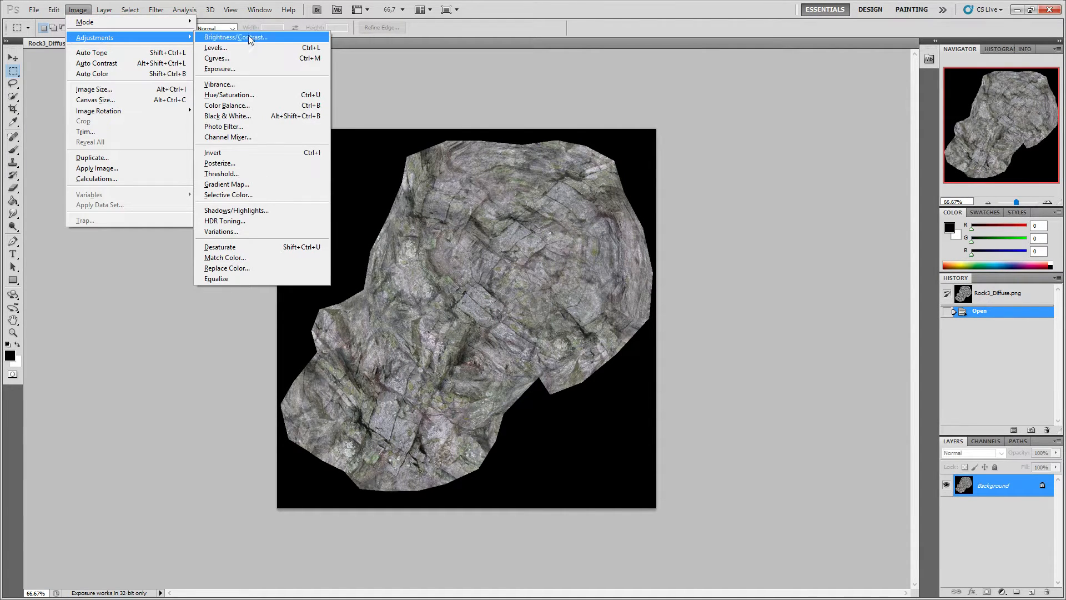
{"action": "mouse_move", "coordinate": [226, 43]}
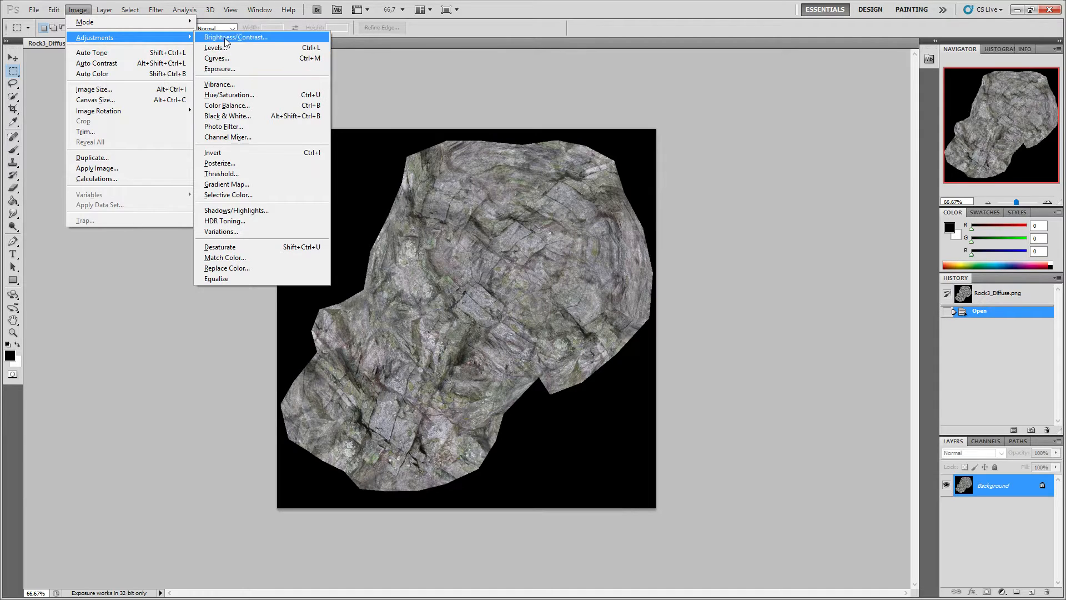
{"action": "left_click", "coordinate": [235, 37]}
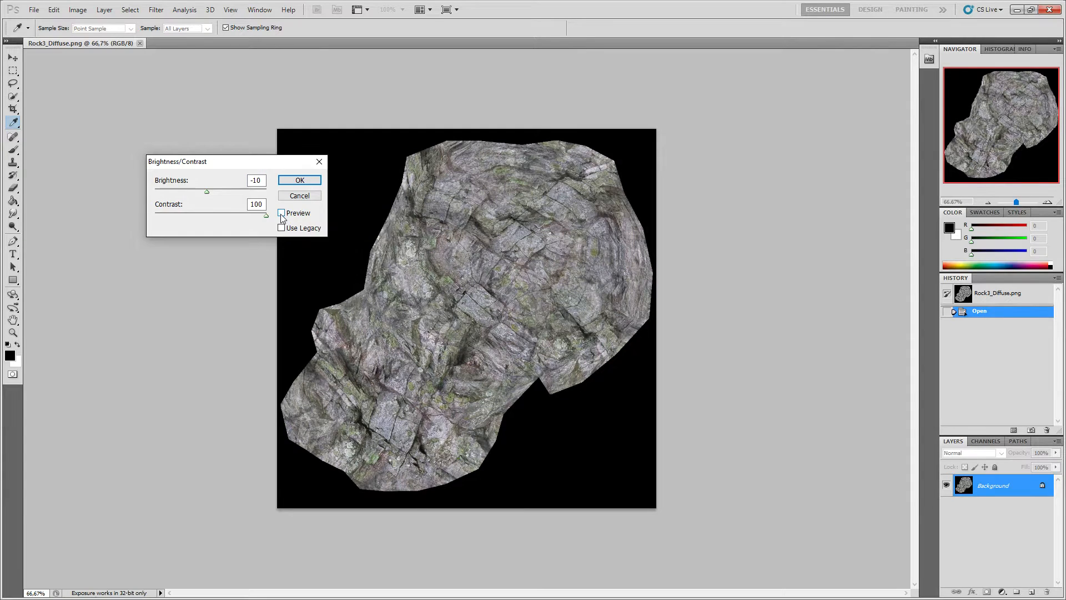
Apply Brightness/Contrast, then add Levels with input points 27 and 226.
{"action": "left_click", "coordinate": [300, 179]}
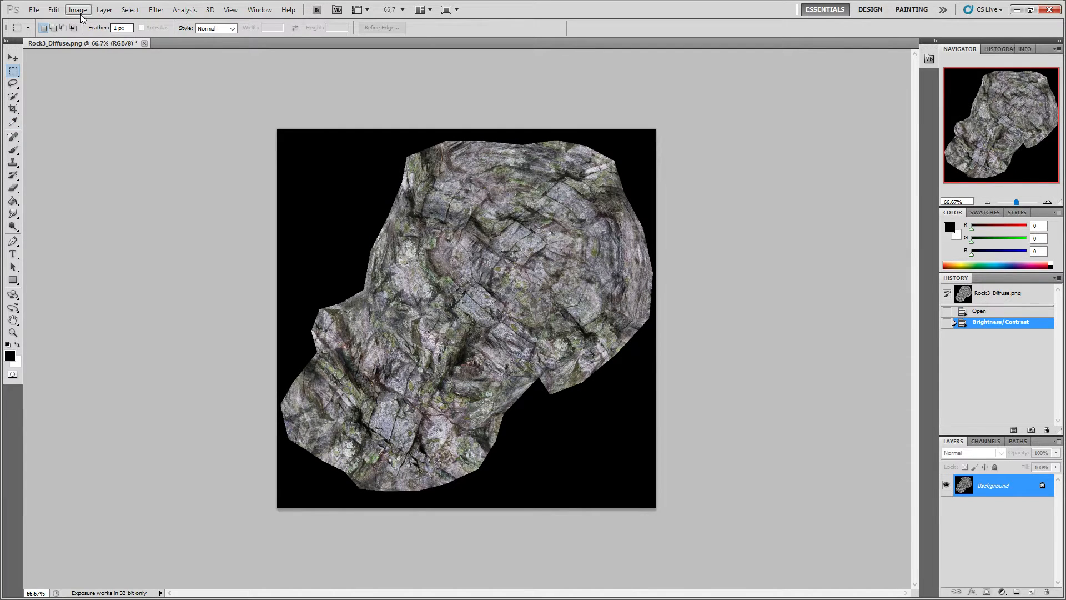
{"action": "left_click", "coordinate": [77, 9]}
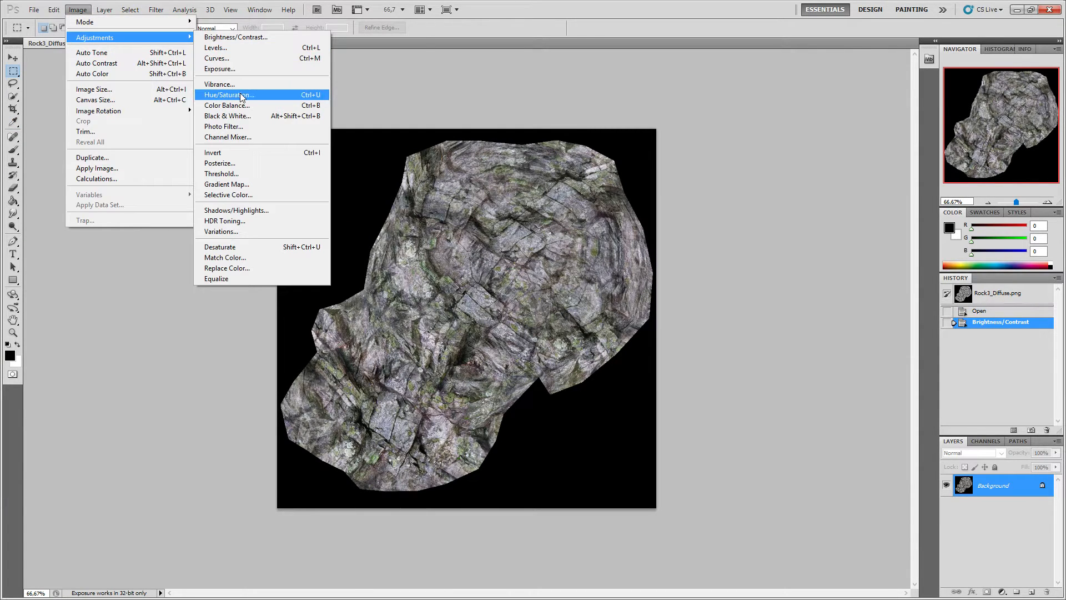
{"action": "mouse_move", "coordinate": [231, 84]}
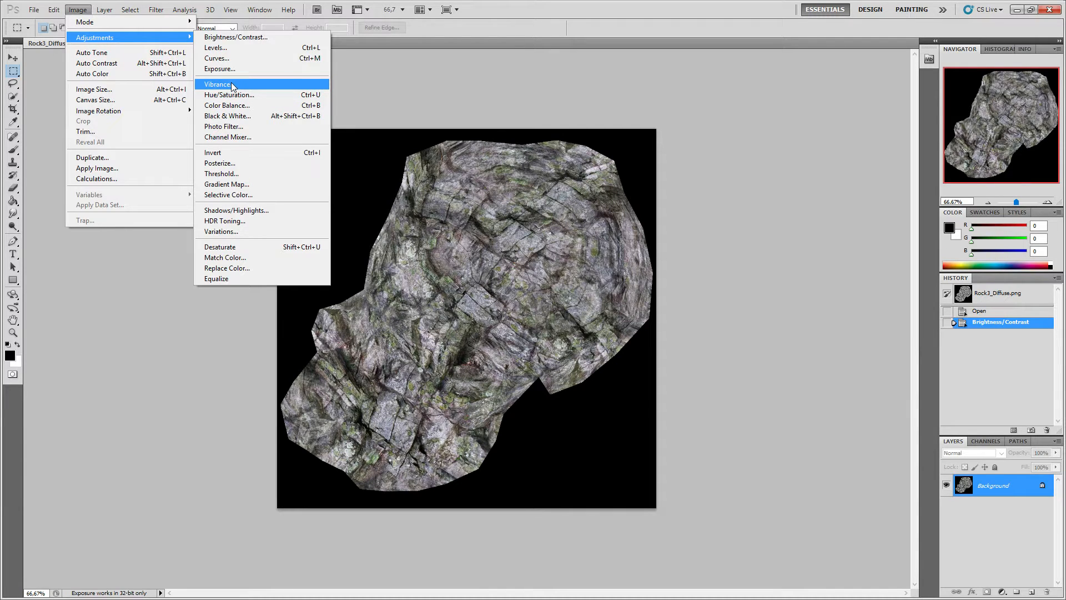
{"action": "left_click", "coordinate": [216, 48]}
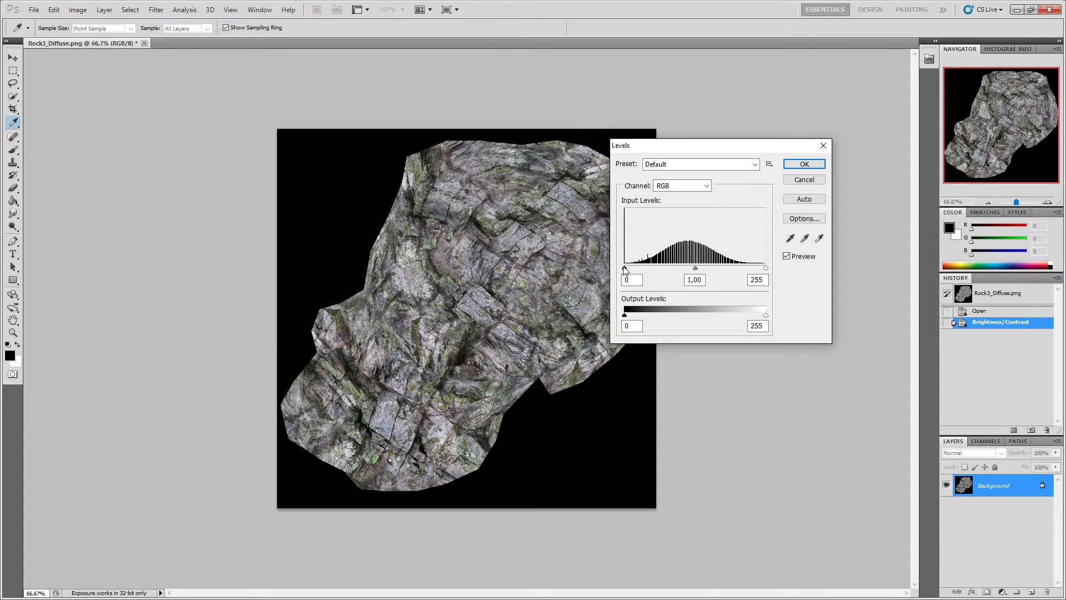
{"action": "left_click_drag", "start_coordinate": [623, 267], "coordinate": [639, 267]}
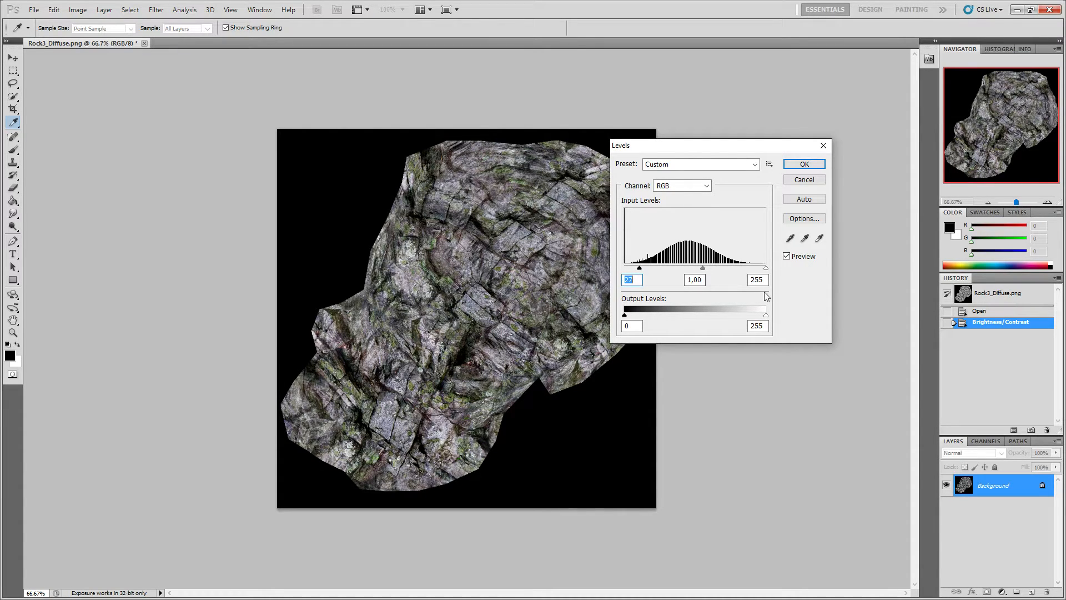
{"action": "left_click_drag", "start_coordinate": [766, 267], "coordinate": [748, 267]}
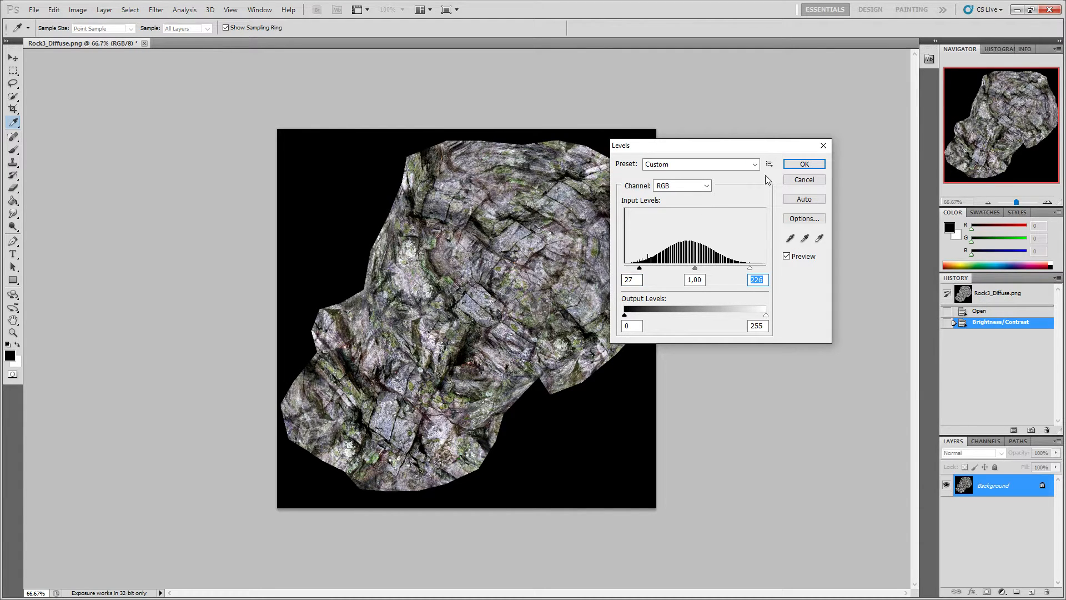
{"action": "left_click", "coordinate": [803, 163]}
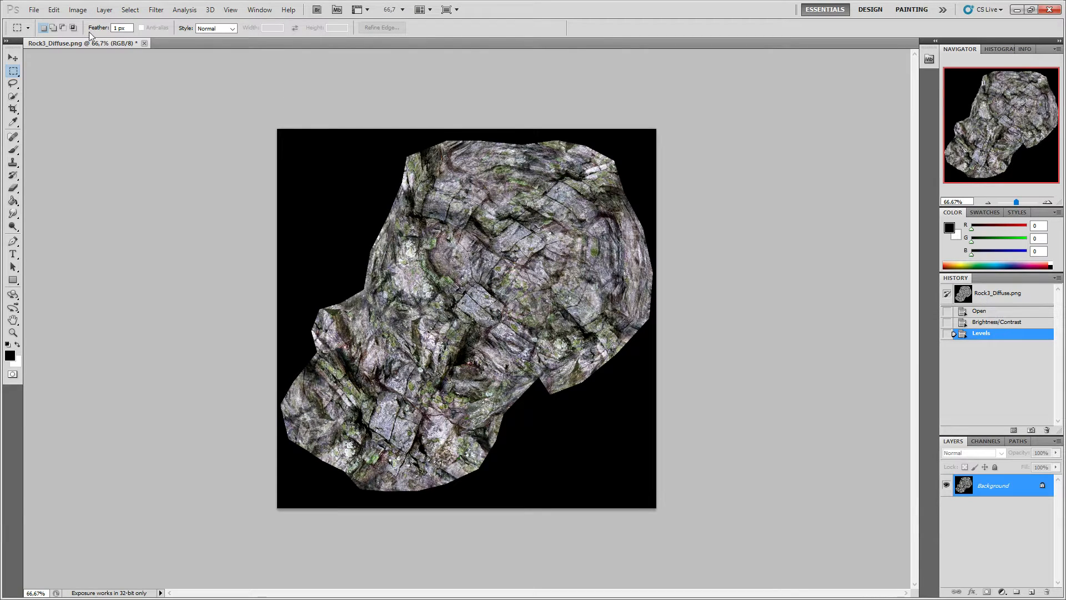
Apply a Vibrance adjustment of +92 vibrance and +18 saturation.
{"action": "left_click", "coordinate": [78, 9]}
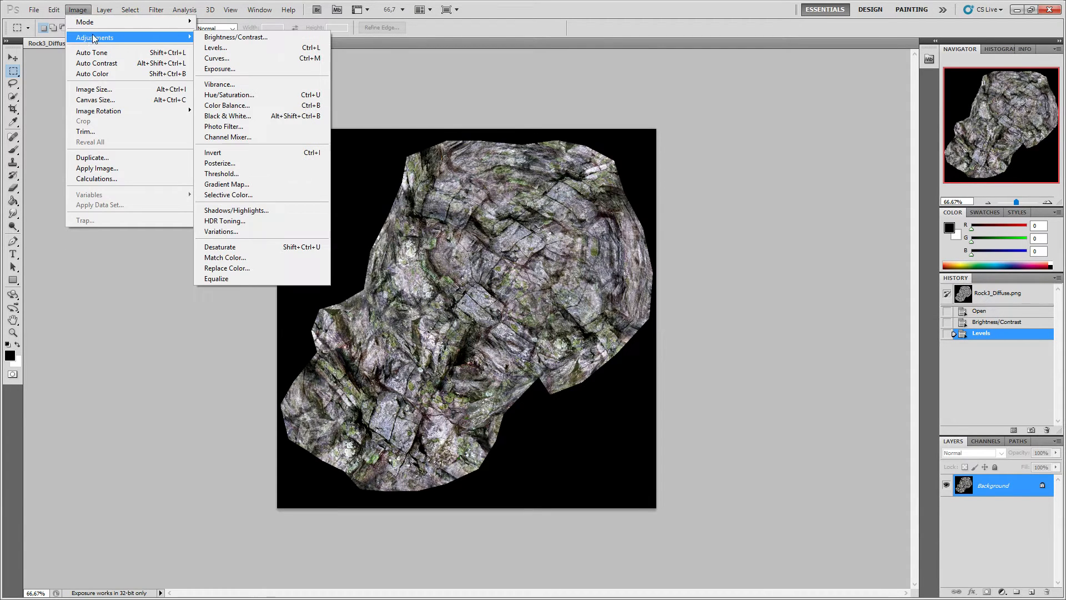
{"action": "mouse_move", "coordinate": [240, 94]}
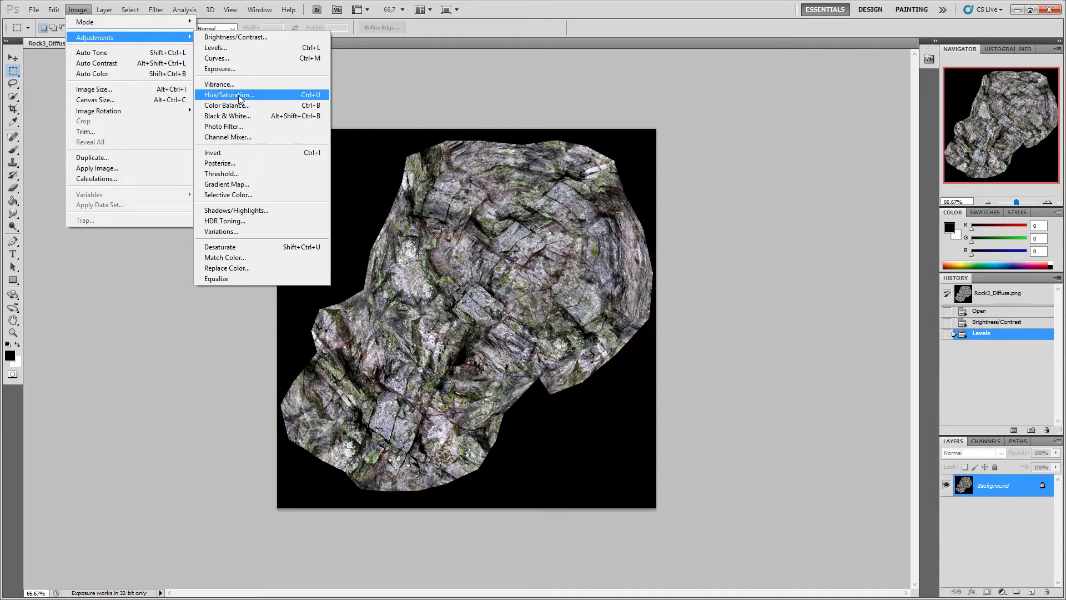
{"action": "left_click", "coordinate": [219, 84]}
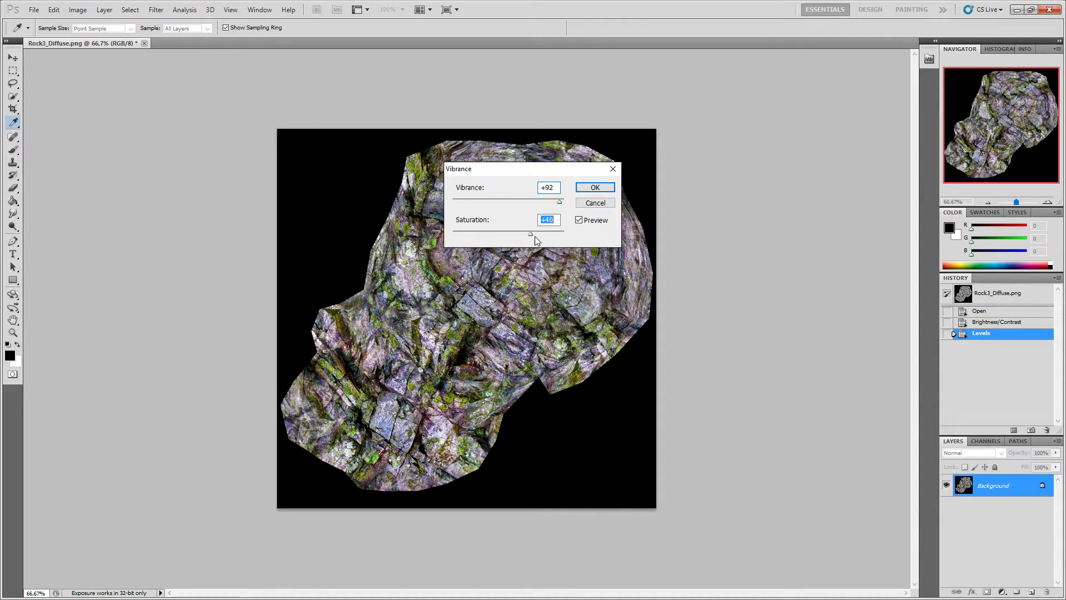
{"action": "left_click_drag", "start_coordinate": [531, 234], "coordinate": [515, 234]}
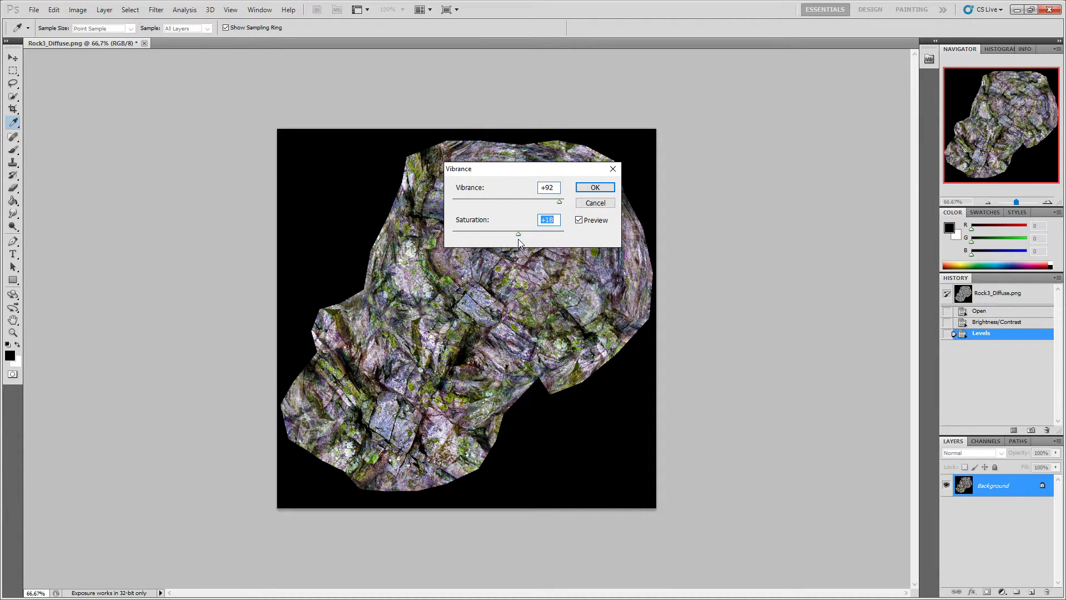
{"action": "left_click", "coordinate": [593, 187]}
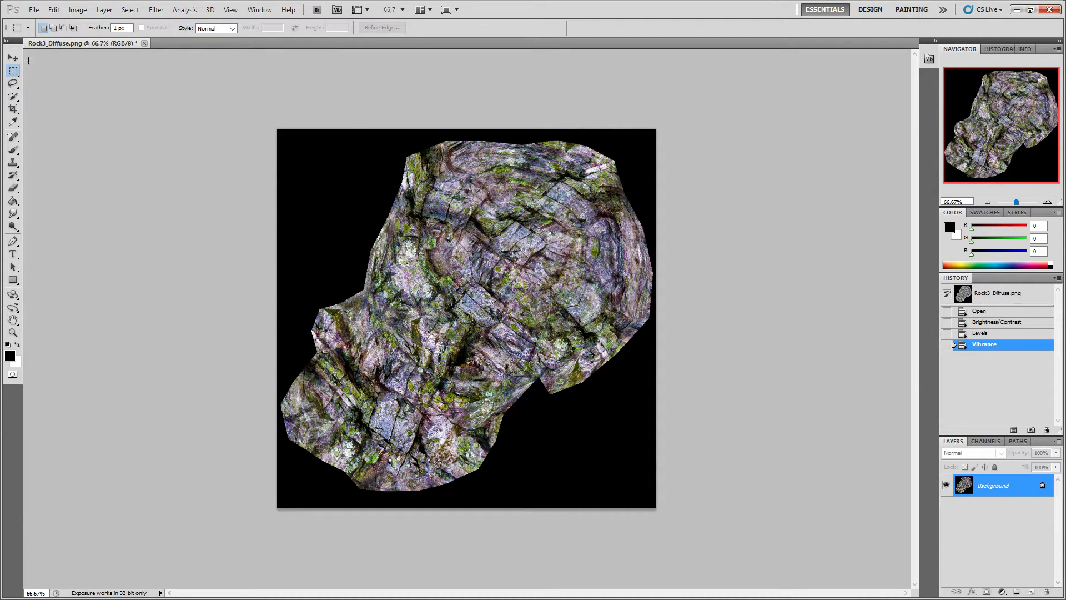
Save the texture as Rock3_Diffuse.png, replacing the existing file.
{"action": "left_click", "coordinate": [33, 9]}
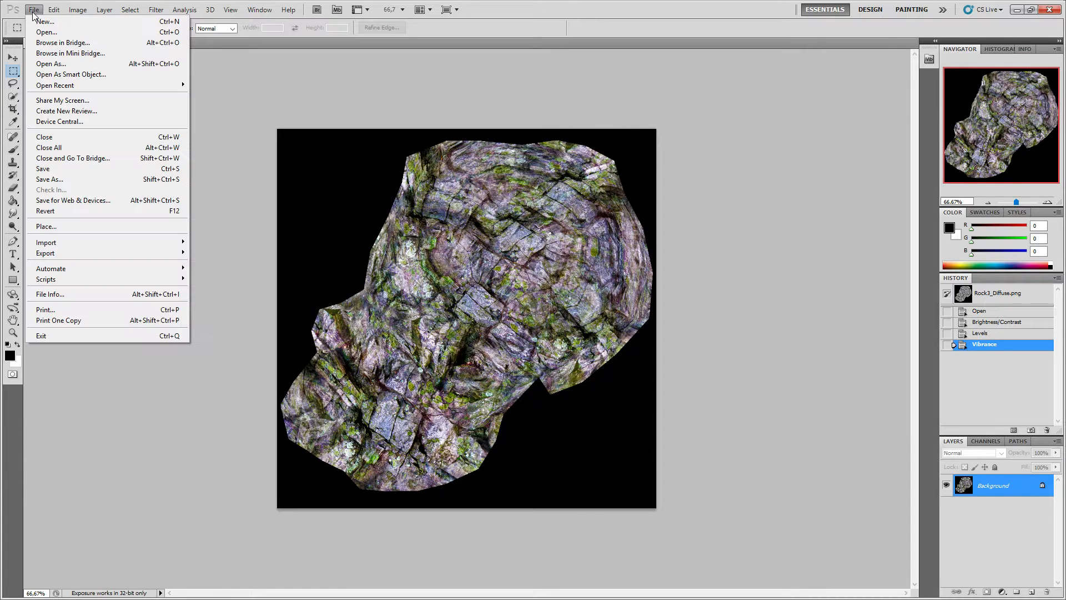
{"action": "mouse_move", "coordinate": [43, 169]}
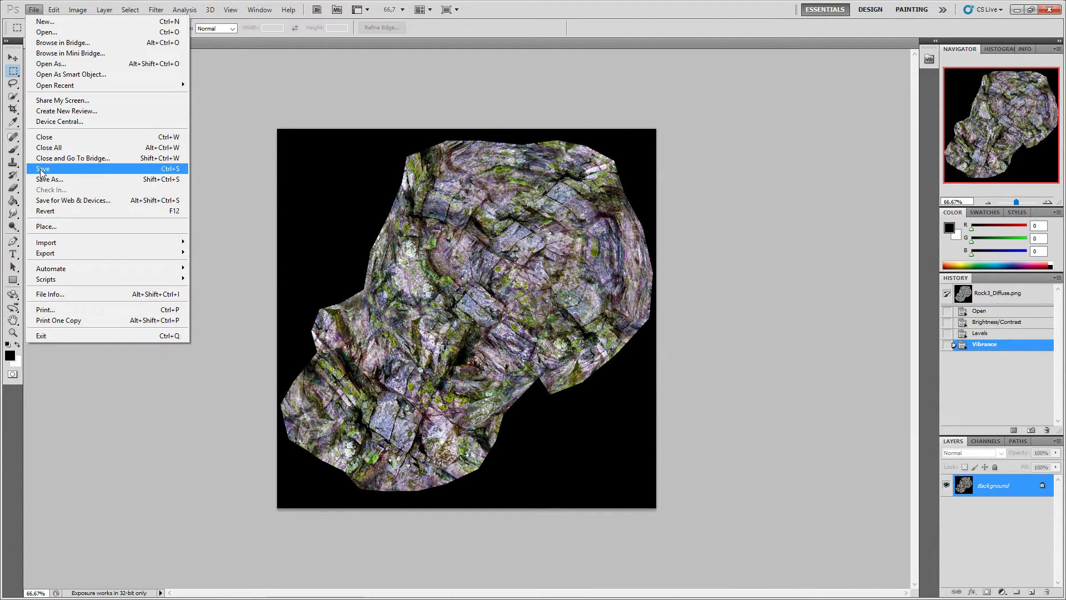
{"action": "left_click", "coordinate": [49, 179]}
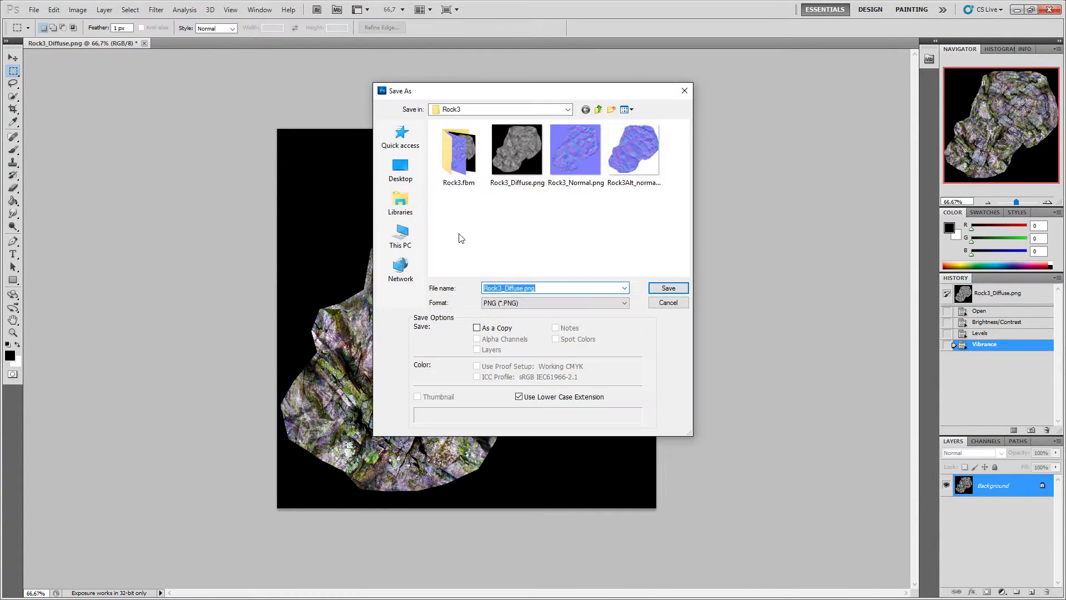
{"action": "mouse_move", "coordinate": [521, 227]}
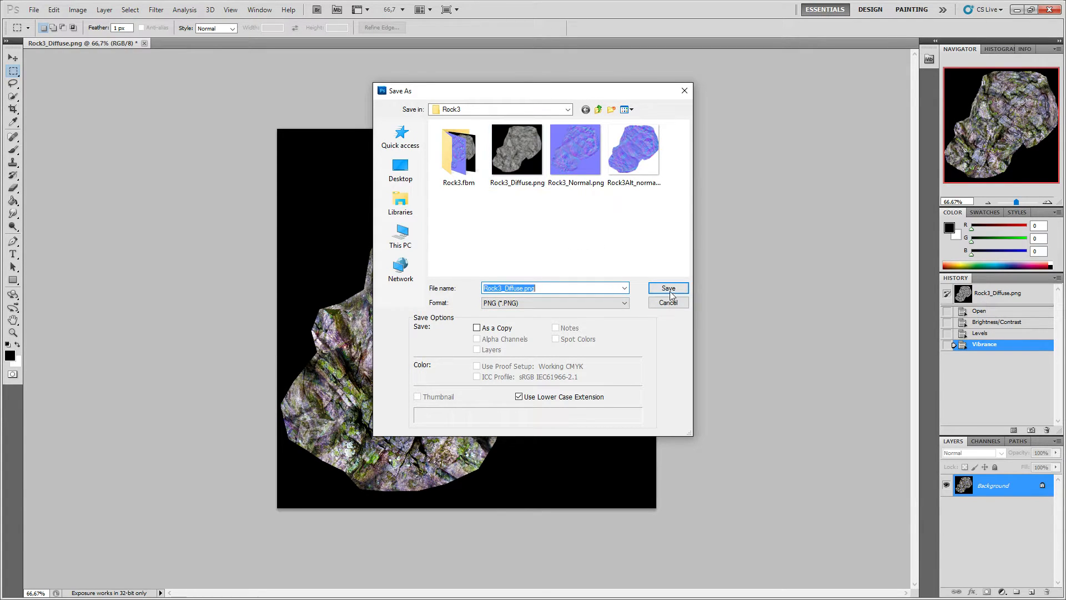
{"action": "left_click", "coordinate": [667, 288]}
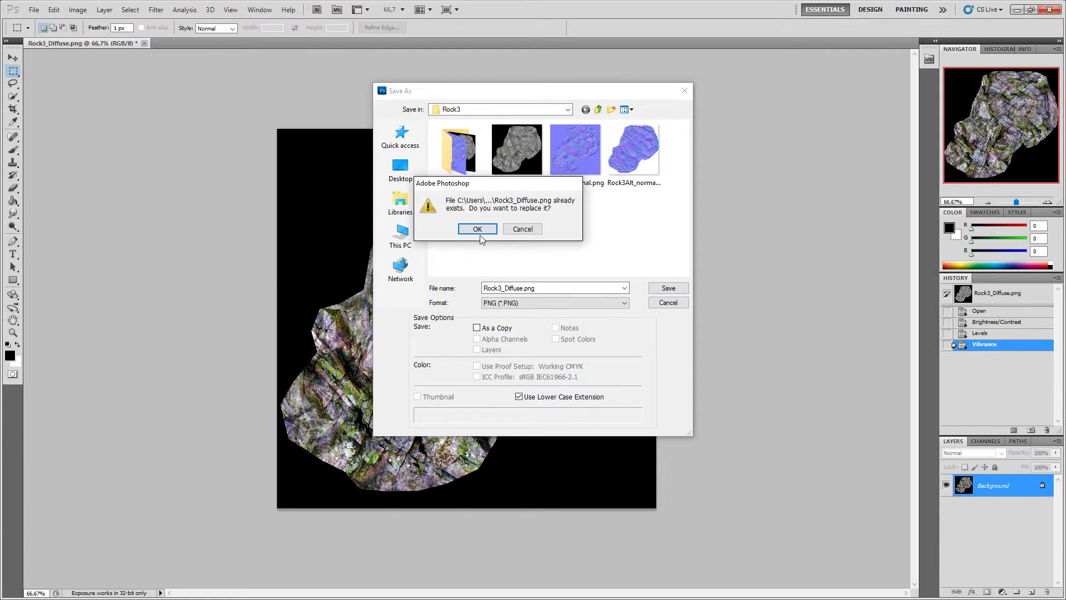
{"action": "left_click", "coordinate": [477, 228]}
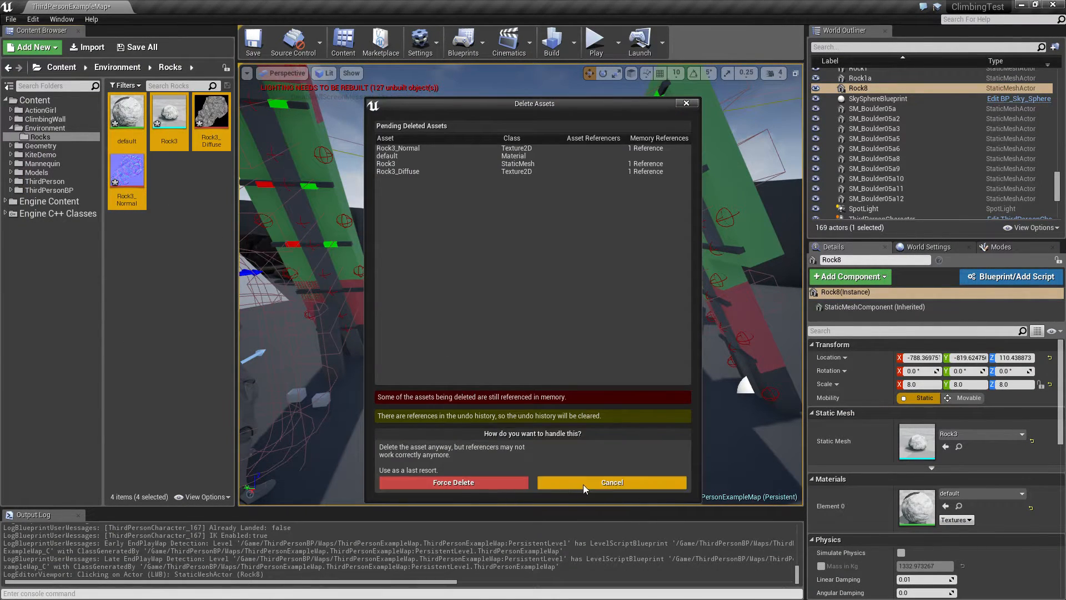
Cancel the Delete Assets dialog to keep the rock assets.
{"action": "left_click", "coordinate": [611, 482]}
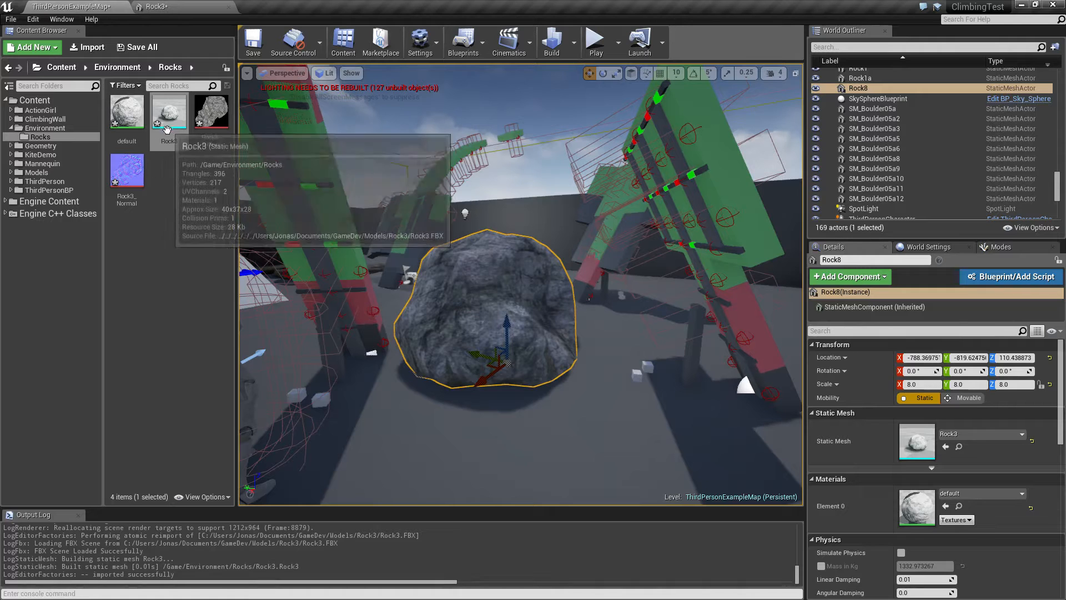
Reimport the Rock3 mesh from its source file via the context menu.
{"action": "right_click", "coordinate": [168, 112]}
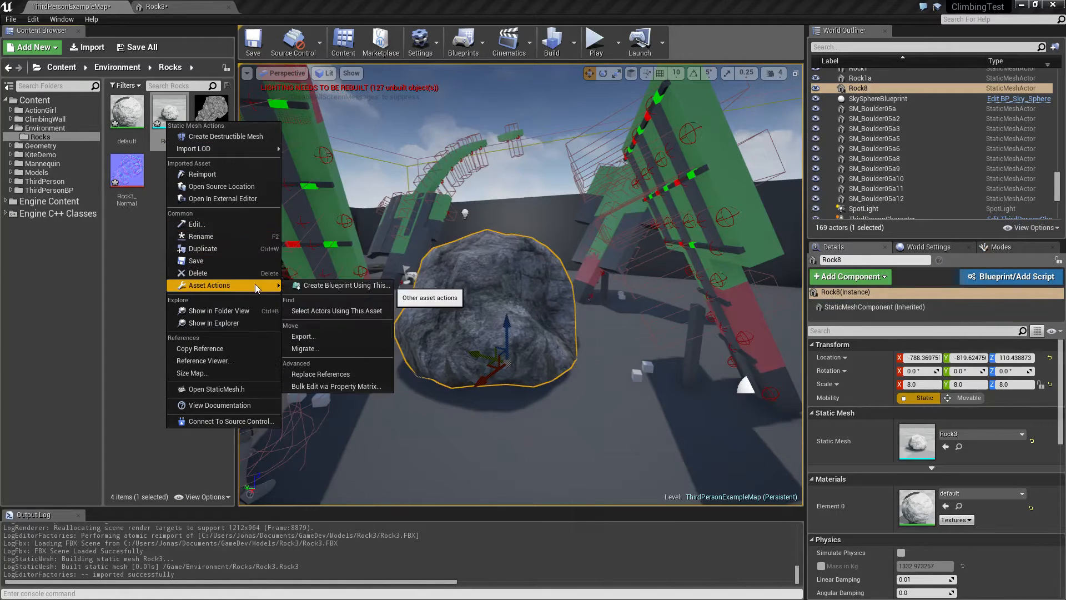
{"action": "mouse_move", "coordinate": [320, 374]}
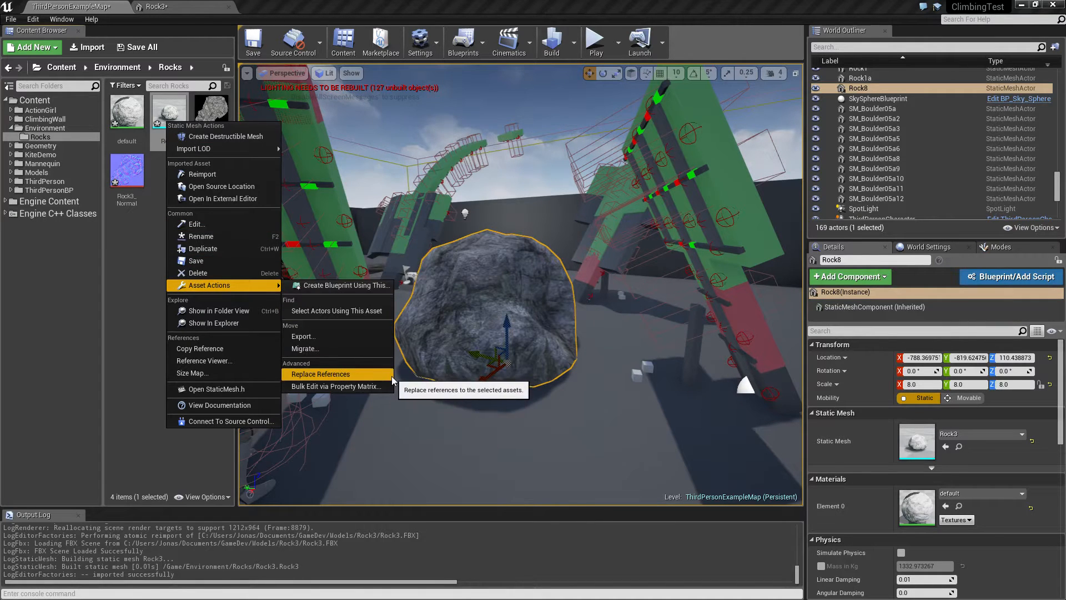
{"action": "mouse_move", "coordinate": [178, 201]}
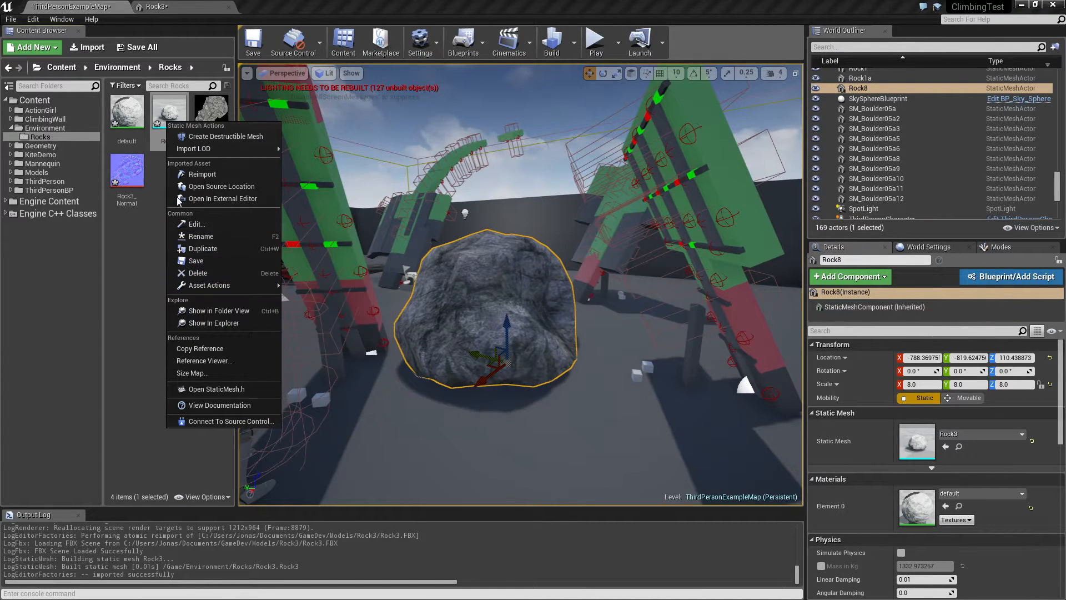
{"action": "left_click", "coordinate": [202, 174]}
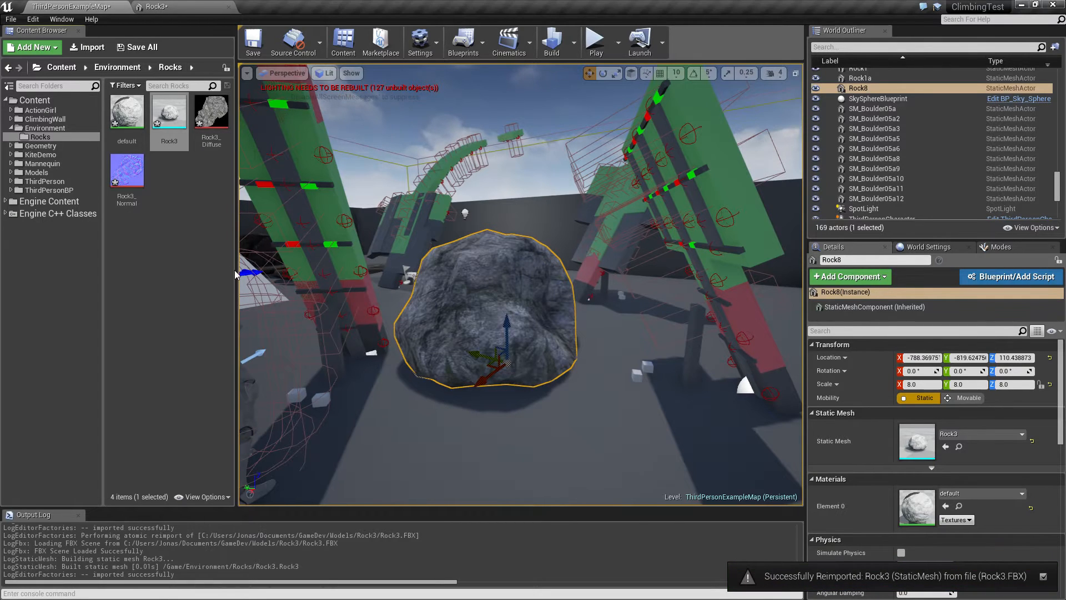
{"action": "mouse_move", "coordinate": [126, 113]}
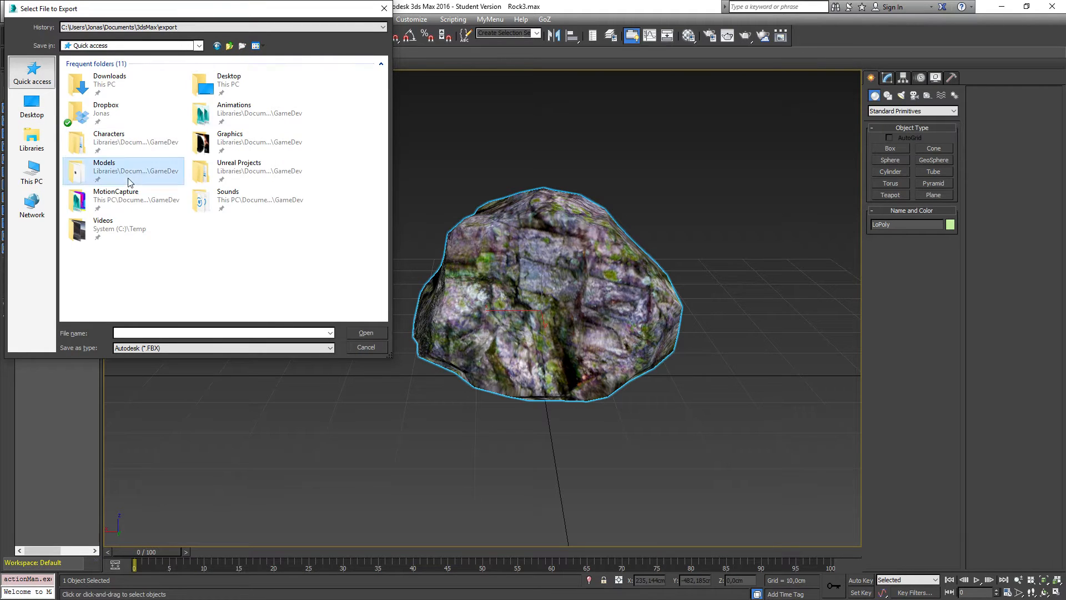
Export the rock into Models\Rock3 as Rock3.FBX and confirm the FBX settings.
{"action": "double_click", "coordinate": [109, 166]}
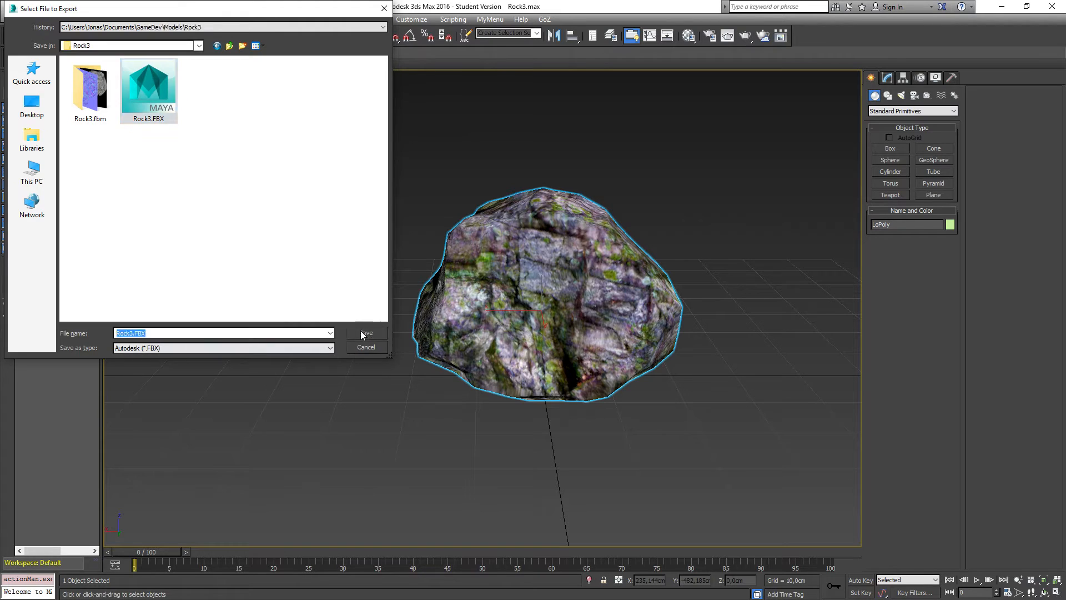
{"action": "left_click", "coordinate": [366, 334]}
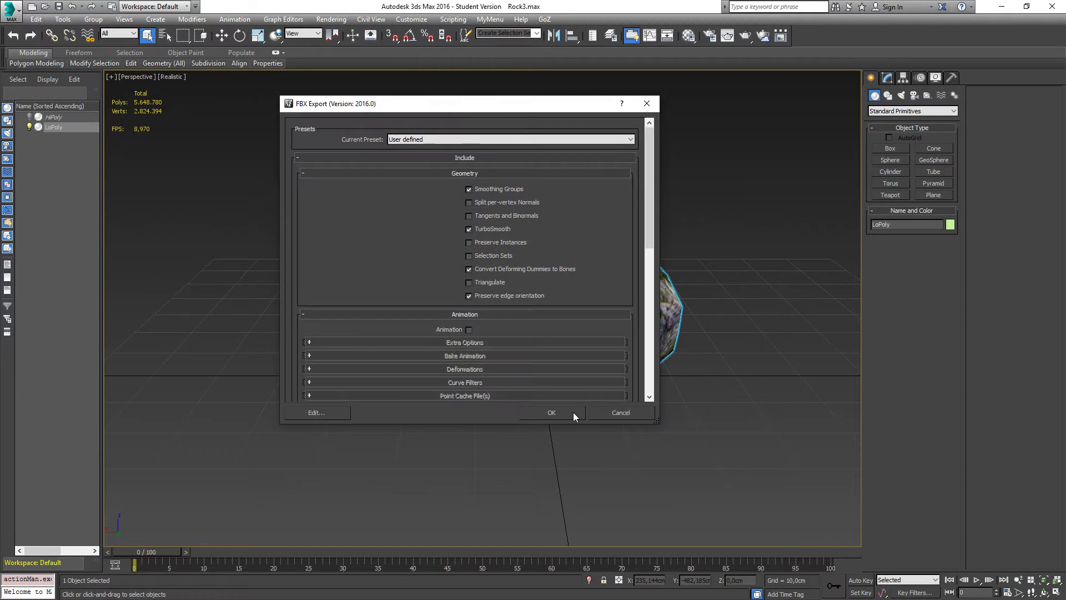
{"action": "left_click", "coordinate": [551, 412]}
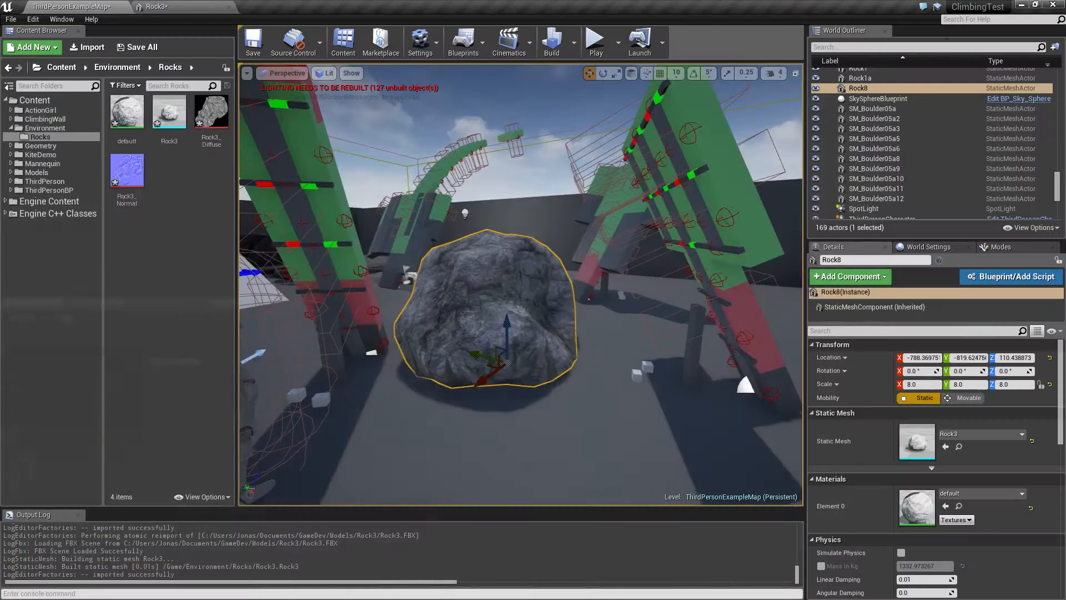
{"action": "mouse_move", "coordinate": [169, 111]}
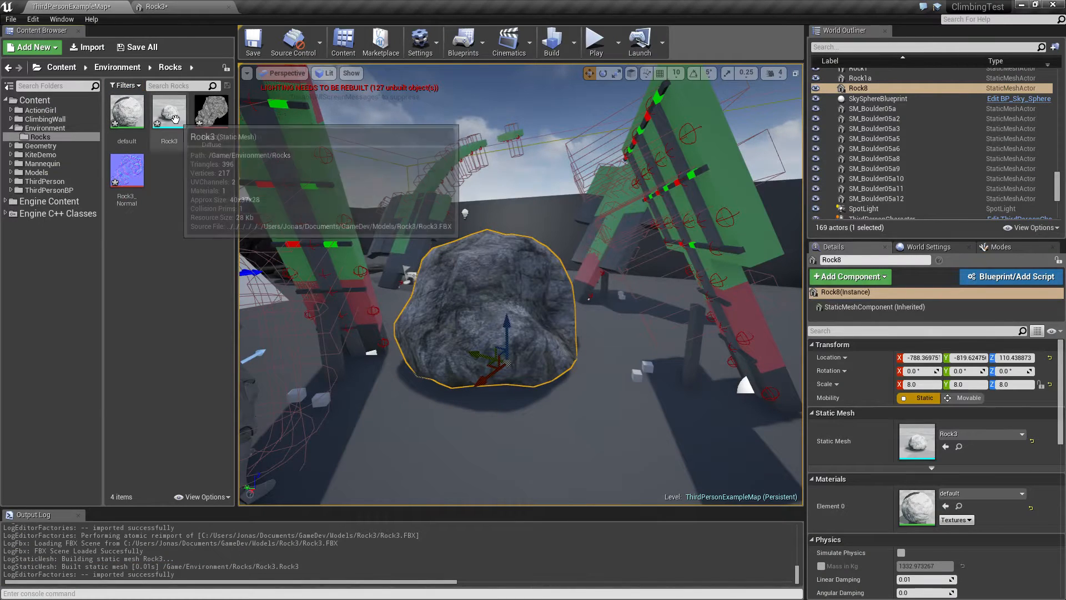
Open the context menu for the Rock3 mesh asset.
{"action": "right_click", "coordinate": [168, 112]}
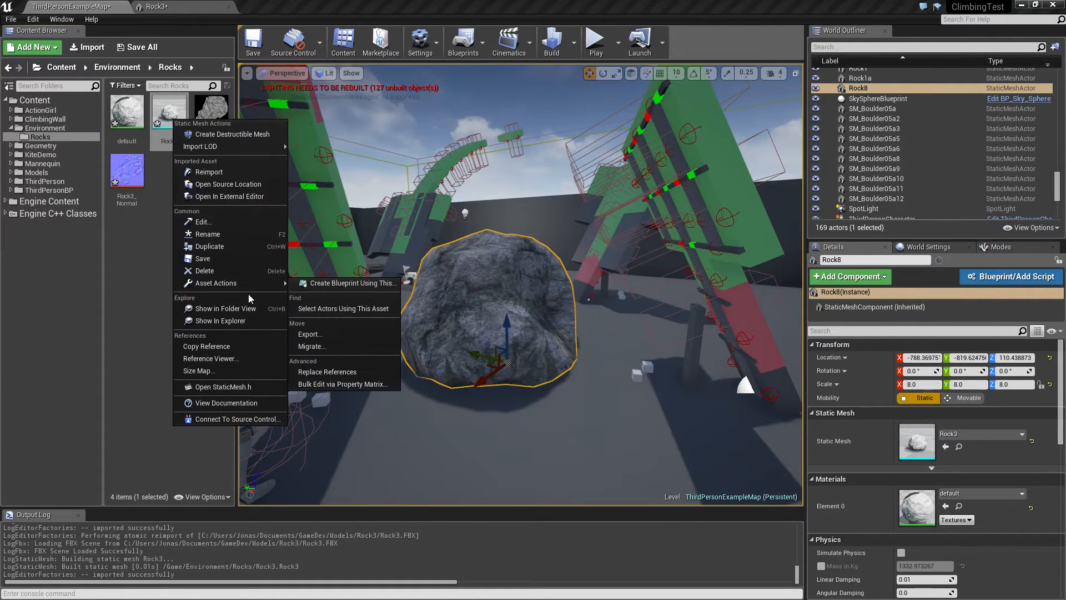
{"action": "mouse_move", "coordinate": [215, 283]}
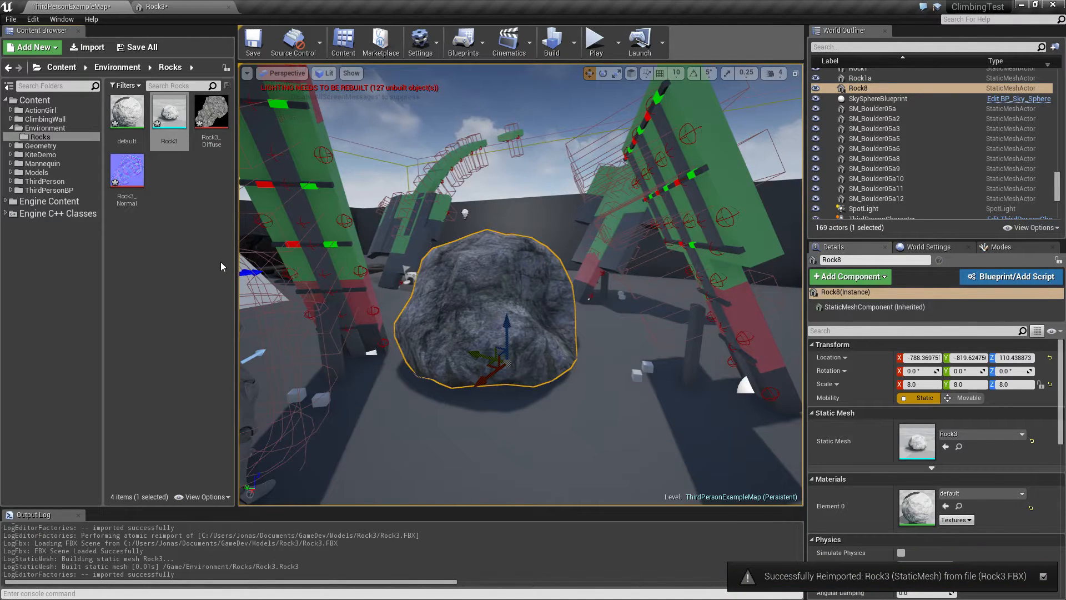
Operate on the Rock3 asset in the Content Browser.
{"action": "double_click", "coordinate": [211, 112]}
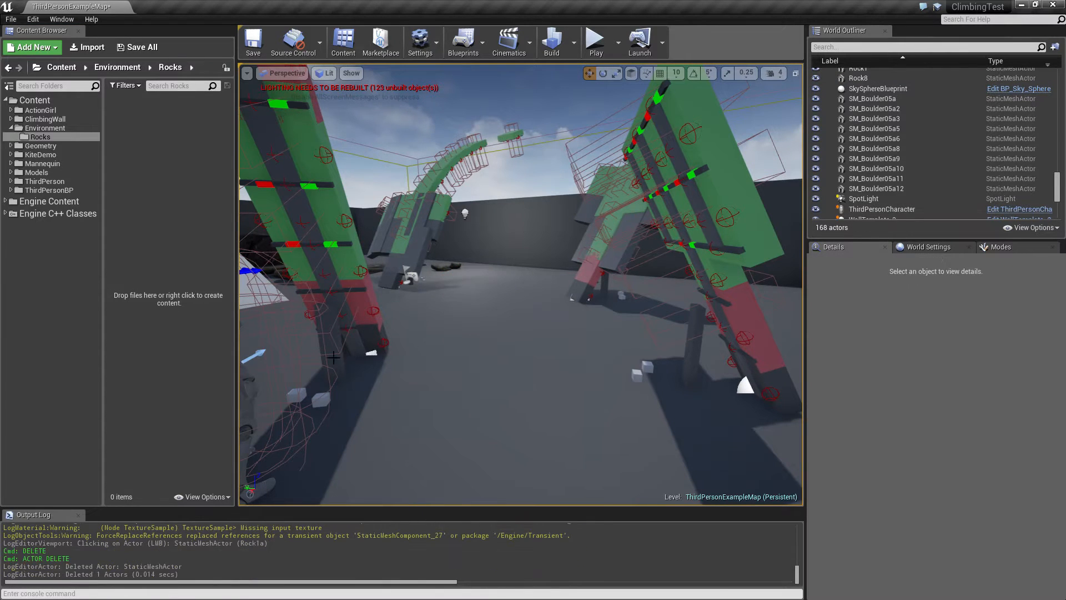
{"action": "mouse_move", "coordinate": [89, 46]}
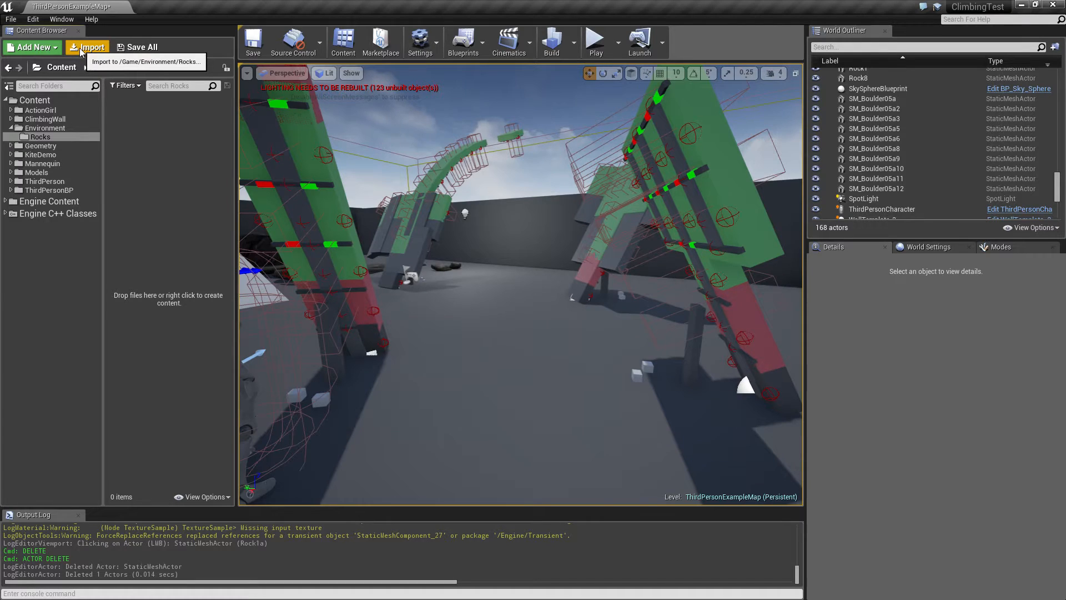
Reimport Rock3.FBX into the Rocks folder and place it in the level at scale 8.
{"action": "left_click", "coordinate": [92, 47]}
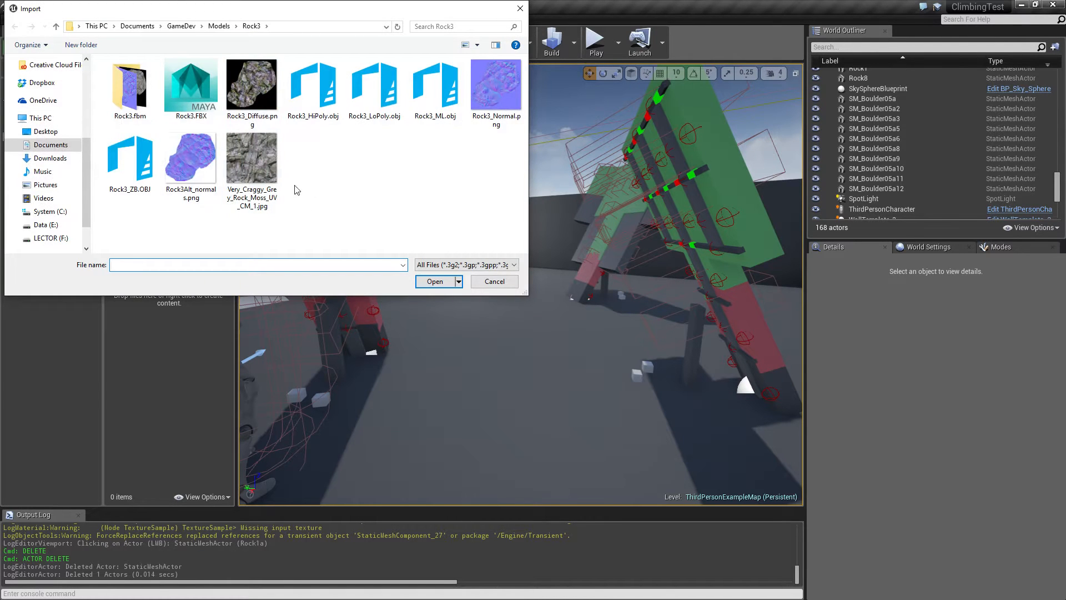
{"action": "left_click", "coordinate": [434, 280]}
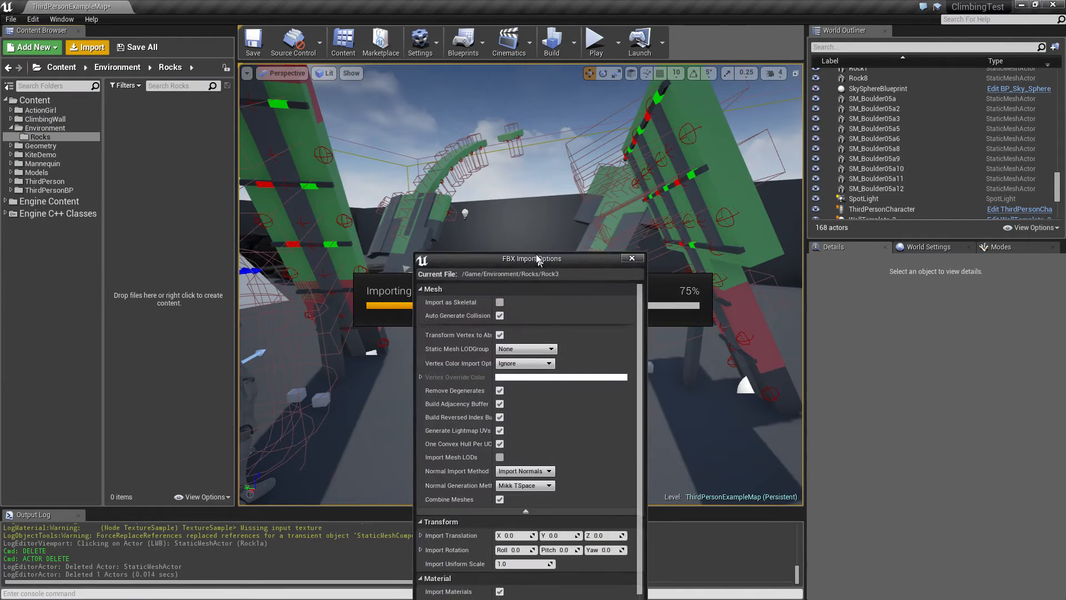
{"action": "left_click", "coordinate": [630, 258]}
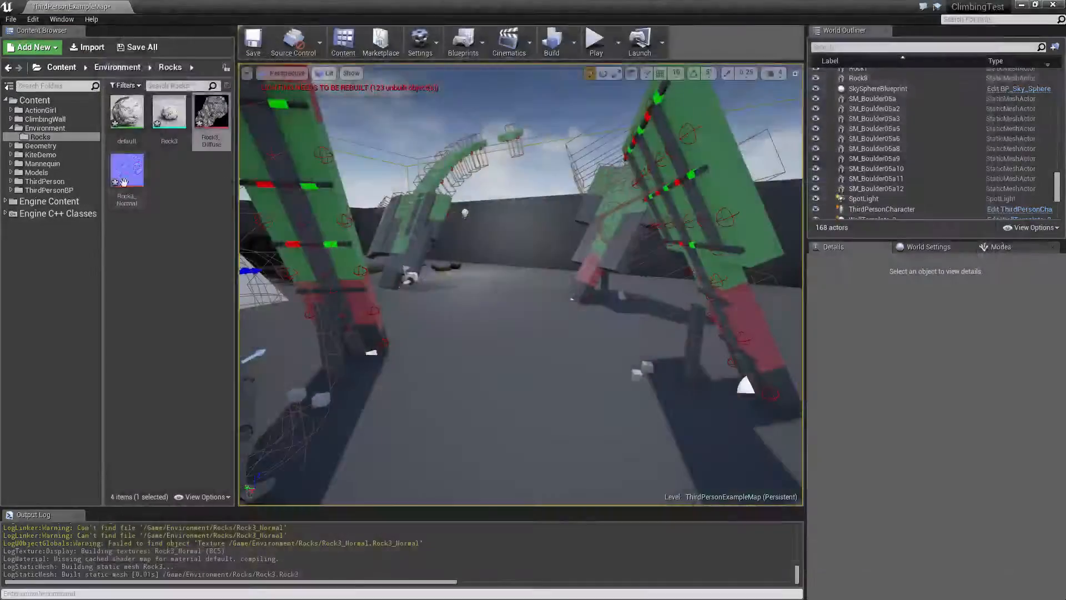
{"action": "left_click_drag", "start_coordinate": [168, 112], "coordinate": [500, 354]}
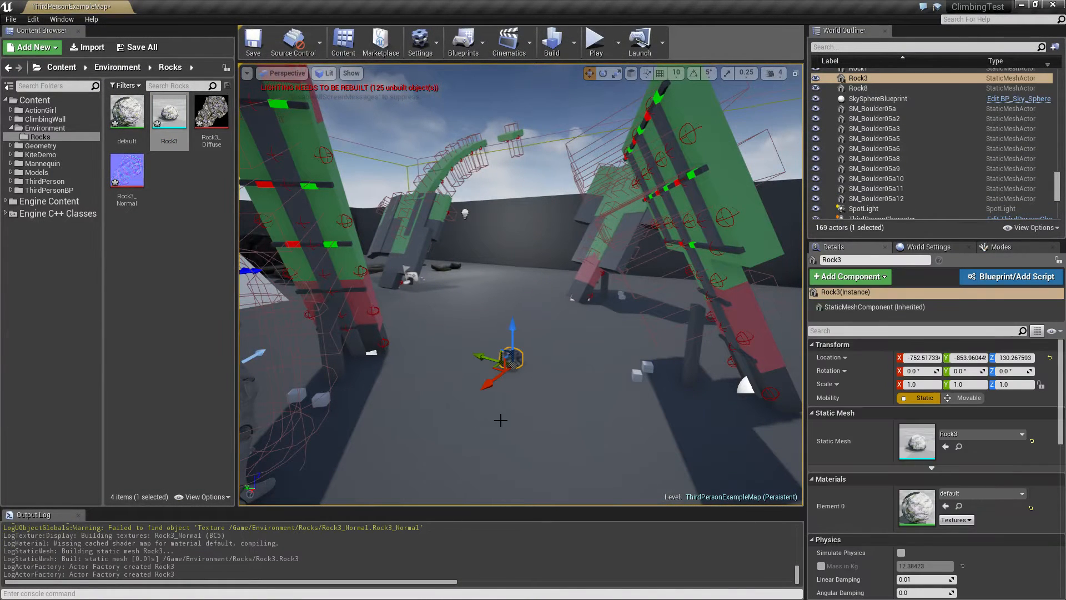
{"action": "left_click", "coordinate": [917, 384]}
{"action": "type", "text": "8"}
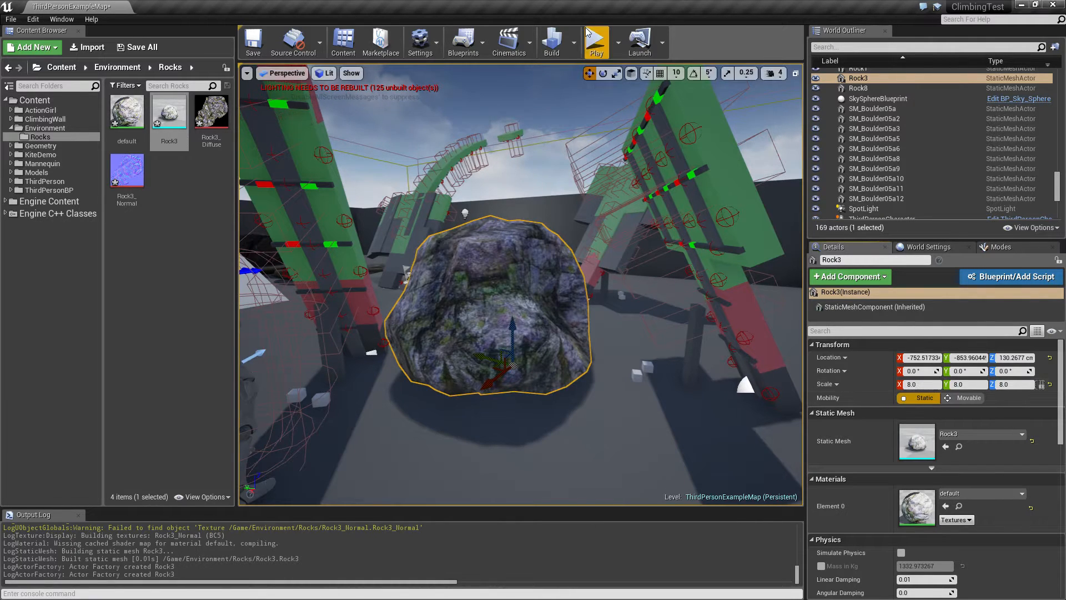
Play the level and look around the placed rock with the character.
{"action": "left_click", "coordinate": [594, 40]}
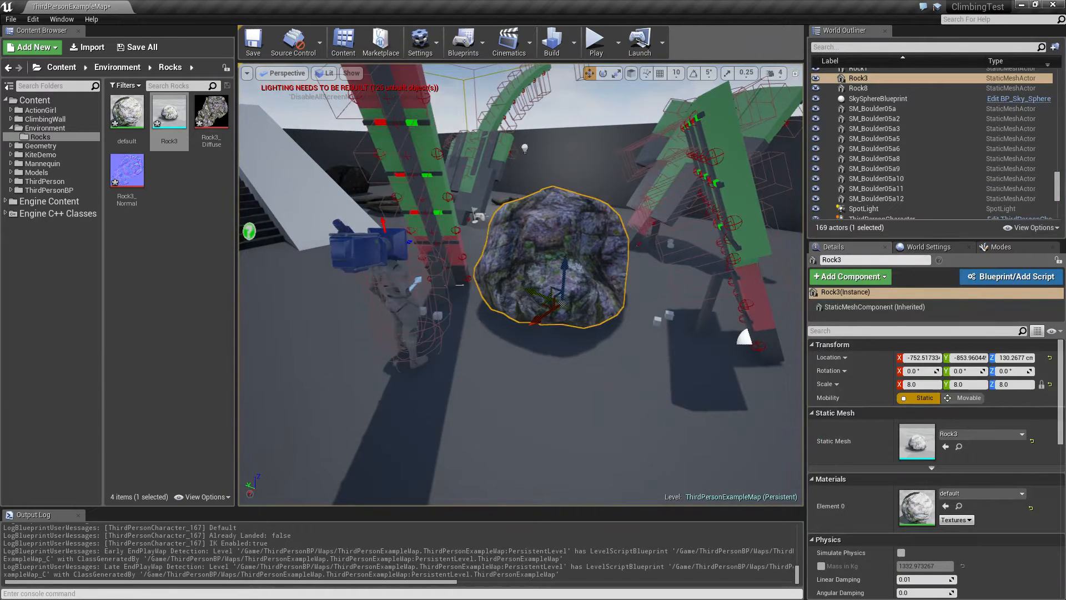
{"action": "left_click_drag", "start_coordinate": [552, 261], "coordinate": [551, 126]}
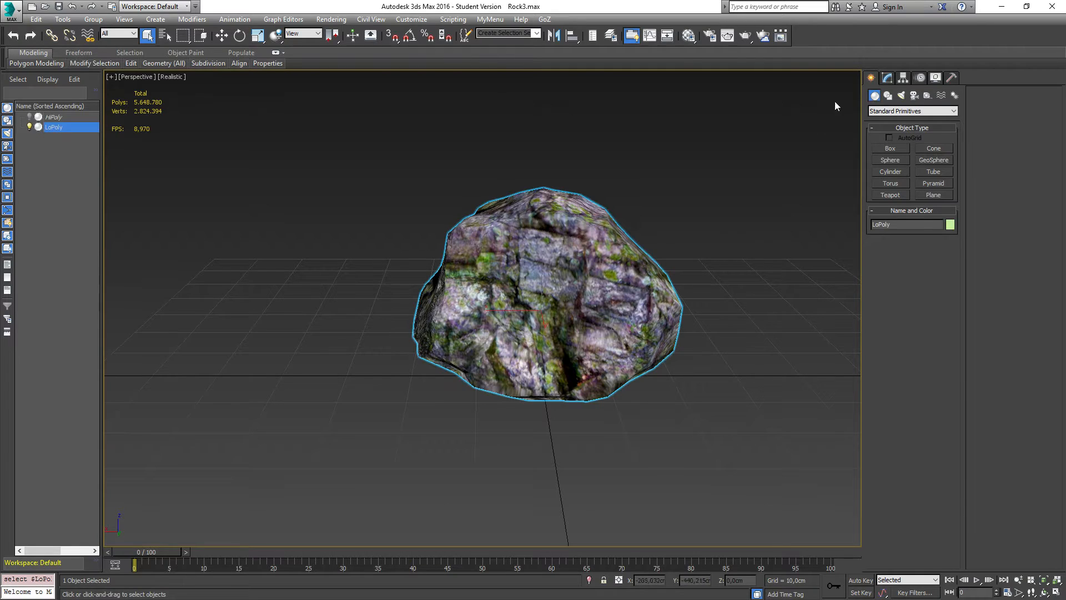
Turn on Affect Pivot Only in the Hierarchy panel and relocate LoPoly's pivot inside the rock.
{"action": "left_click", "coordinate": [886, 76]}
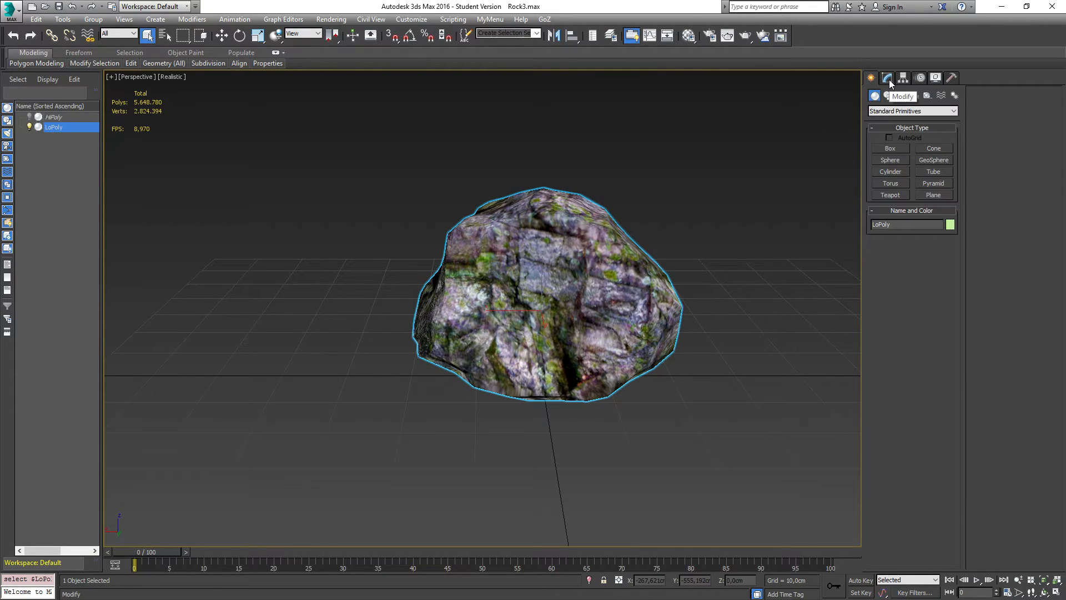
{"action": "left_click", "coordinate": [903, 78]}
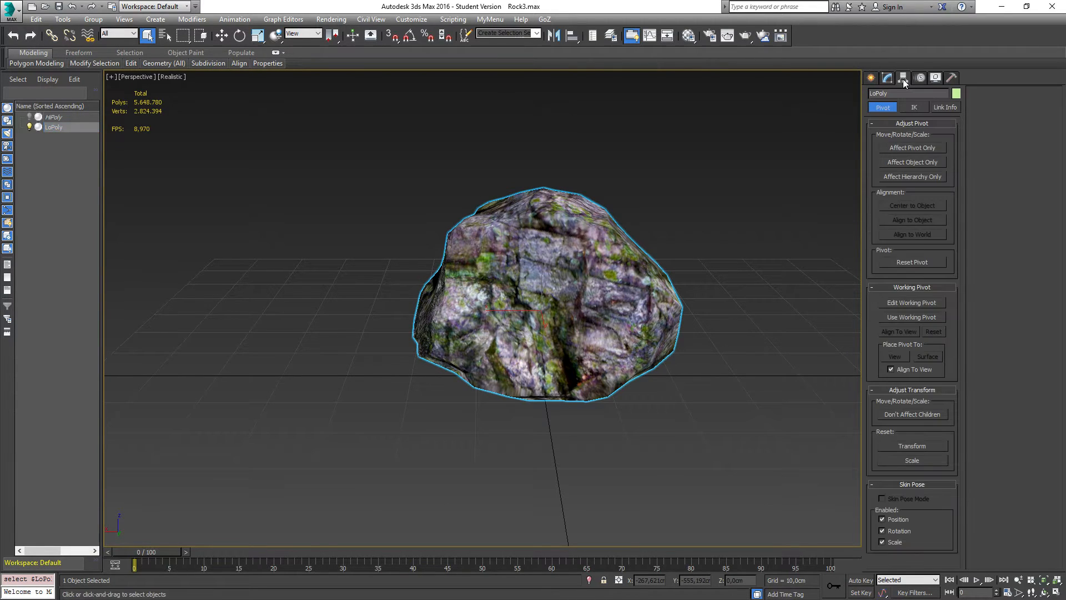
{"action": "left_click", "coordinate": [912, 148]}
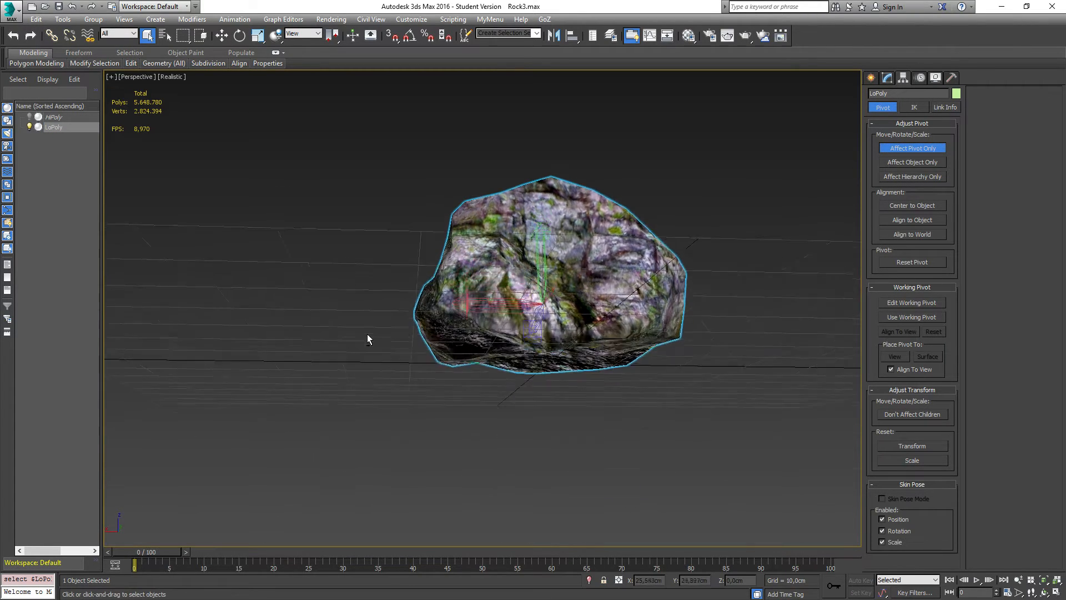
{"action": "left_click_drag", "start_coordinate": [367, 339], "coordinate": [455, 391]}
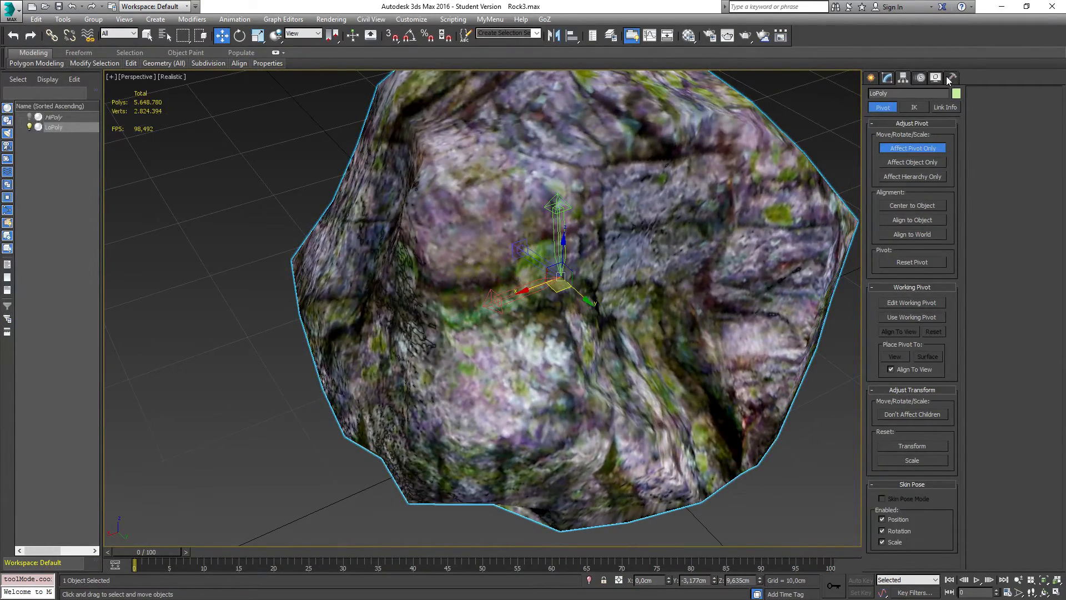
{"action": "left_click", "coordinate": [935, 78]}
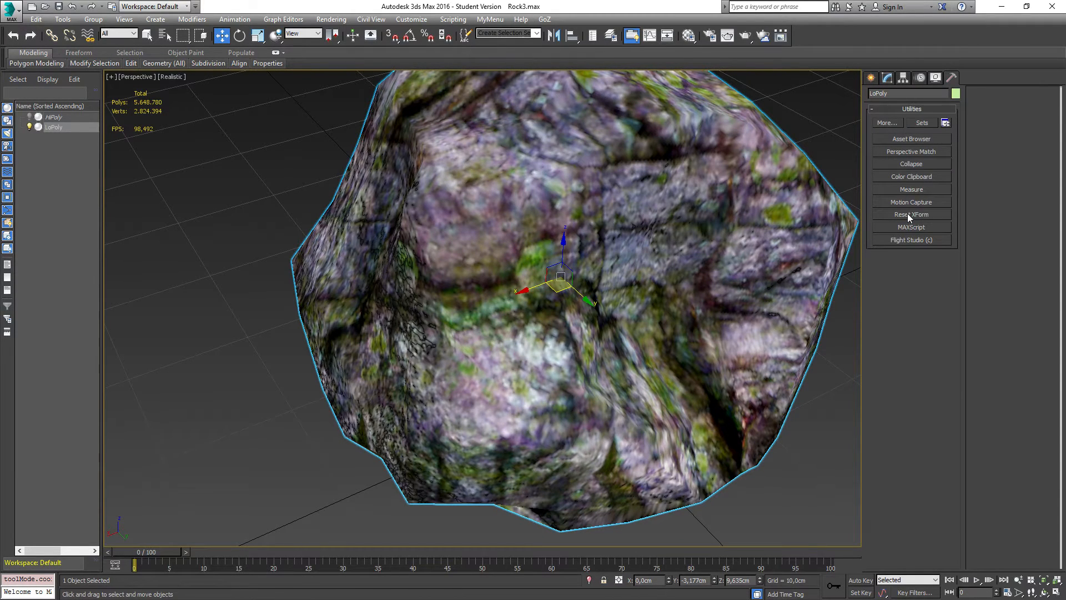
{"action": "left_click", "coordinate": [911, 214]}
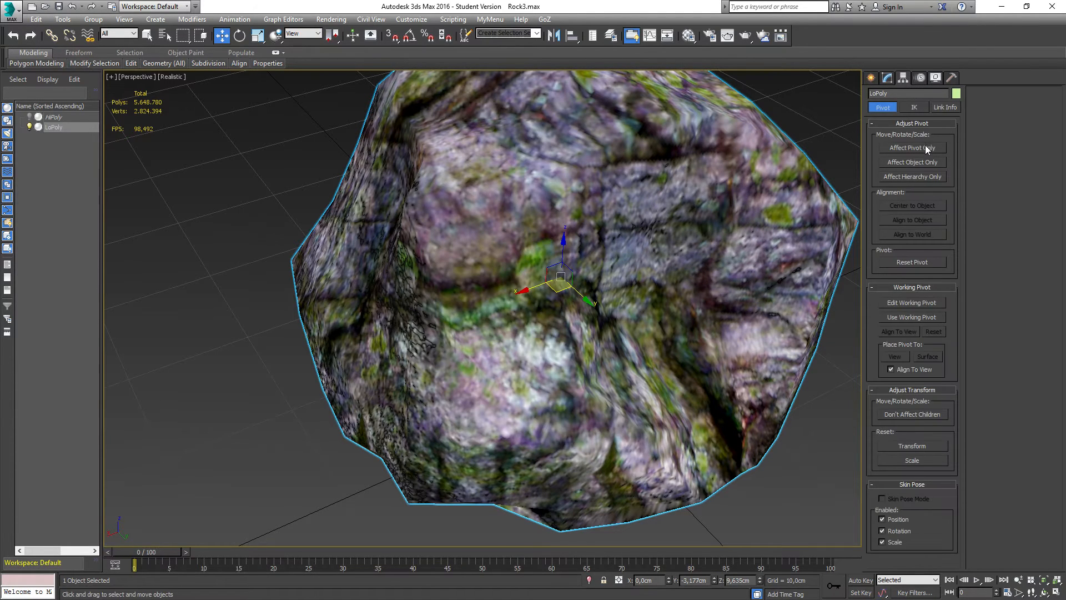
{"action": "left_click", "coordinate": [912, 148]}
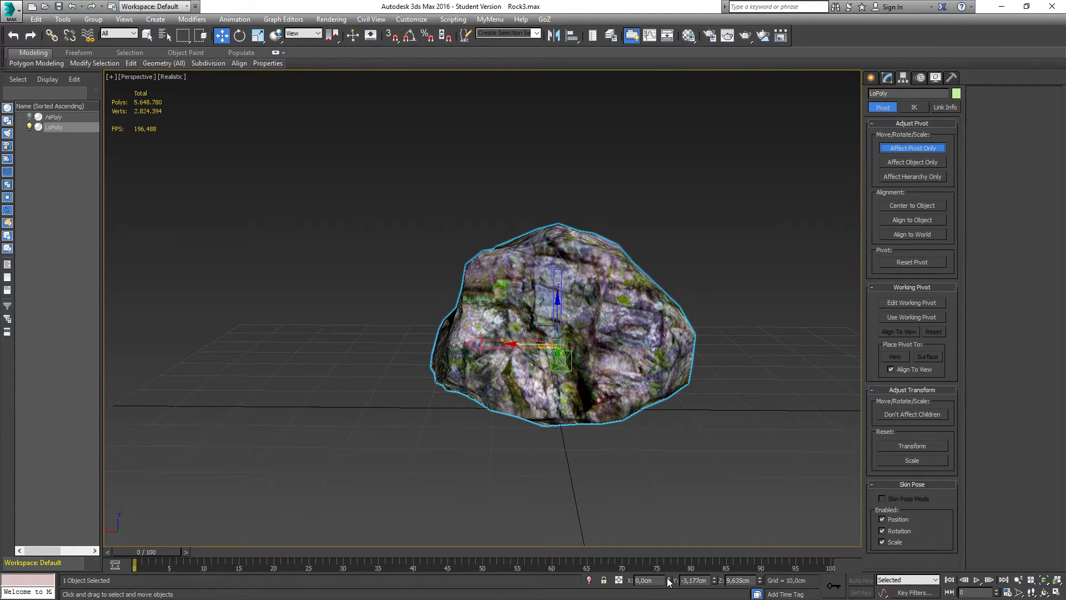
{"action": "mouse_move", "coordinate": [714, 584]}
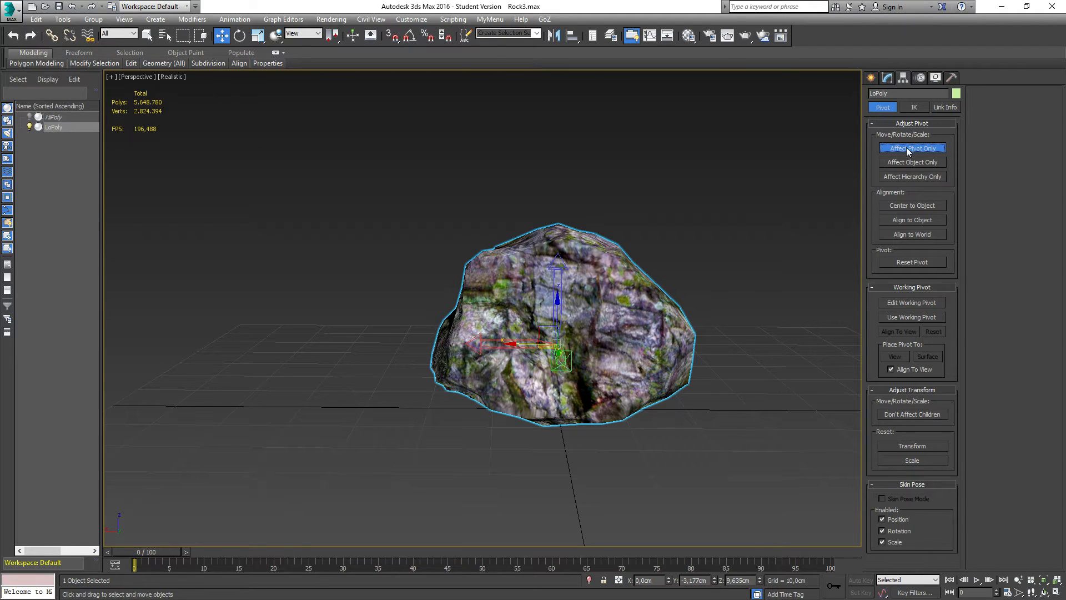
Switch off Affect Pivot Only and open the [+] viewport options menu.
{"action": "left_click", "coordinate": [912, 149]}
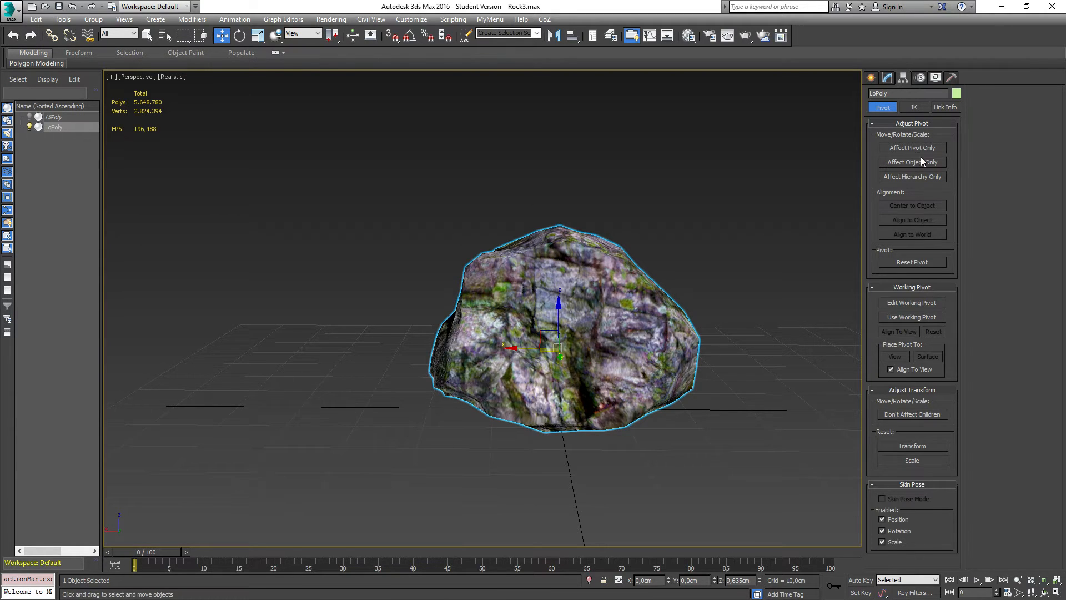
{"action": "left_click", "coordinate": [912, 147]}
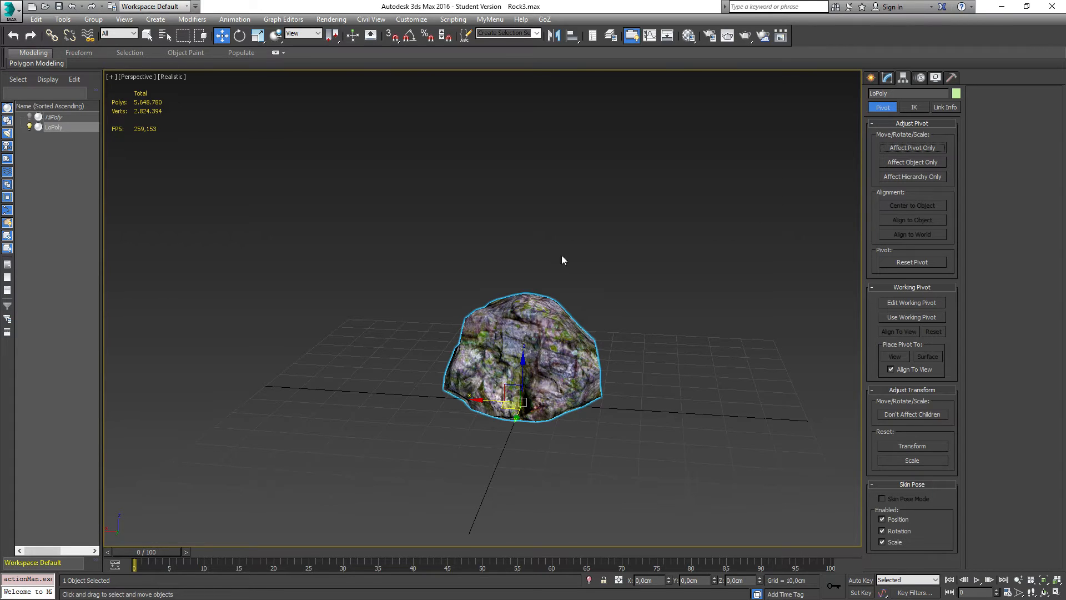
{"action": "mouse_move", "coordinate": [133, 95]}
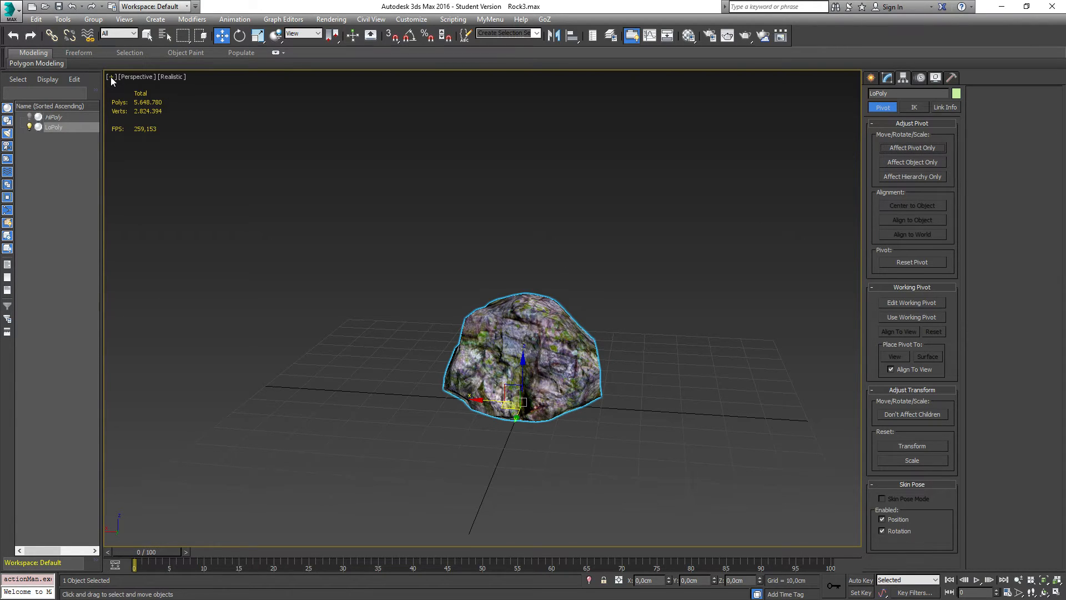
{"action": "left_click", "coordinate": [881, 542]}
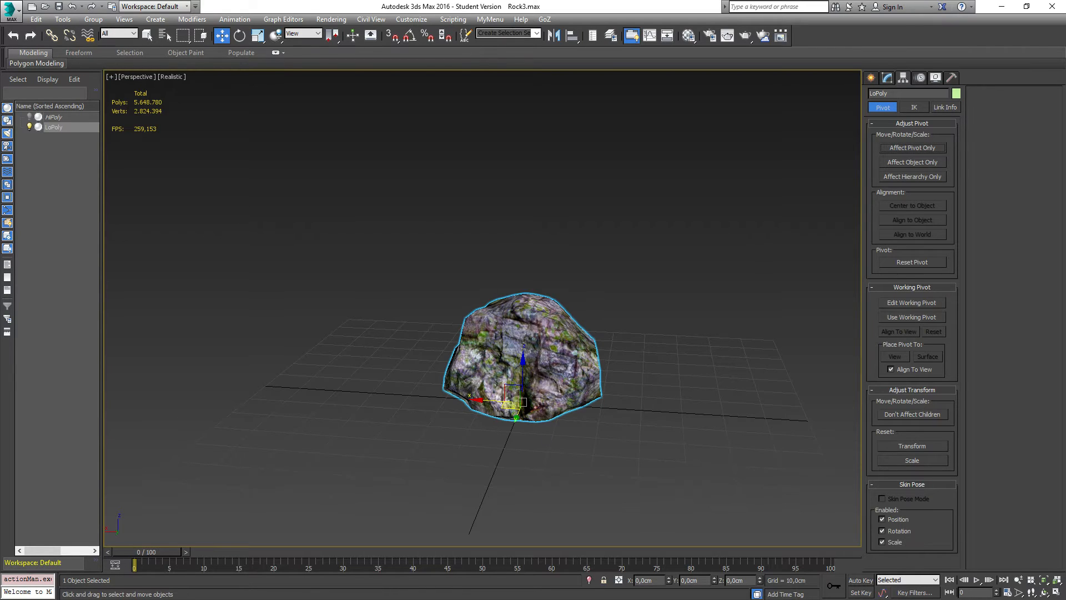
{"action": "mouse_move", "coordinate": [513, 324]}
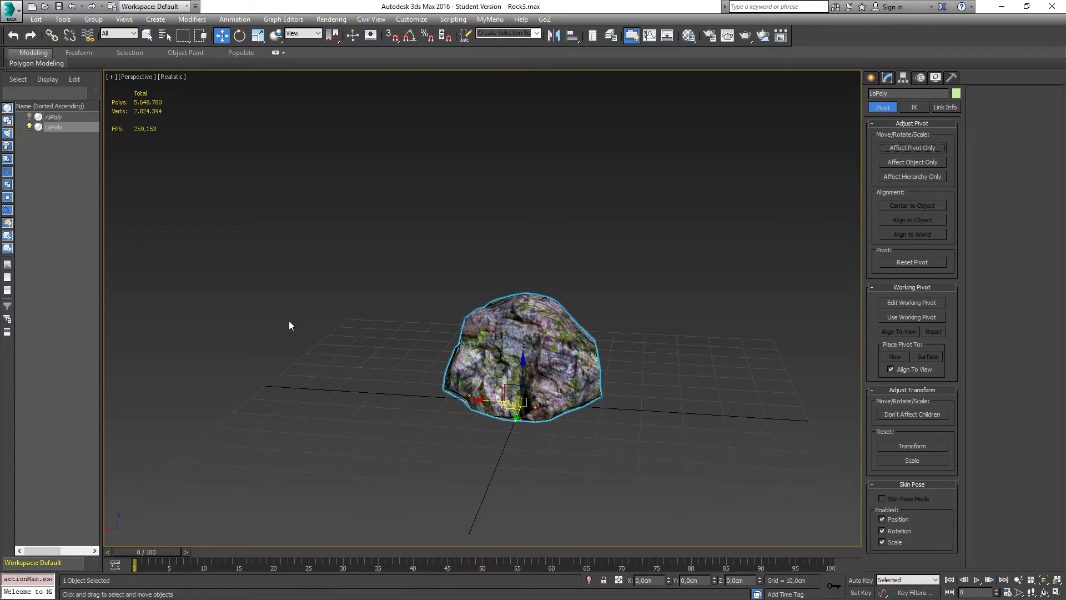
{"action": "mouse_move", "coordinate": [280, 364]}
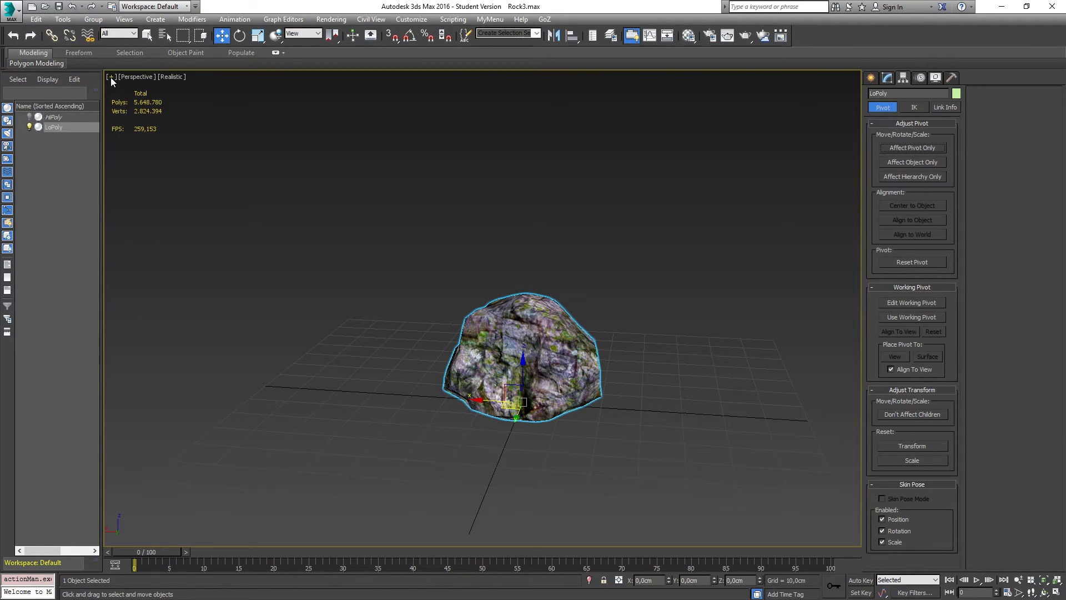
{"action": "left_click", "coordinate": [111, 76]}
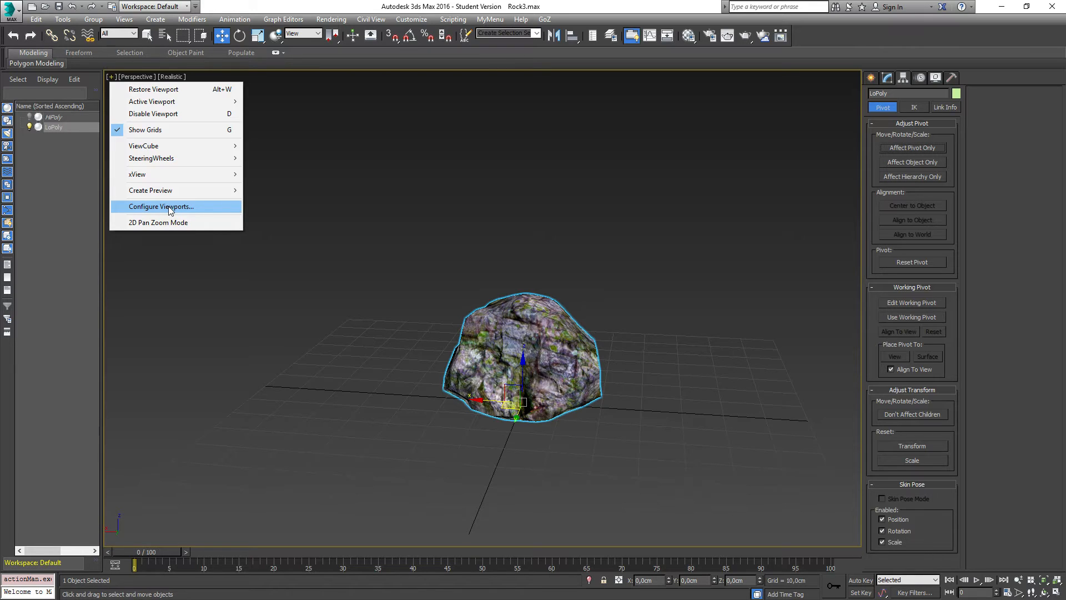
Open Configure Viewports on its Statistics settings.
{"action": "left_click", "coordinate": [161, 206]}
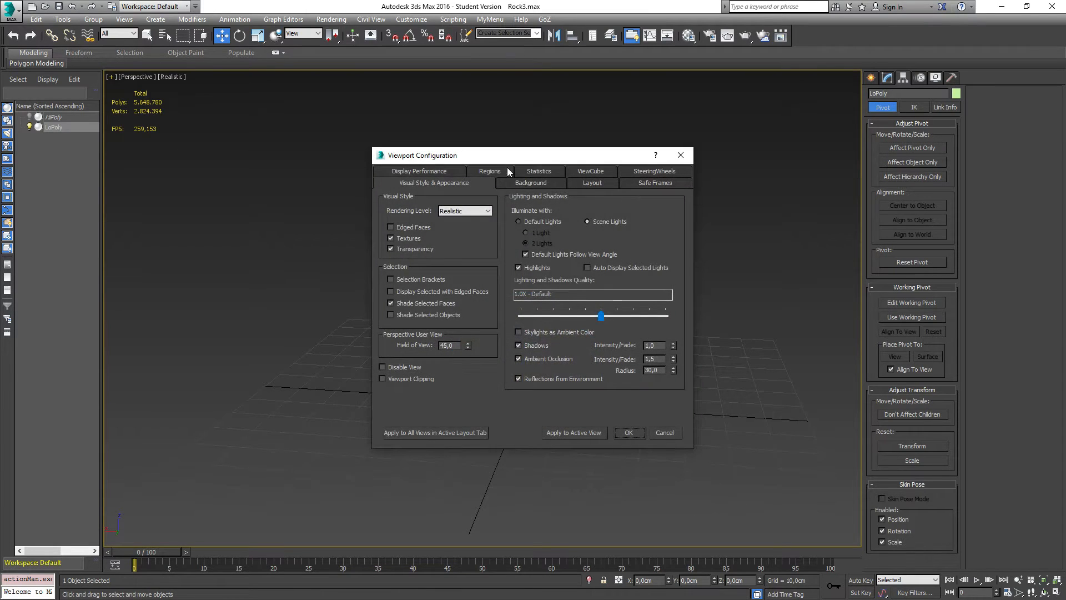
{"action": "left_click", "coordinate": [539, 170]}
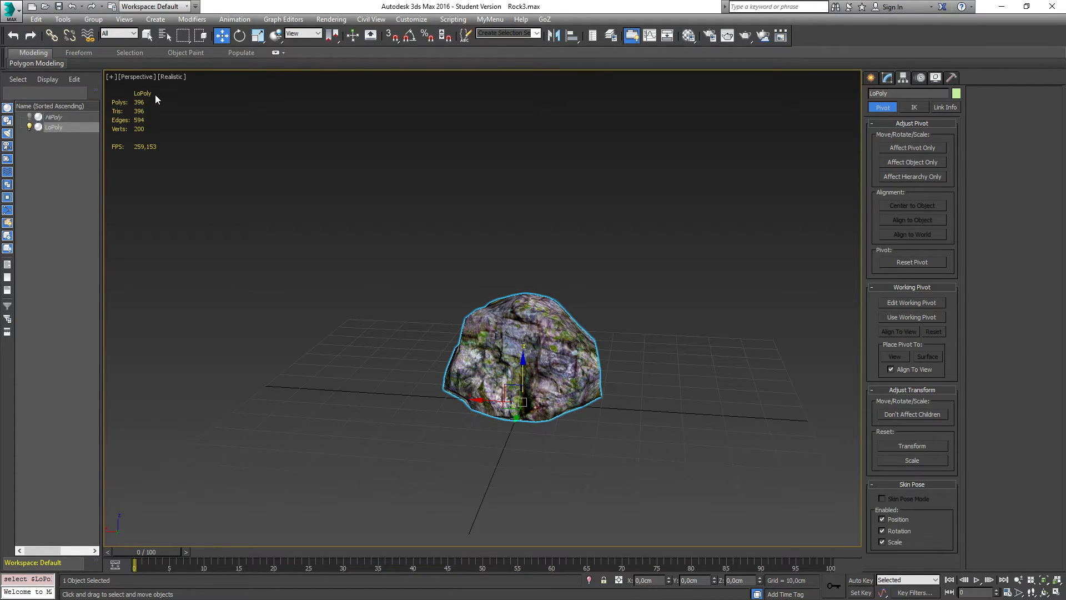
{"action": "mouse_move", "coordinate": [334, 412]}
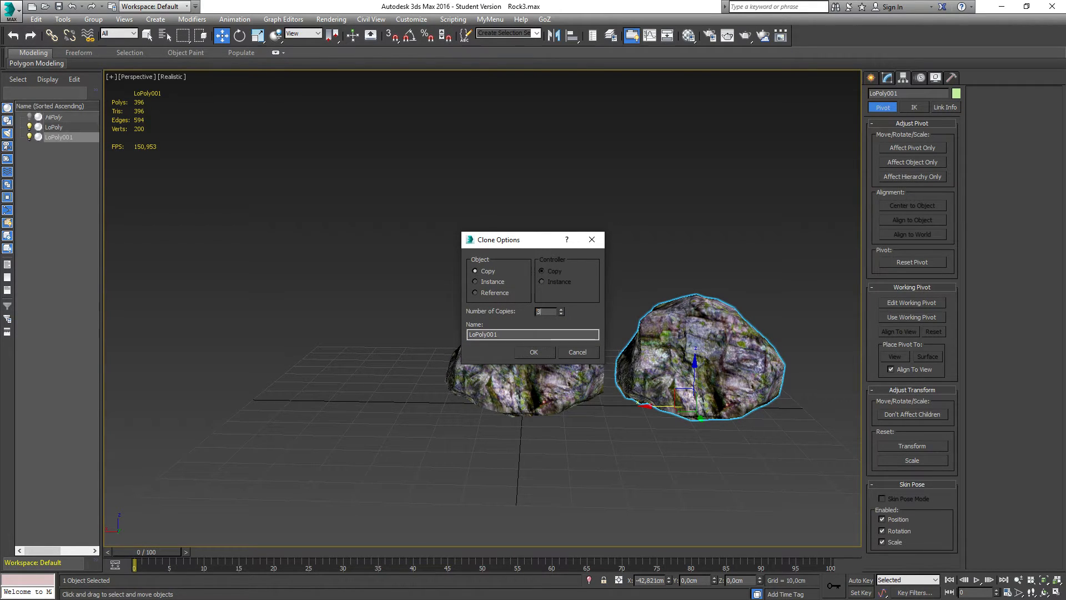
Clone the rock, show edged faces, test ProOptimizer on LoPoly001, then undo to LoPoly alone.
{"action": "left_click", "coordinate": [533, 351]}
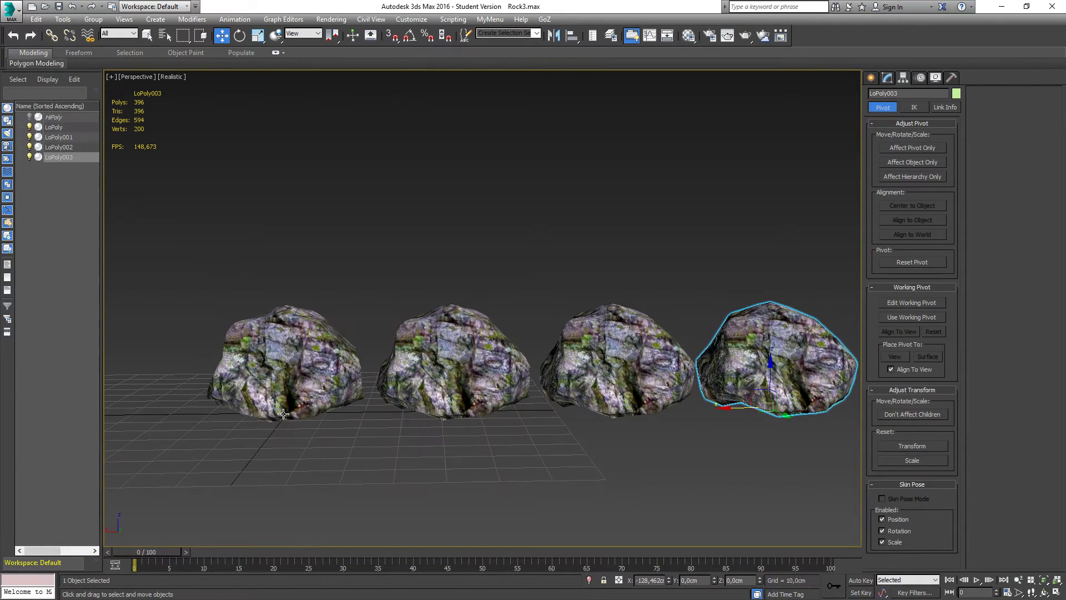
{"action": "key", "text": "F4"}
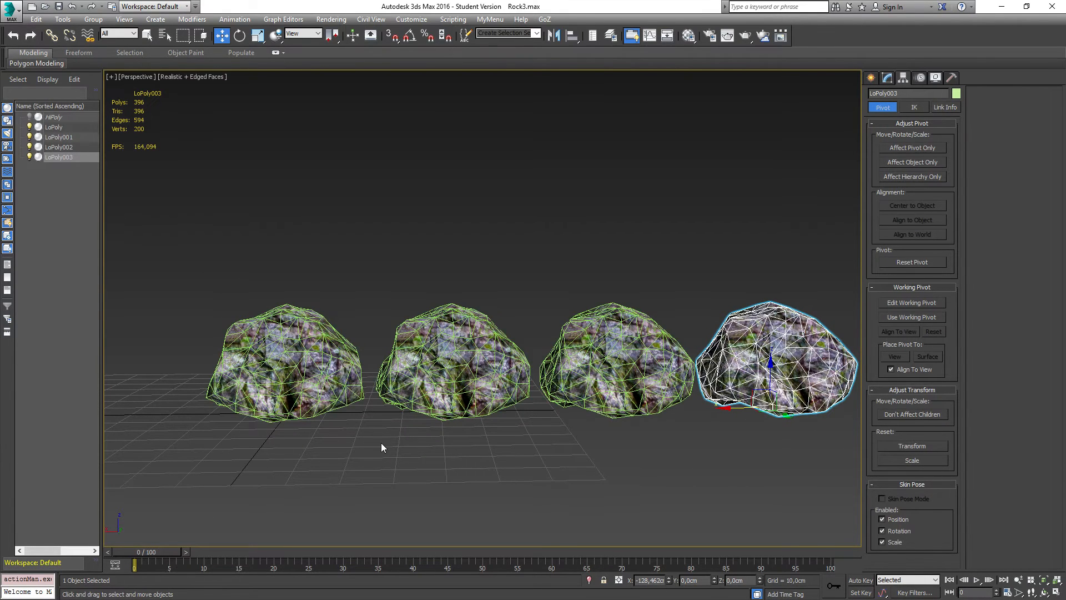
{"action": "left_click", "coordinate": [452, 360]}
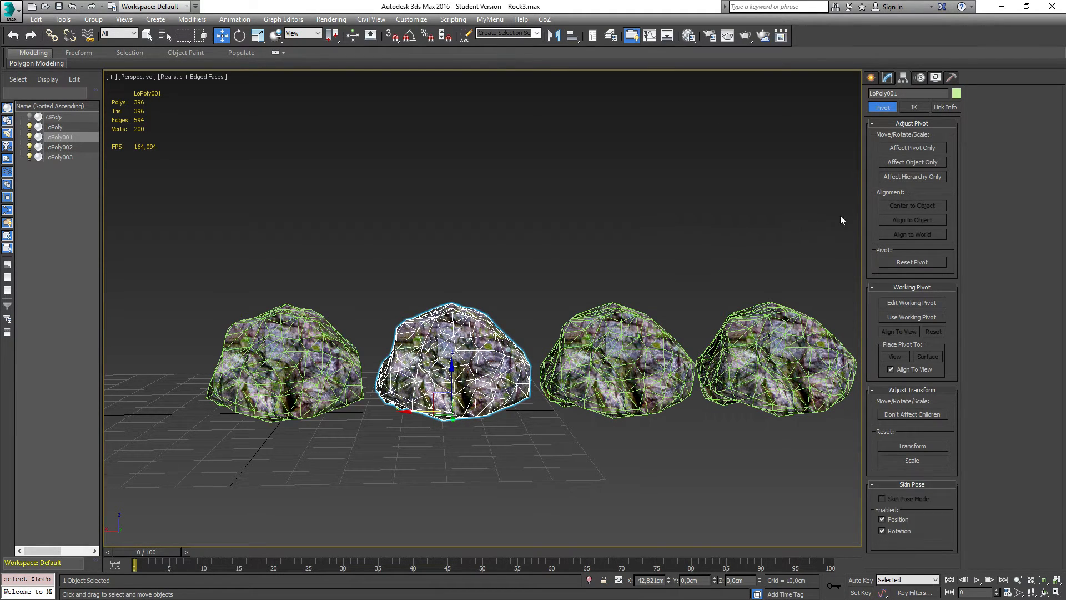
{"action": "left_click", "coordinate": [887, 78]}
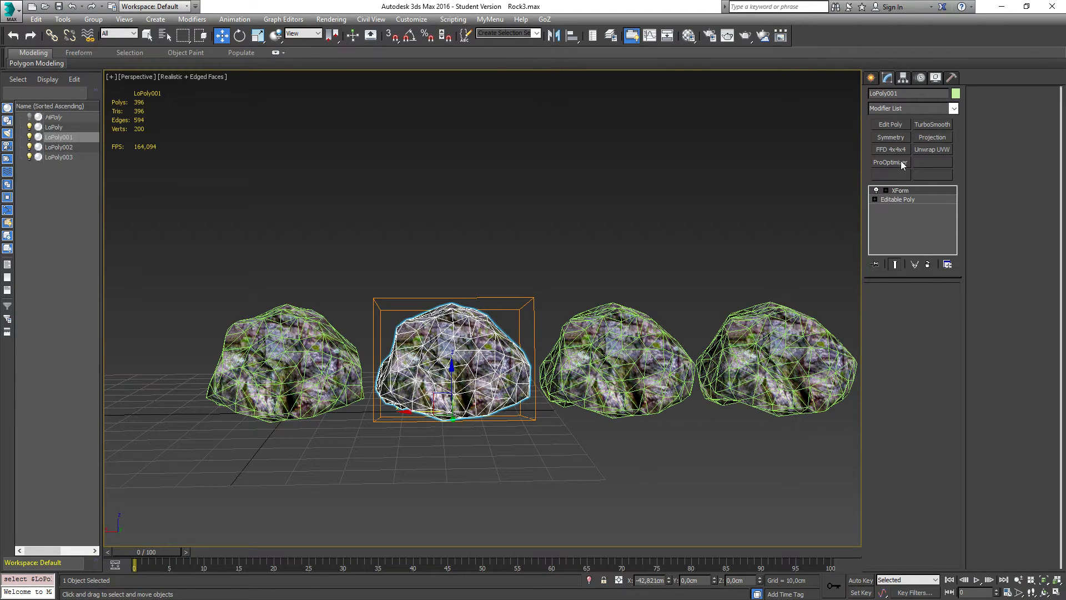
{"action": "left_click", "coordinate": [887, 162]}
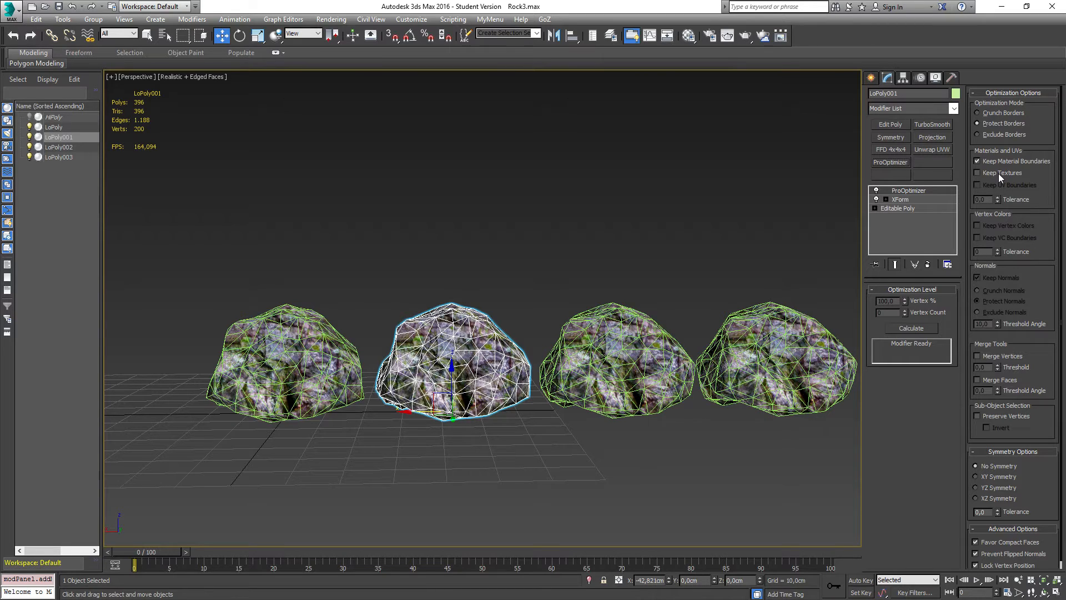
{"action": "left_click", "coordinate": [977, 124]}
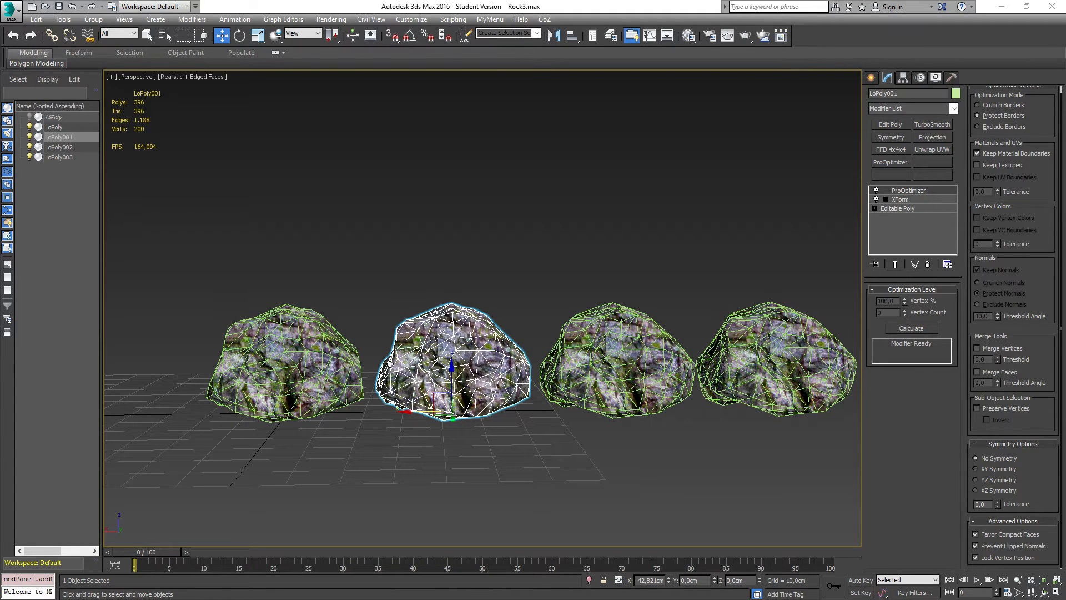
{"action": "left_click", "coordinate": [778, 361]}
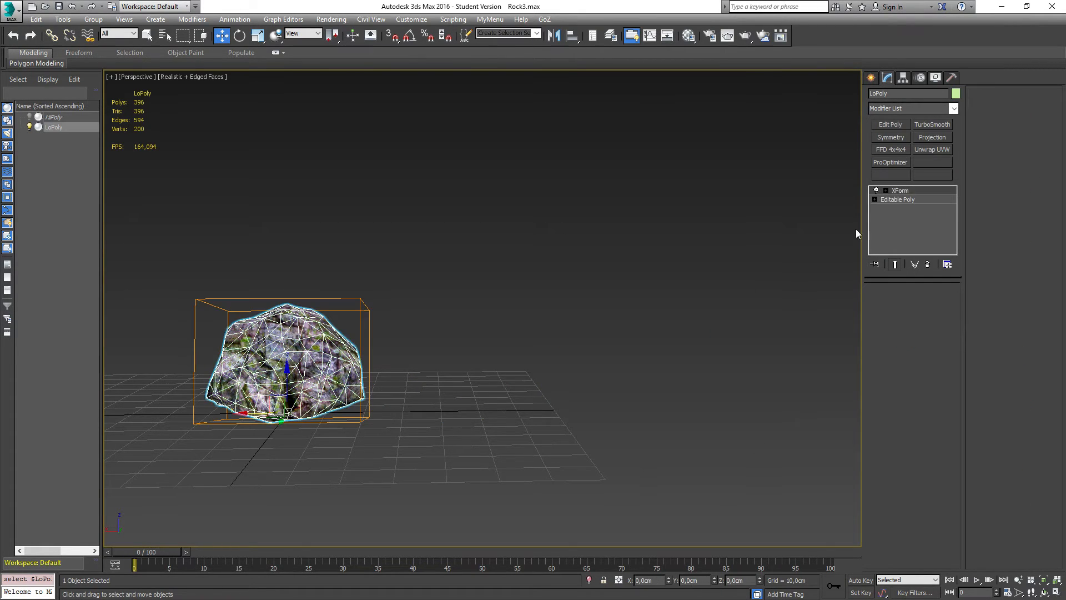
Collapse LoPoly's XForm and optimize LoPoly001 to 150 vertices with ProOptimizer, keeping textures.
{"action": "right_click", "coordinate": [899, 190]}
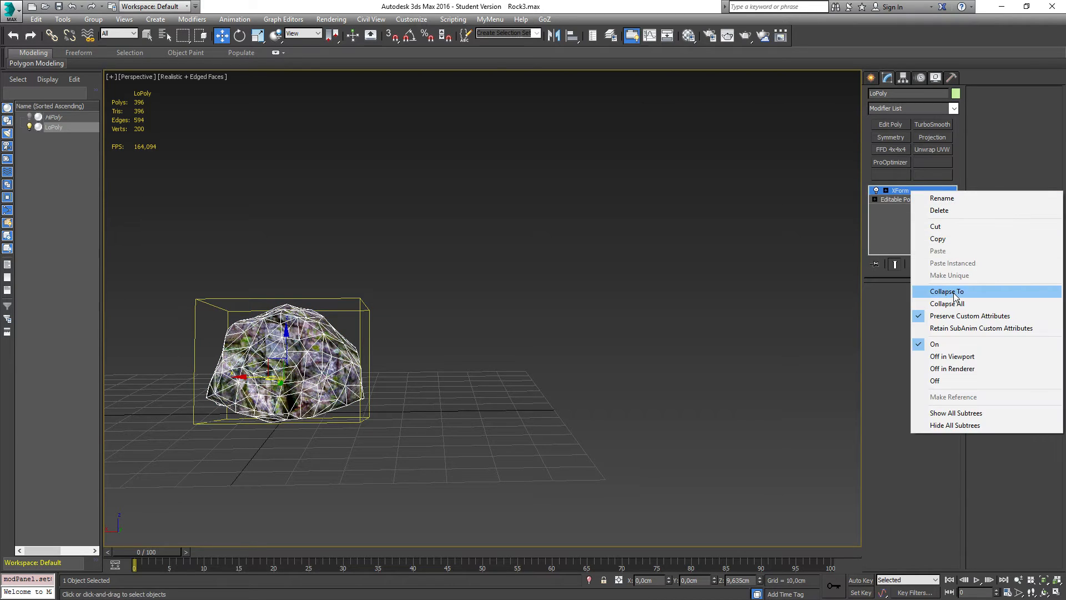
{"action": "left_click", "coordinate": [946, 291]}
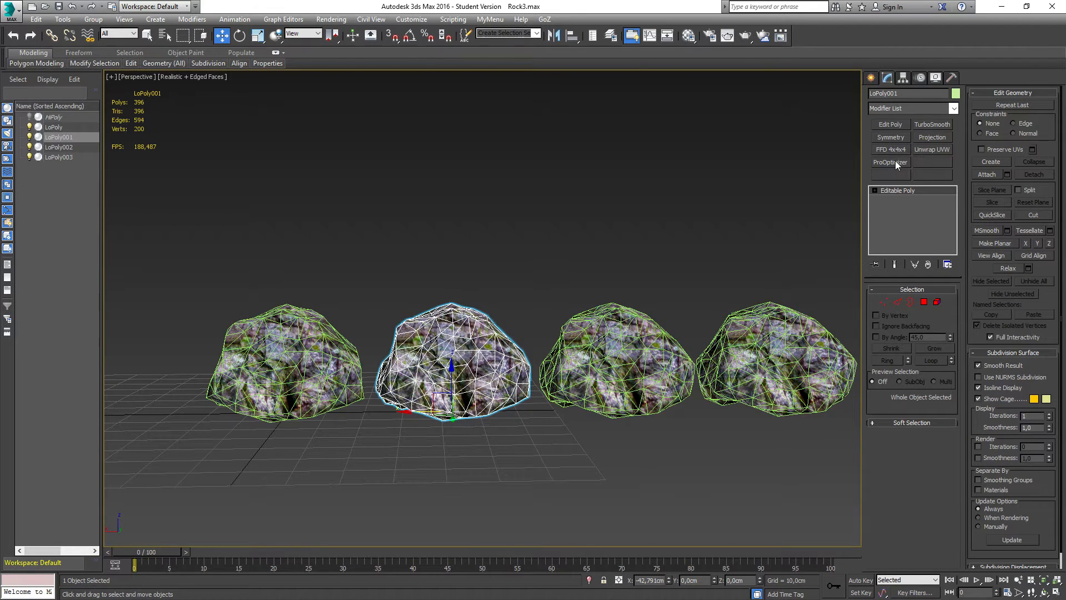
{"action": "left_click", "coordinate": [890, 161]}
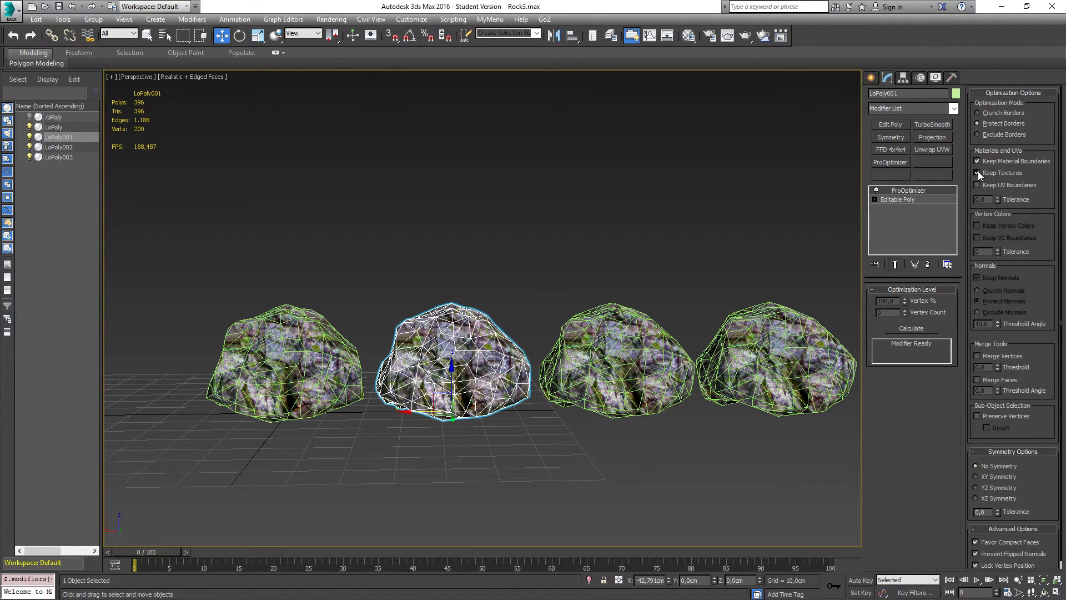
{"action": "left_click", "coordinate": [910, 328]}
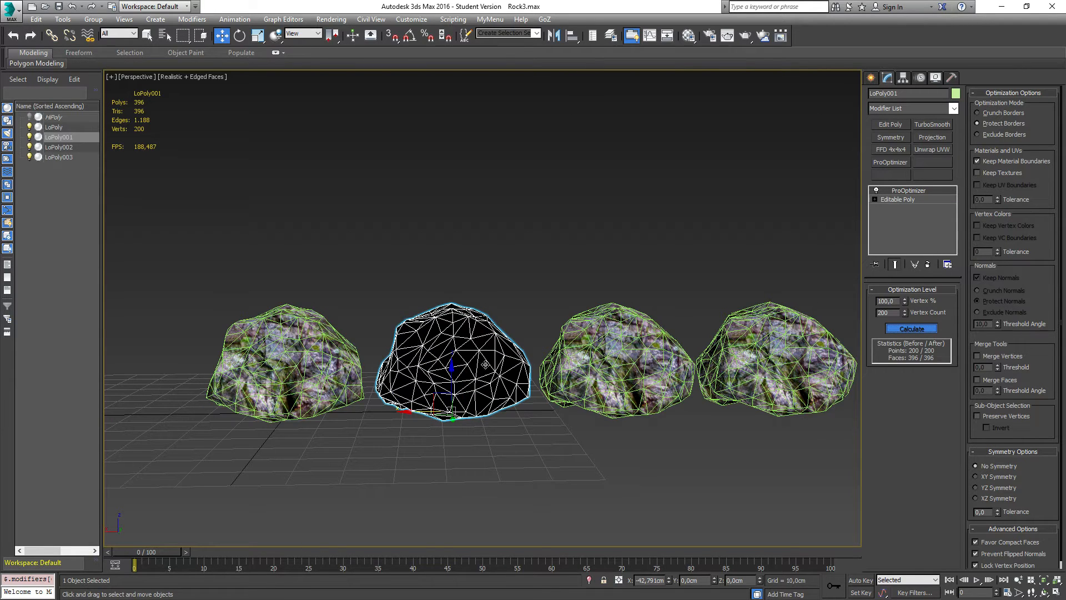
{"action": "left_click", "coordinate": [910, 328]}
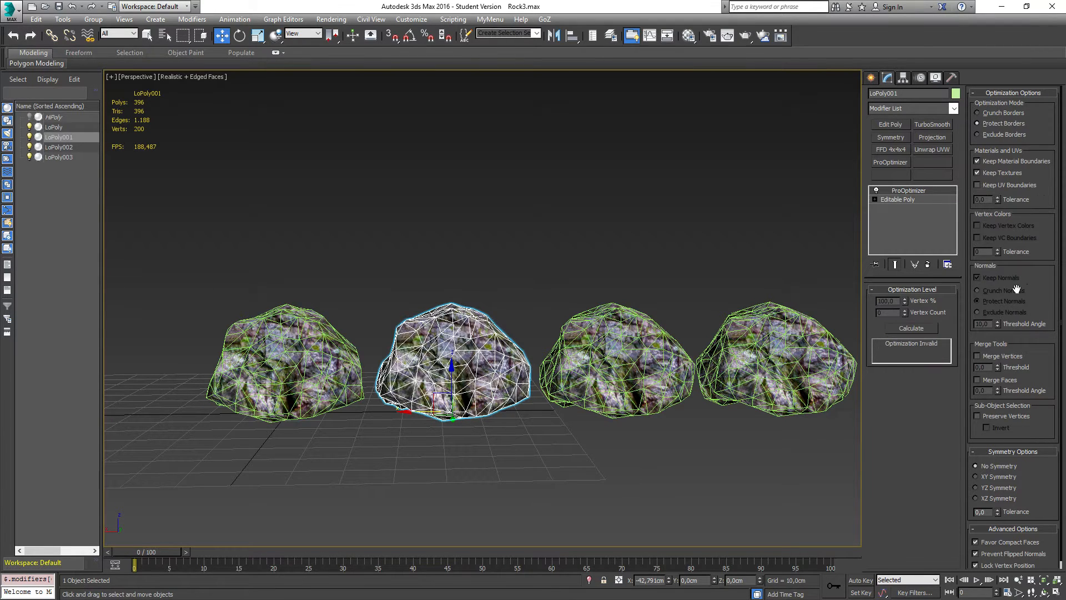
{"action": "left_click", "coordinate": [911, 328]}
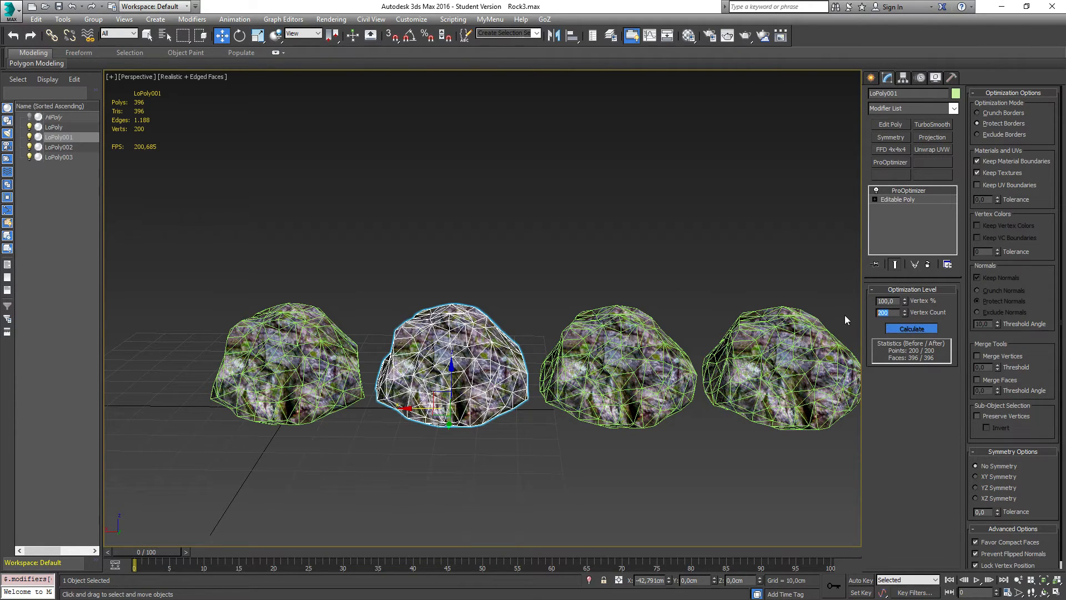
{"action": "left_click", "coordinate": [910, 327]}
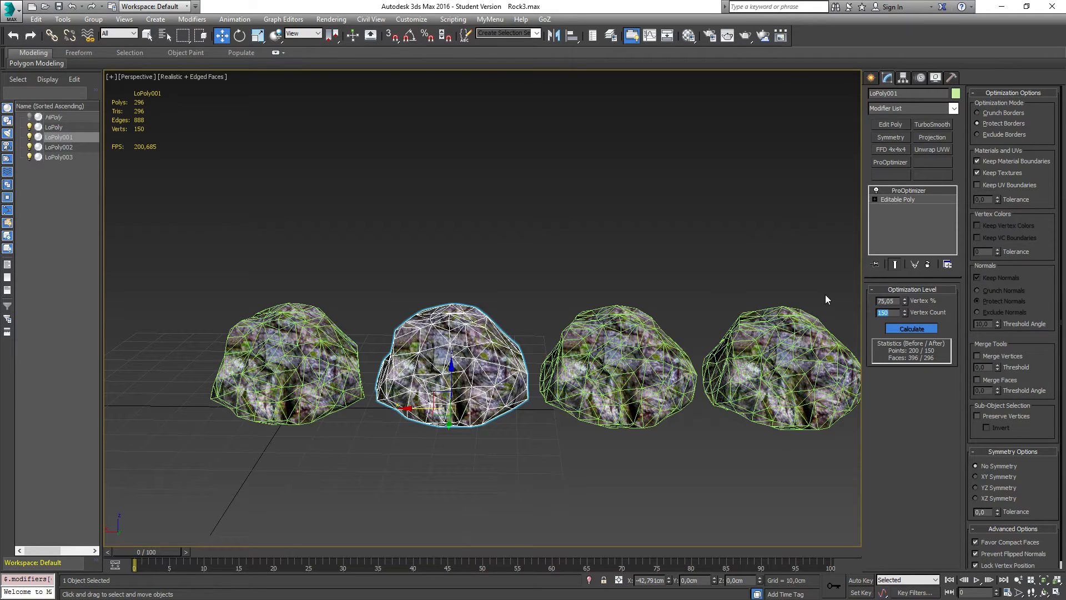
{"action": "mouse_move", "coordinate": [554, 363]}
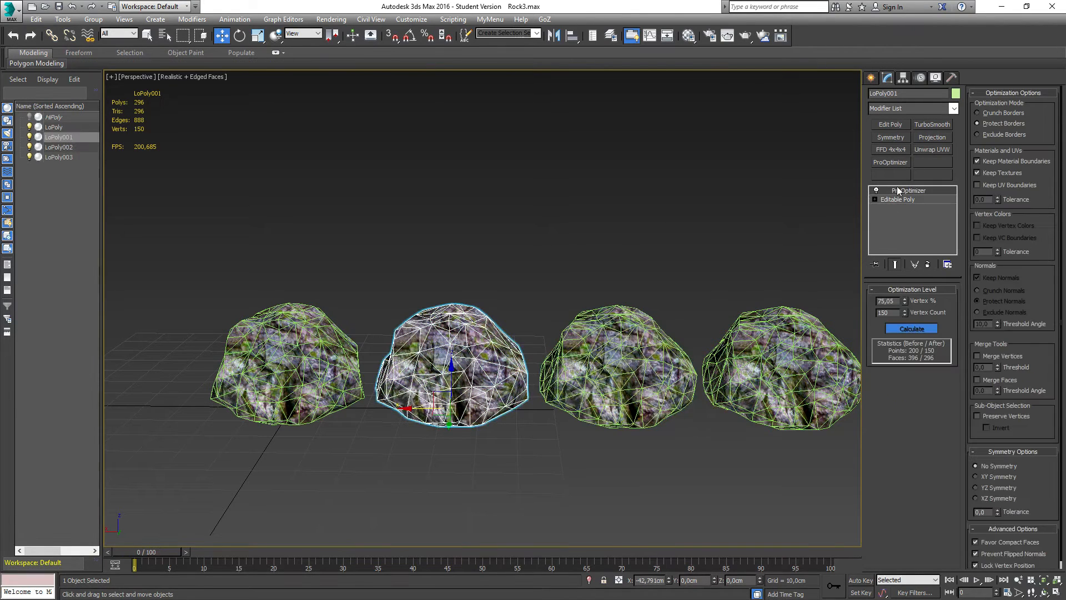
{"action": "right_click", "coordinate": [897, 199]}
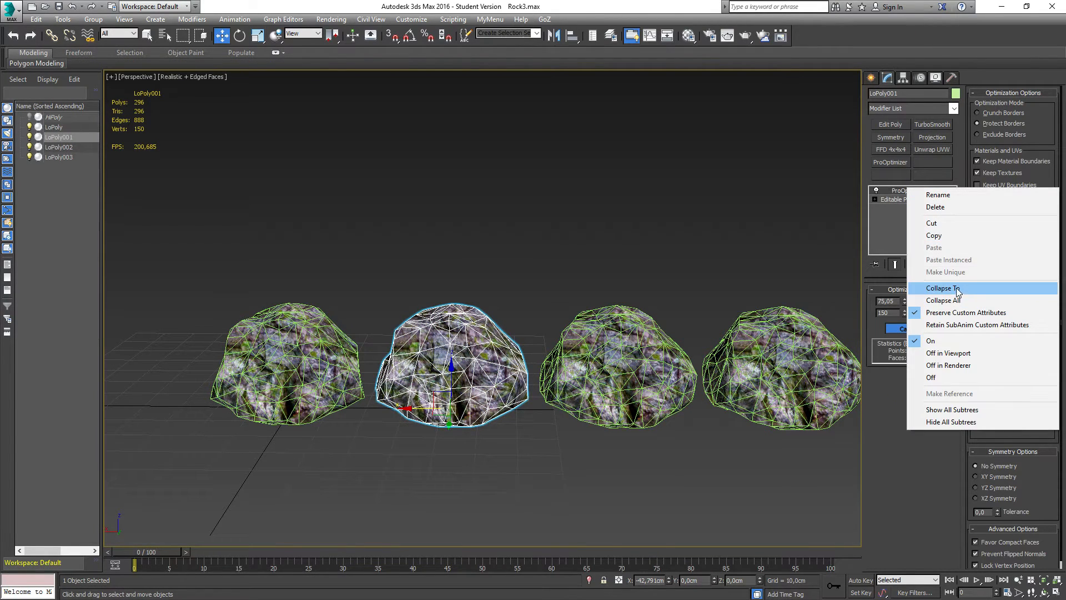
Collapse LoPoly001's ProOptimizer, then add texture-keeping ProOptimizer to LoPoly002 and LoPoly003.
{"action": "left_click", "coordinate": [942, 288]}
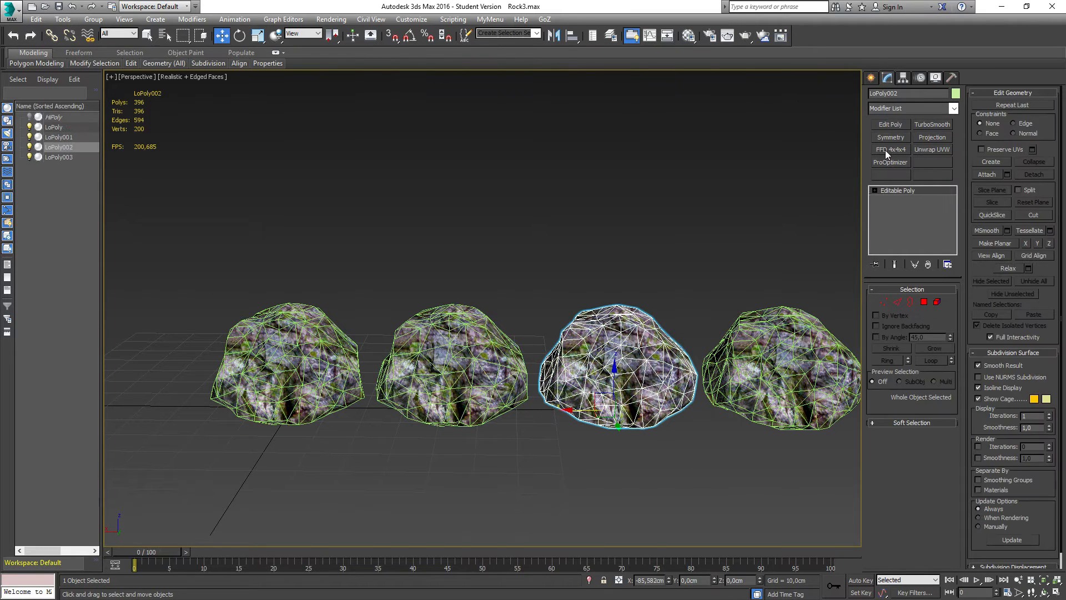
{"action": "left_click", "coordinate": [890, 161]}
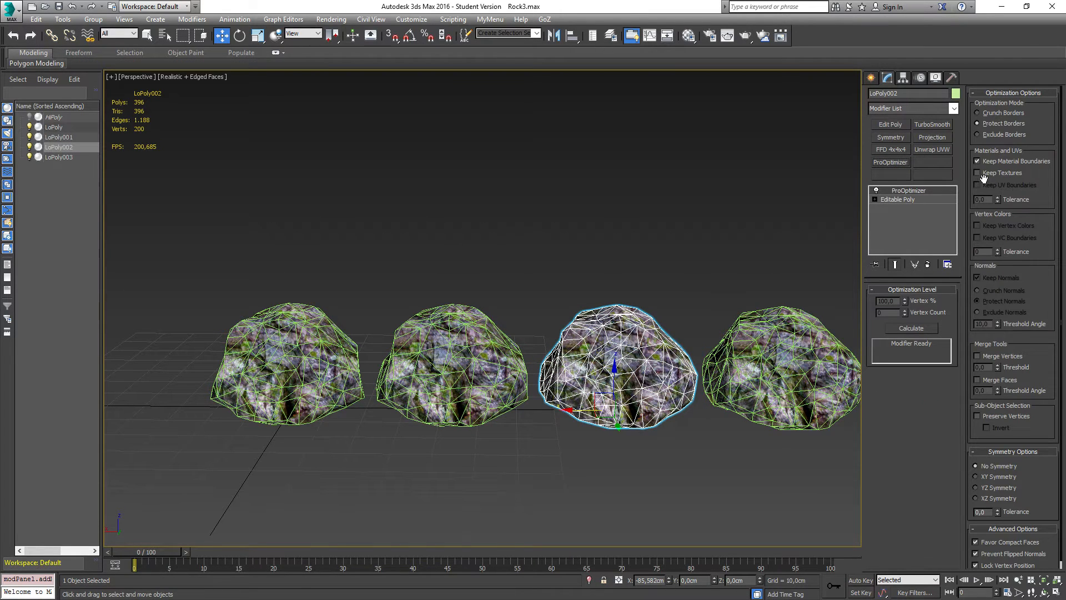
{"action": "left_click", "coordinate": [910, 327]}
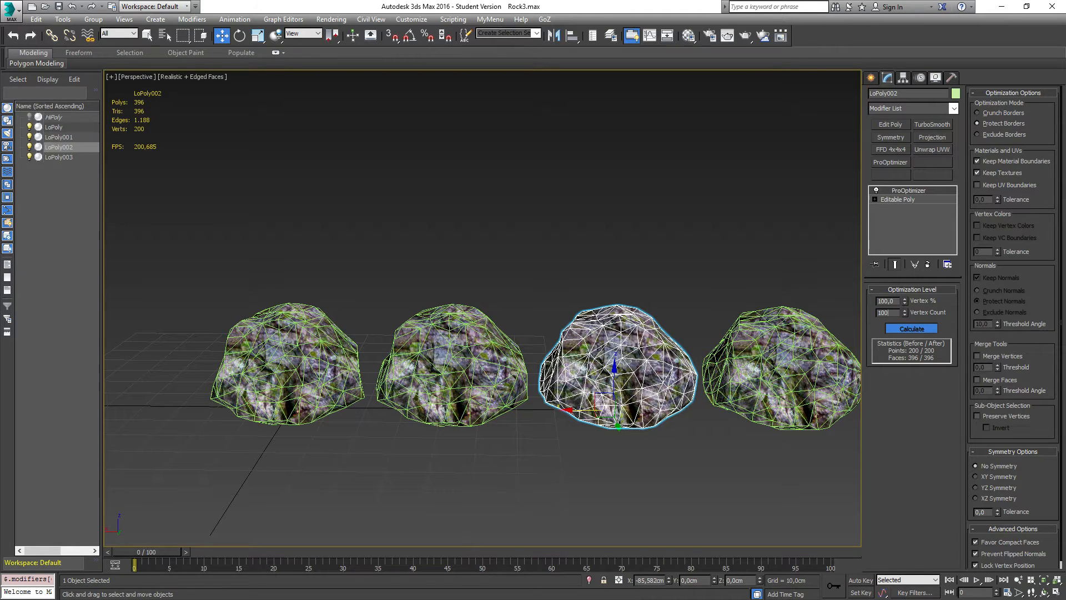
{"action": "left_click", "coordinate": [911, 328]}
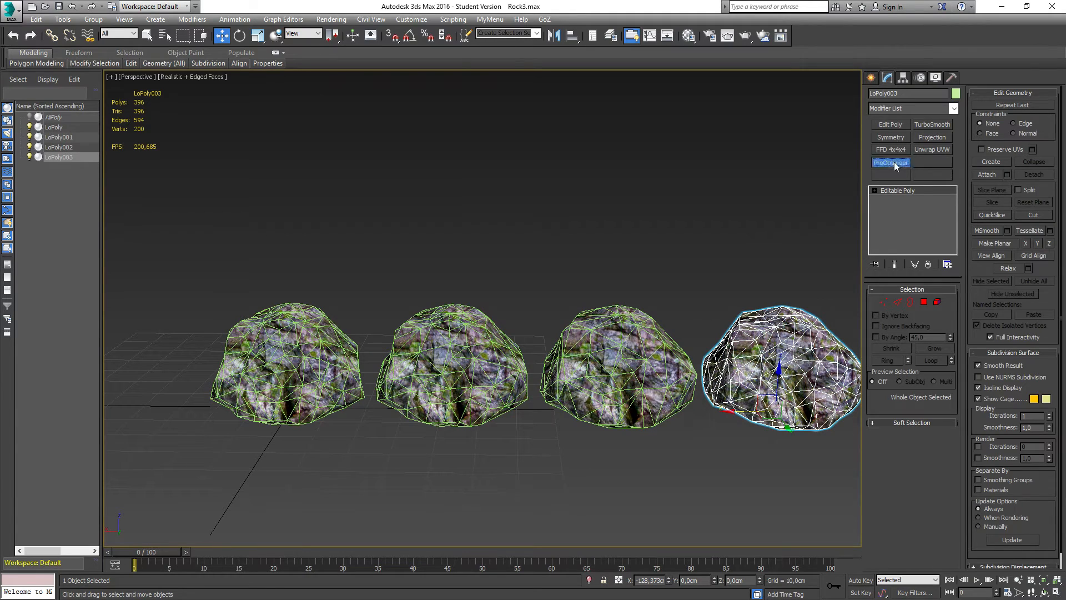
{"action": "left_click", "coordinate": [890, 161]}
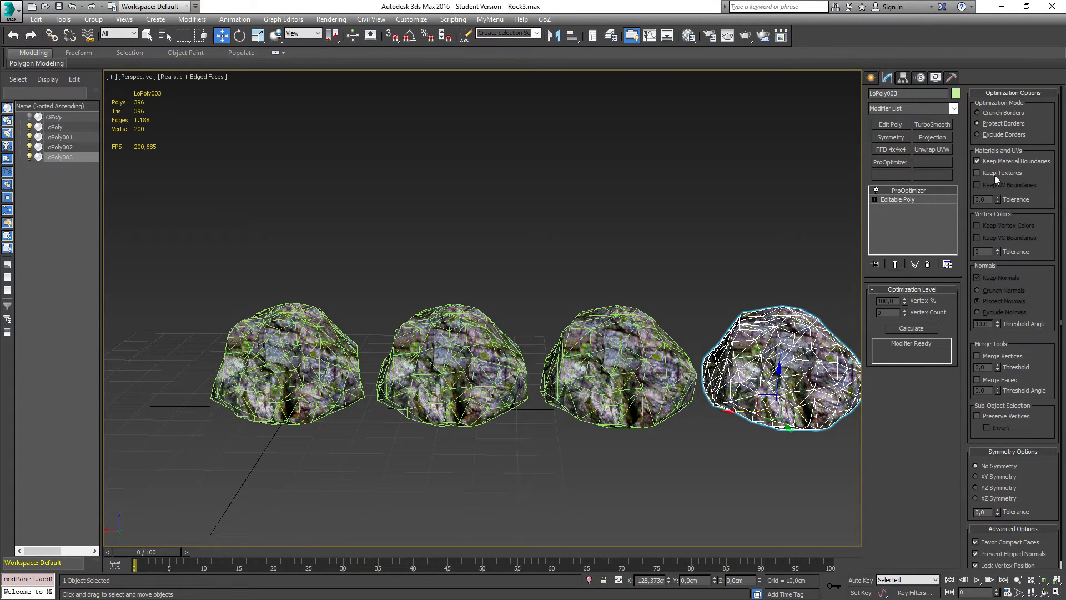
{"action": "left_click", "coordinate": [910, 327]}
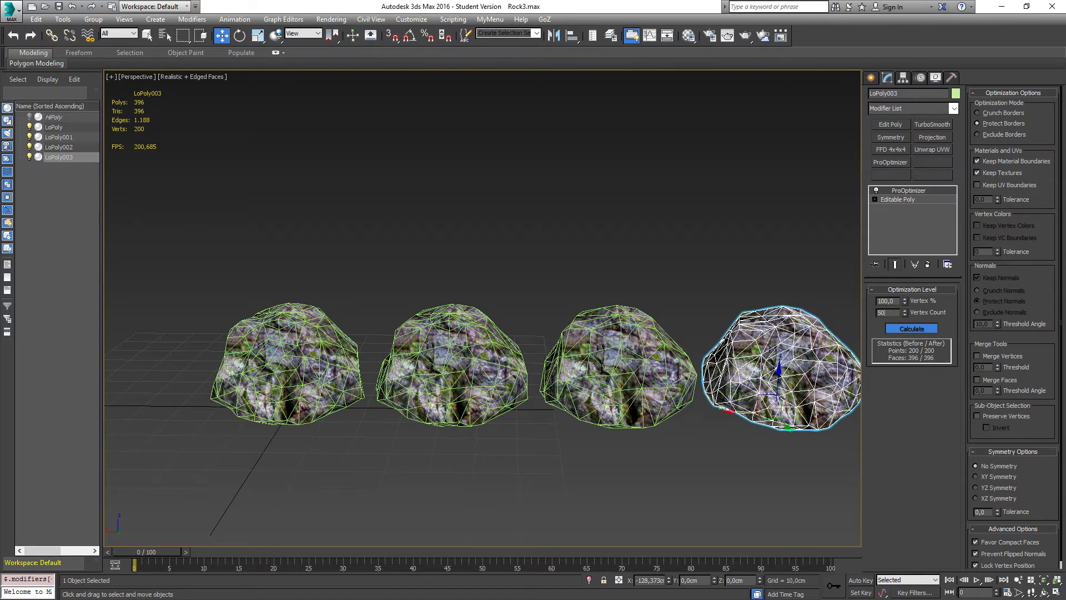
{"action": "left_click", "coordinate": [909, 328]}
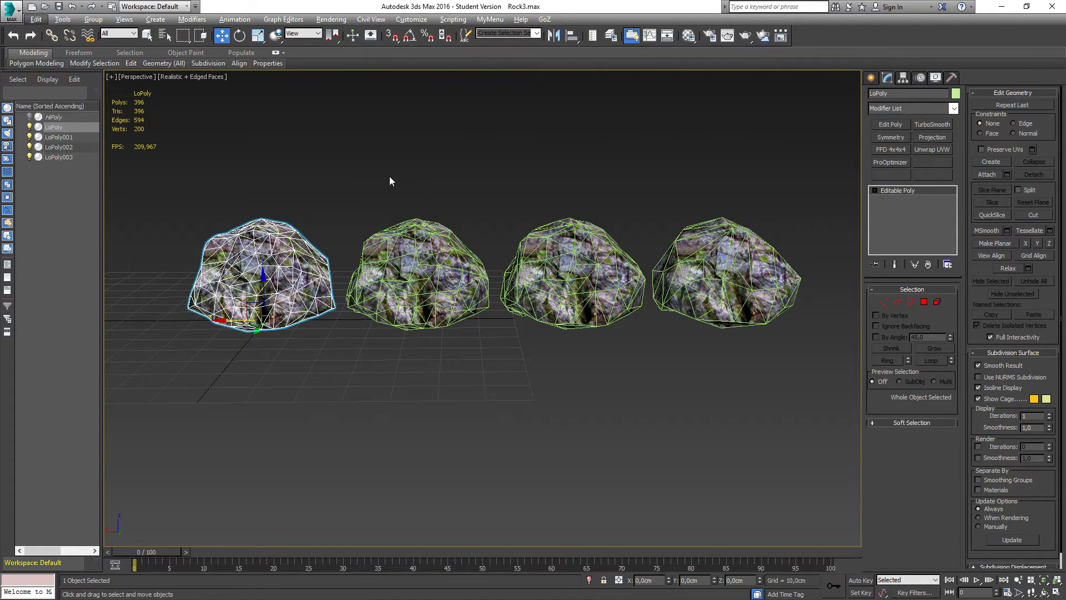
Stack the three optimized copies at LoPoly's origin and select only LoPoly.
{"action": "left_click_drag", "start_coordinate": [391, 177], "coordinate": [717, 331]}
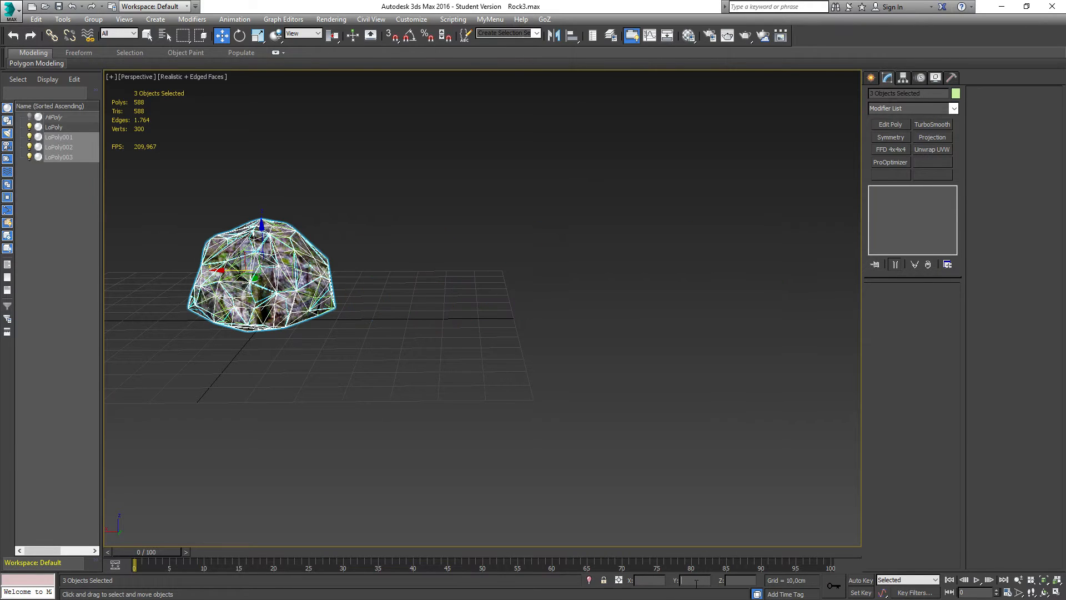
{"action": "mouse_move", "coordinate": [267, 351]}
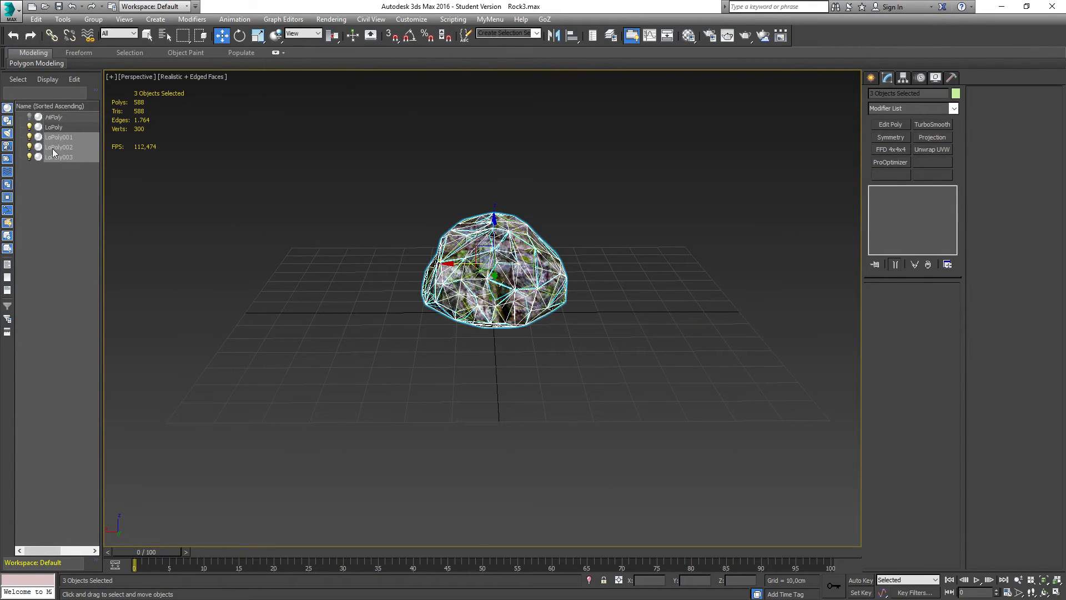
{"action": "left_click", "coordinate": [59, 147]}
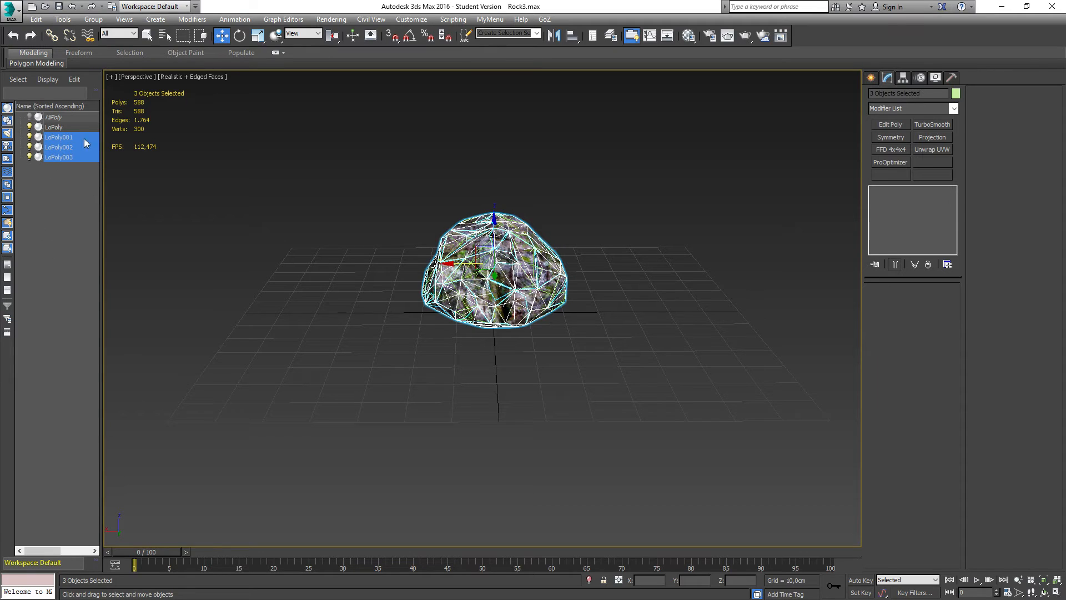
{"action": "left_click", "coordinate": [53, 127]}
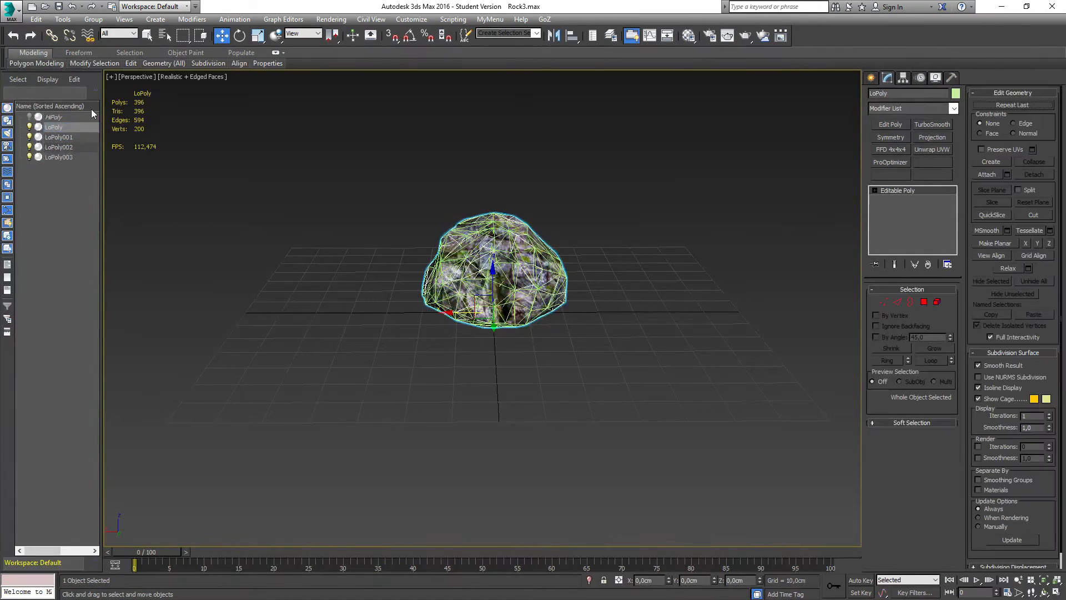
Export the selected LoPoly mesh over Rock3.FBX, confirming replacement and FBX settings.
{"action": "left_click", "coordinate": [10, 9]}
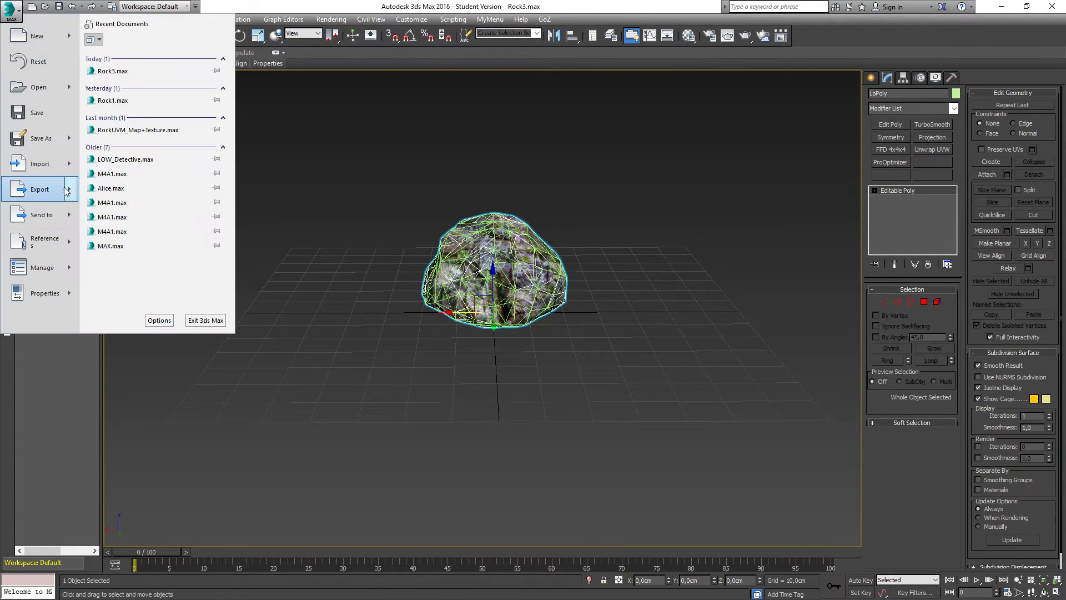
{"action": "left_click", "coordinate": [39, 163]}
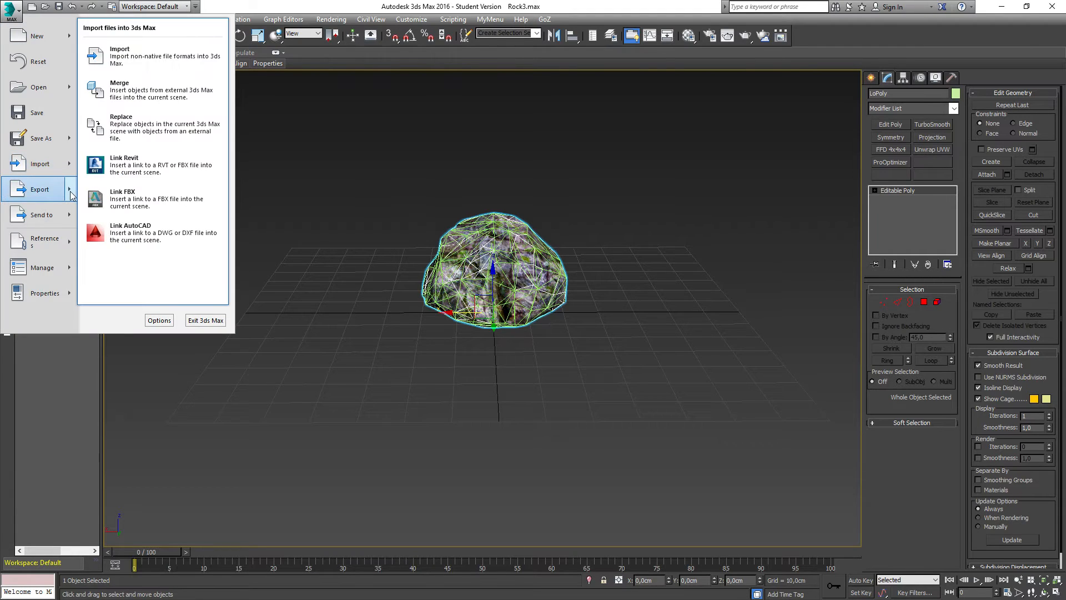
{"action": "left_click", "coordinate": [40, 189]}
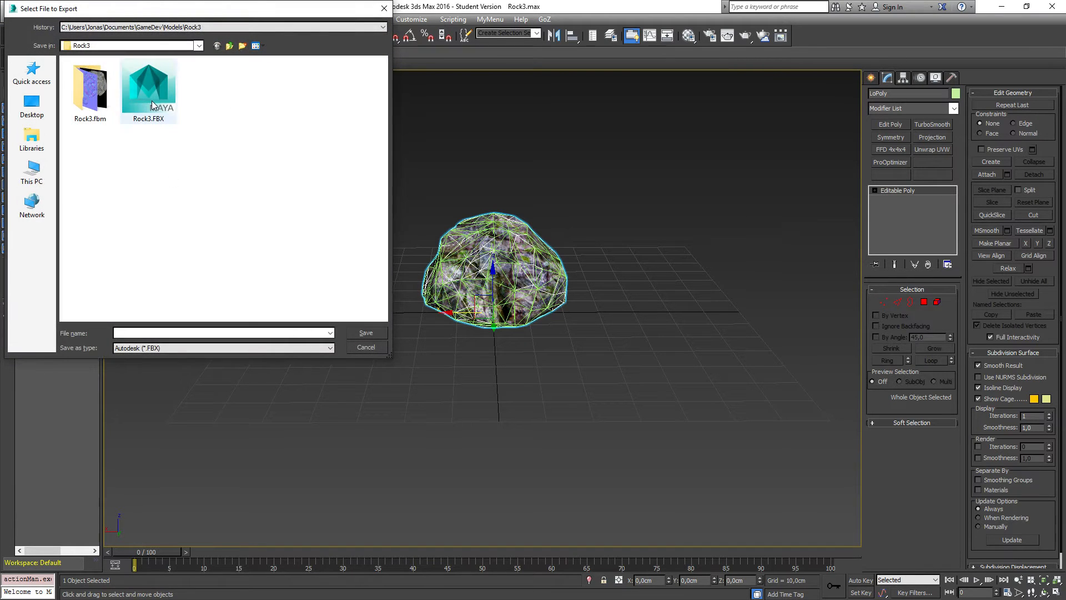
{"action": "left_click", "coordinate": [366, 333]}
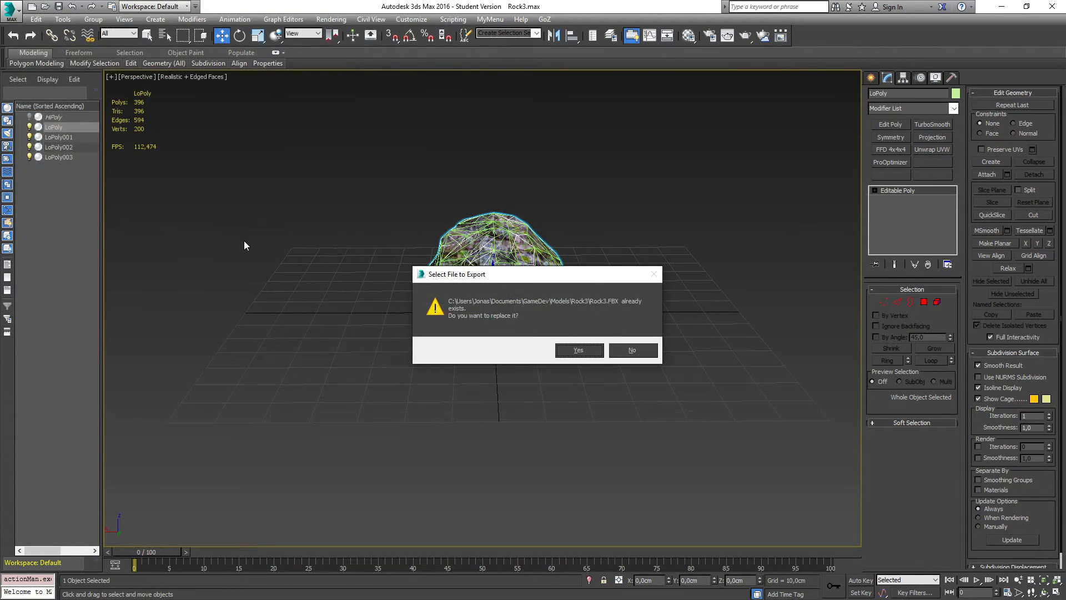
{"action": "left_click", "coordinate": [577, 349]}
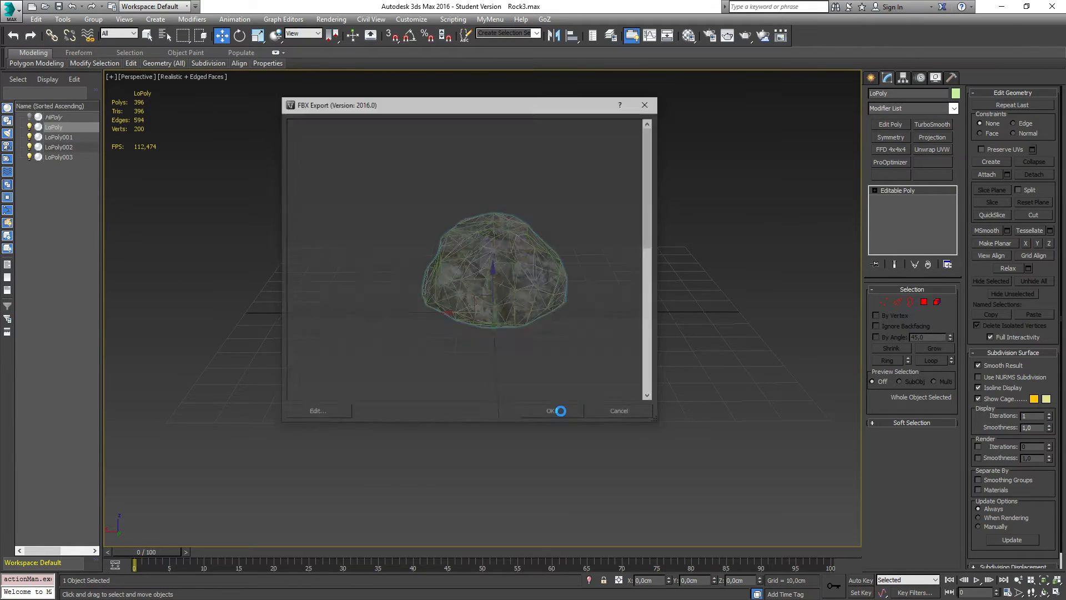
{"action": "left_click", "coordinate": [551, 410]}
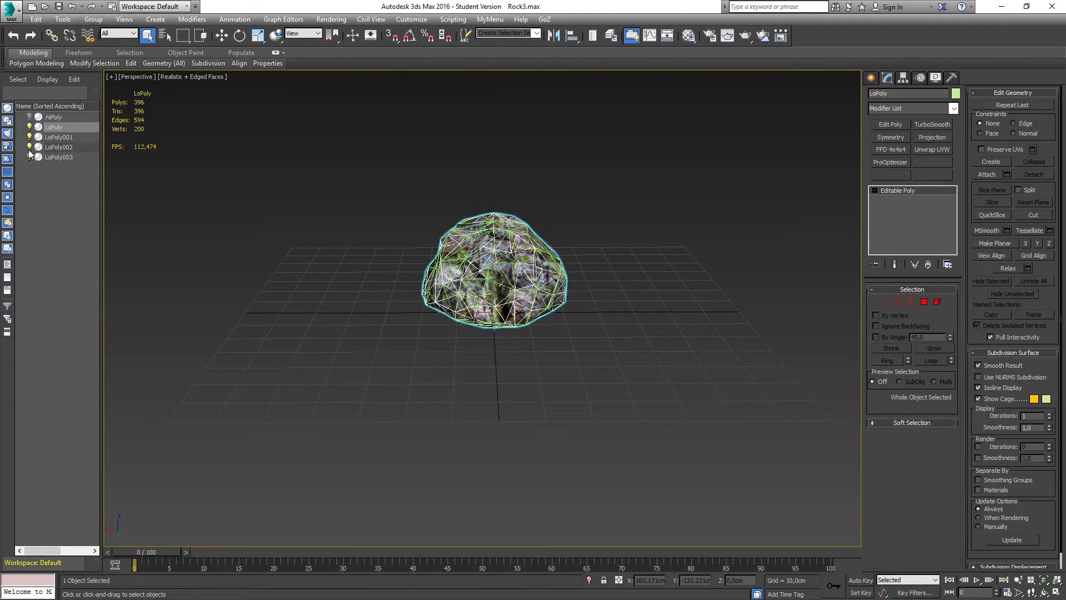
Export the selected LoPoly001 mesh as Rock3_1.FBX.
{"action": "left_click", "coordinate": [10, 10]}
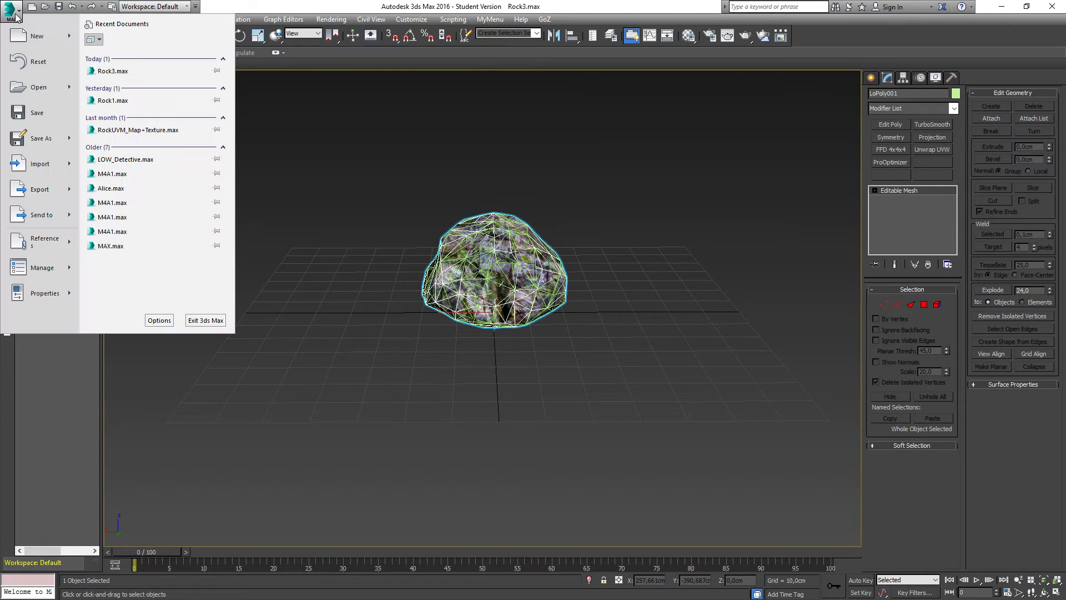
{"action": "mouse_move", "coordinate": [39, 189]}
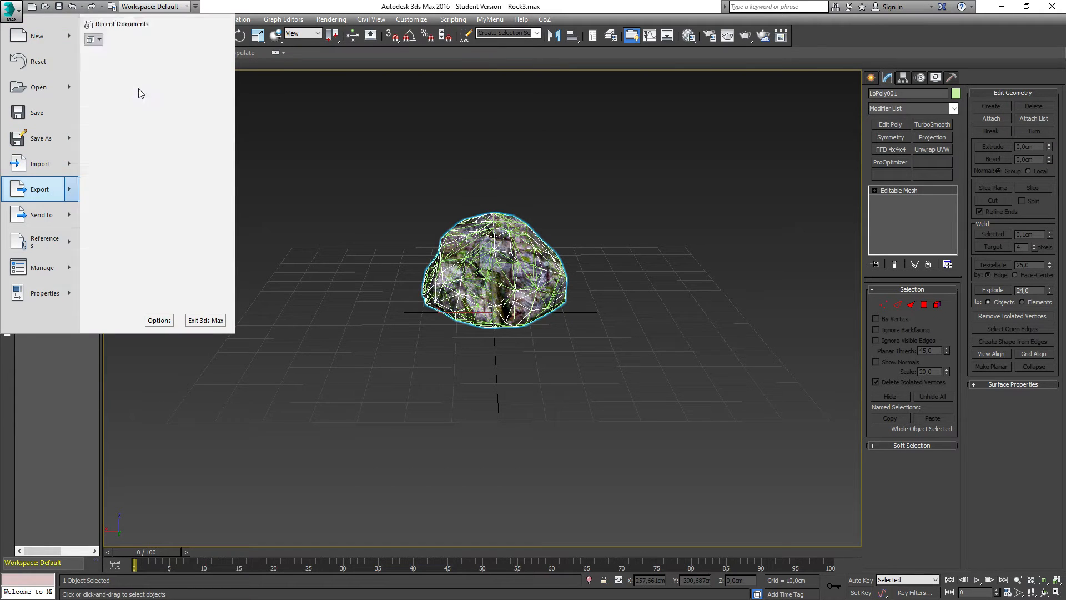
{"action": "left_click", "coordinate": [39, 189]}
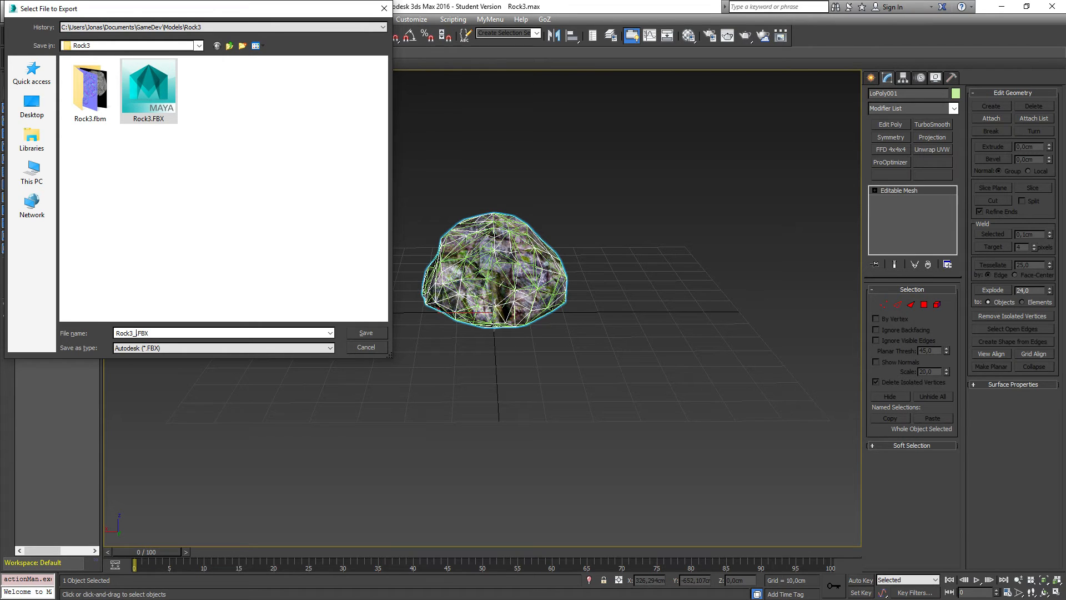
{"action": "left_click", "coordinate": [366, 332]}
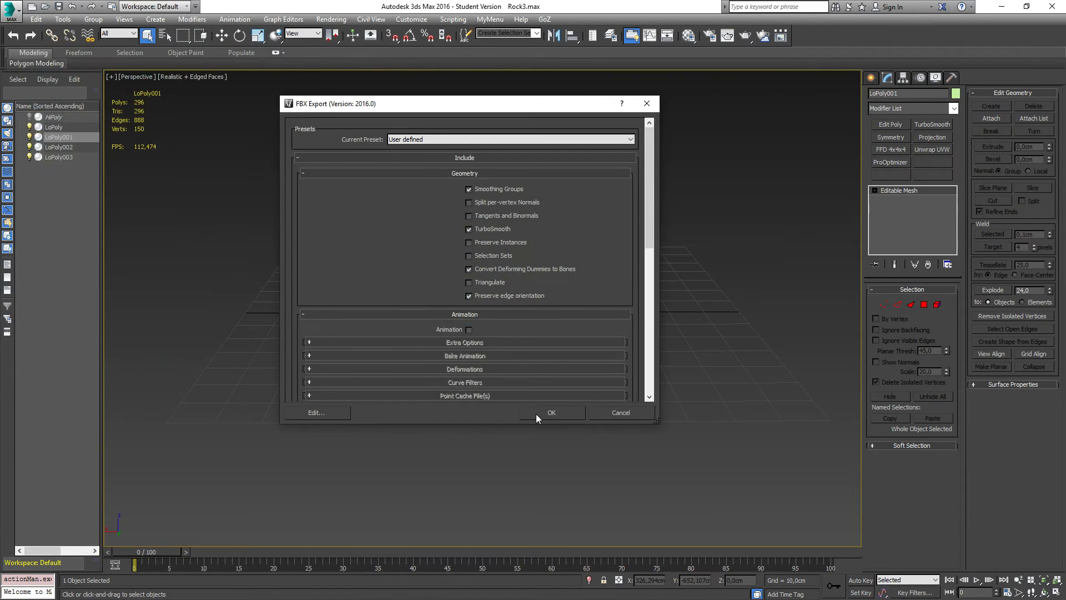
Finish exporting Rock3_1.FBX, then export only LoPoly002 as Rock3_2.FBX.
{"action": "left_click", "coordinate": [551, 412]}
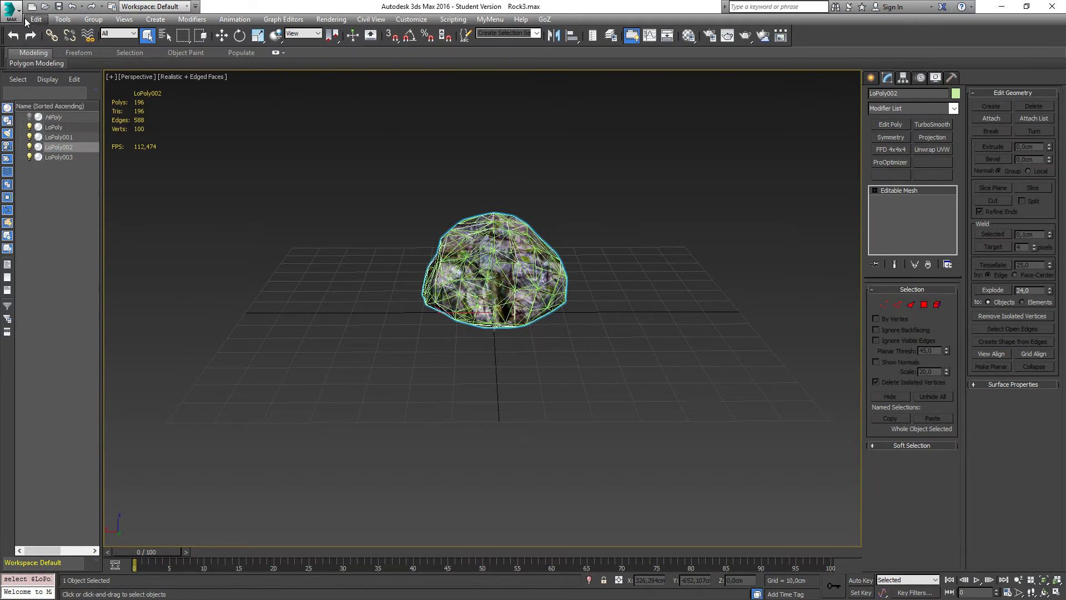
{"action": "left_click", "coordinate": [39, 189]}
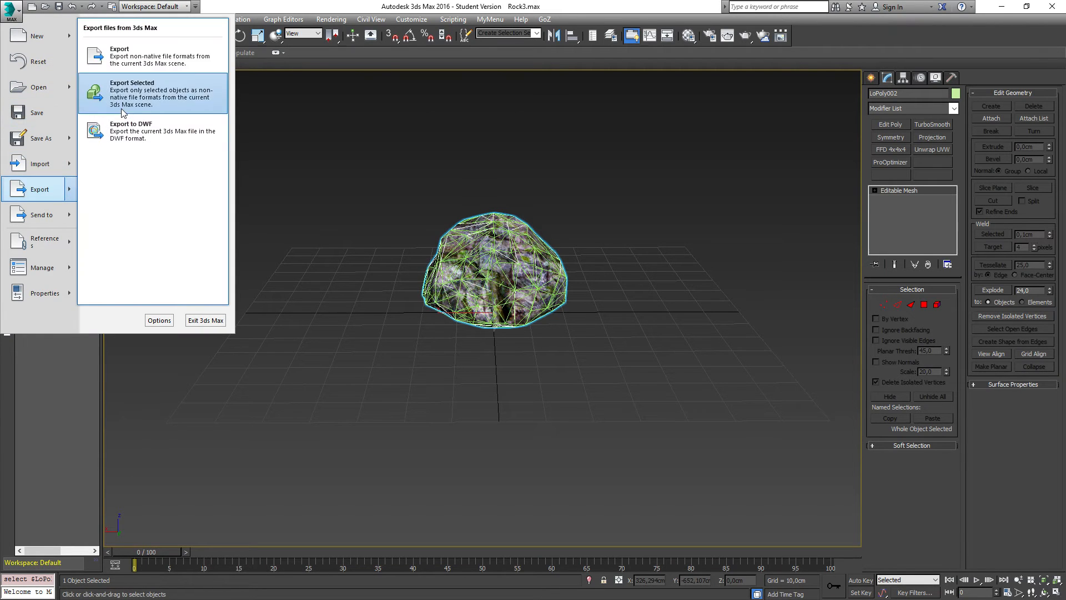
{"action": "left_click", "coordinate": [131, 93]}
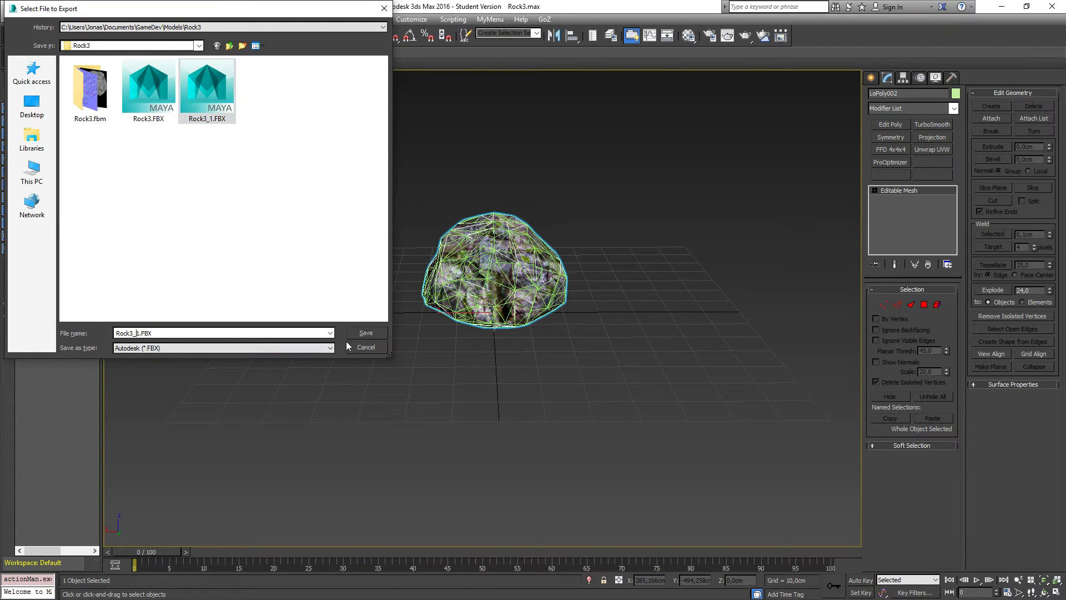
{"action": "left_click", "coordinate": [365, 333]}
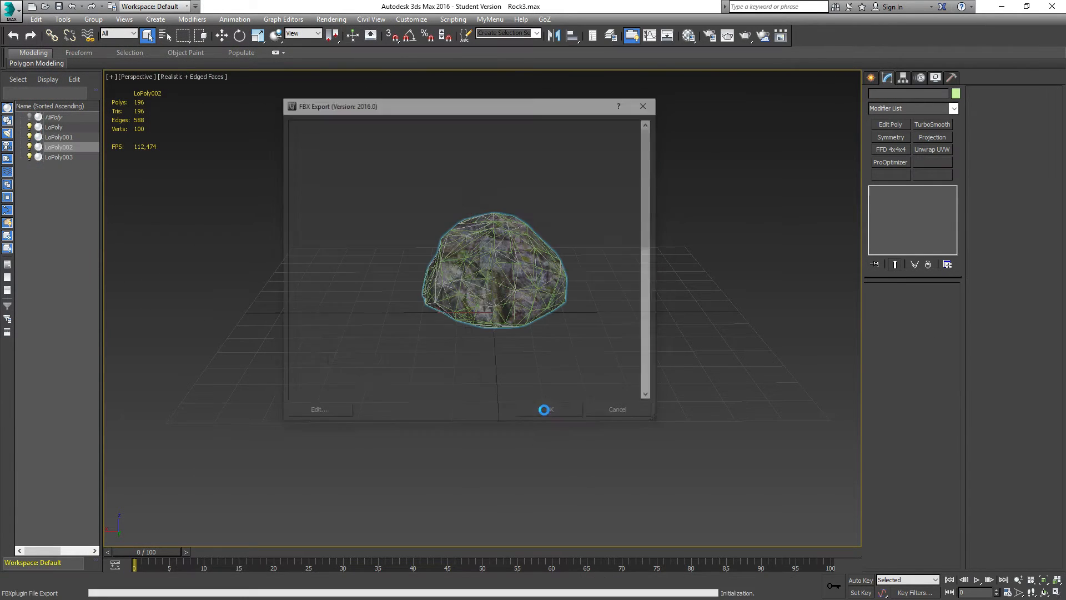
{"action": "left_click", "coordinate": [10, 10]}
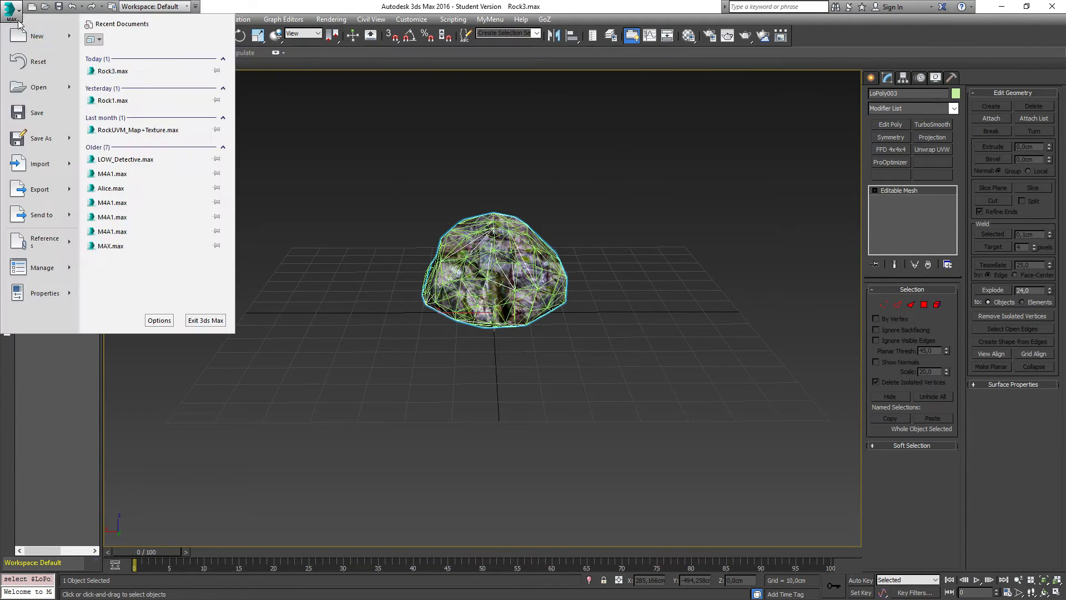
Export only LoPoly003 as Rock3_3.FBX and confirm the FBX settings.
{"action": "left_click", "coordinate": [39, 189]}
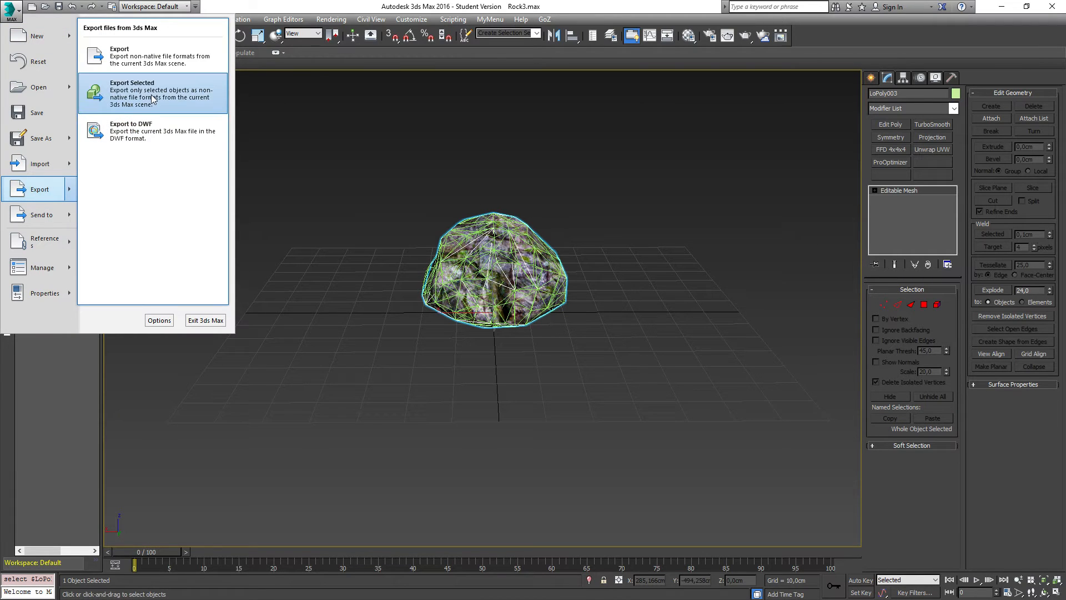
{"action": "mouse_move", "coordinate": [141, 103]}
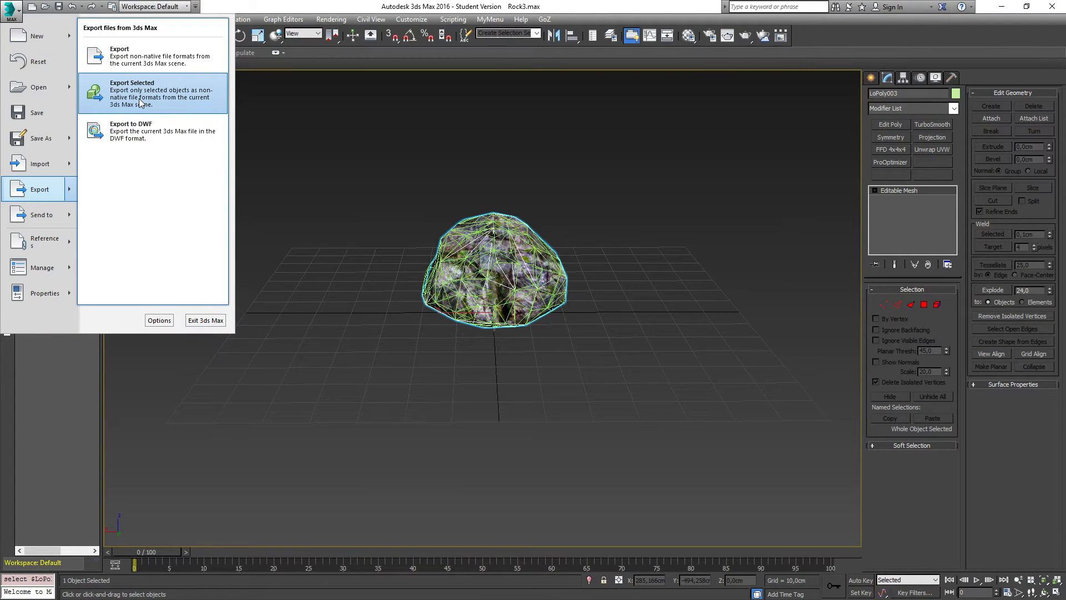
{"action": "left_click", "coordinate": [131, 93]}
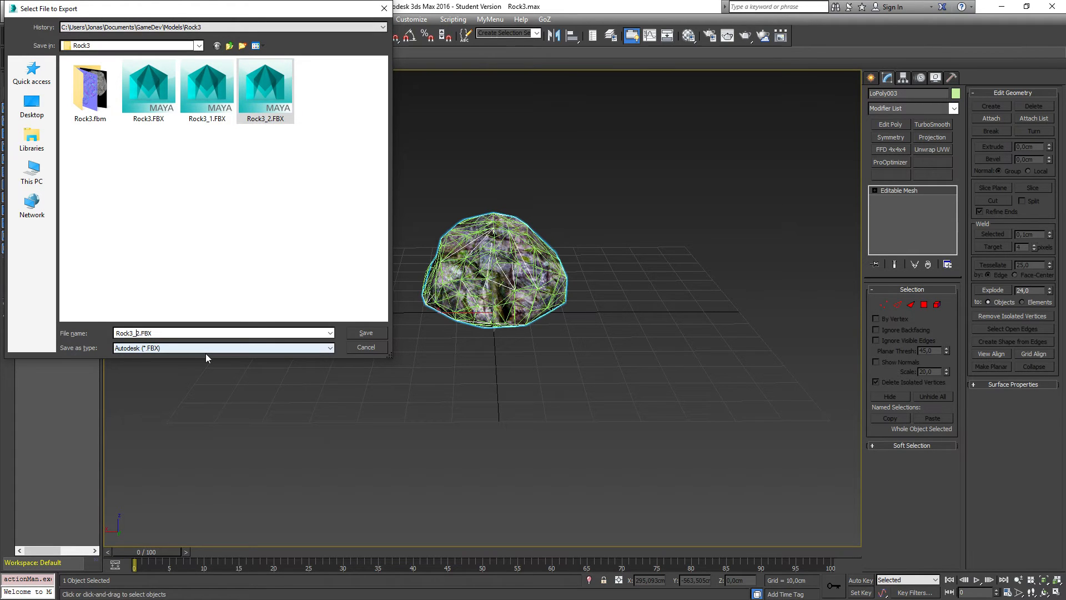
{"action": "left_click", "coordinate": [365, 333]}
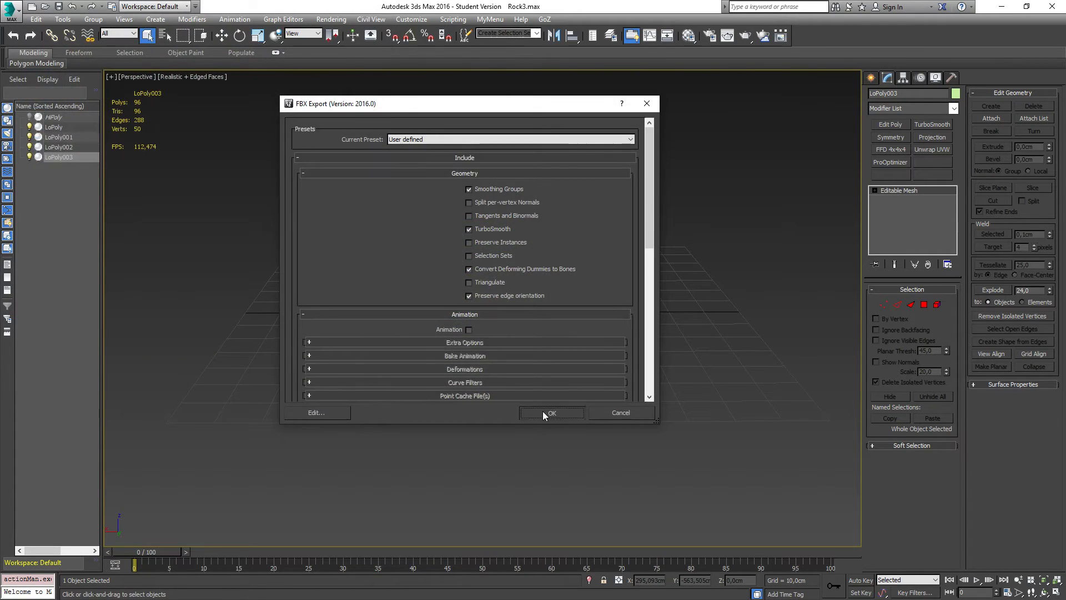
{"action": "left_click", "coordinate": [551, 413]}
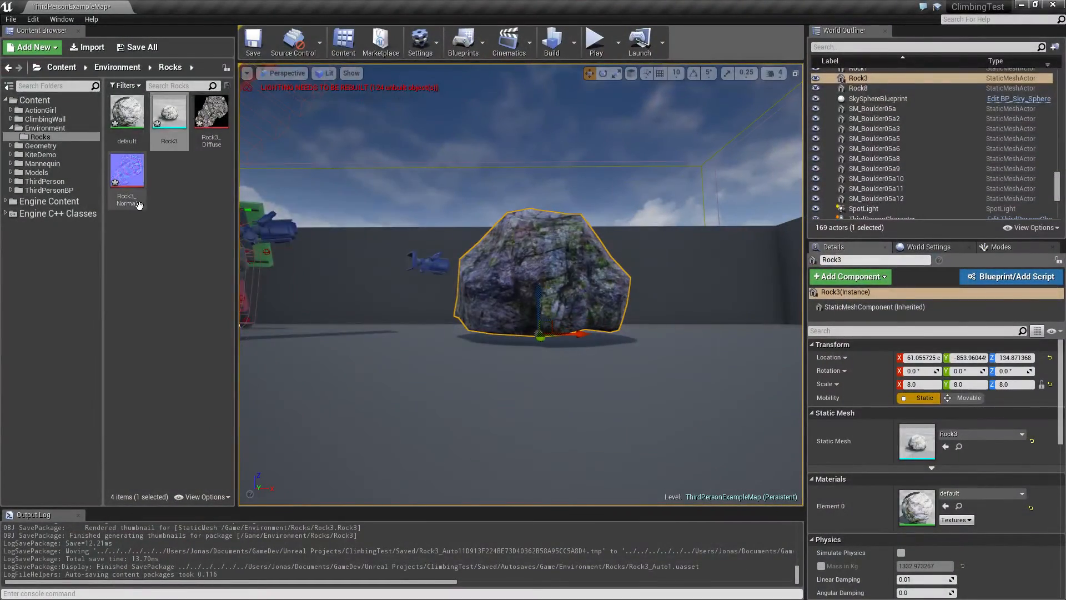
{"action": "mouse_move", "coordinate": [126, 113]}
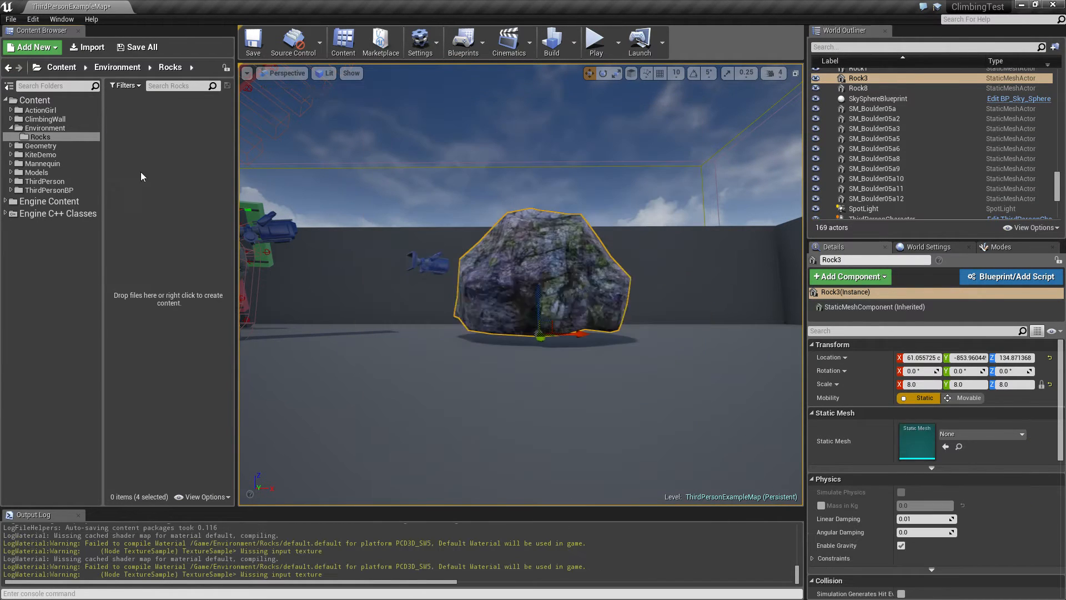
Import Rock3.FBX into the Rocks folder as a 396-triangle static mesh.
{"action": "left_click", "coordinate": [88, 47]}
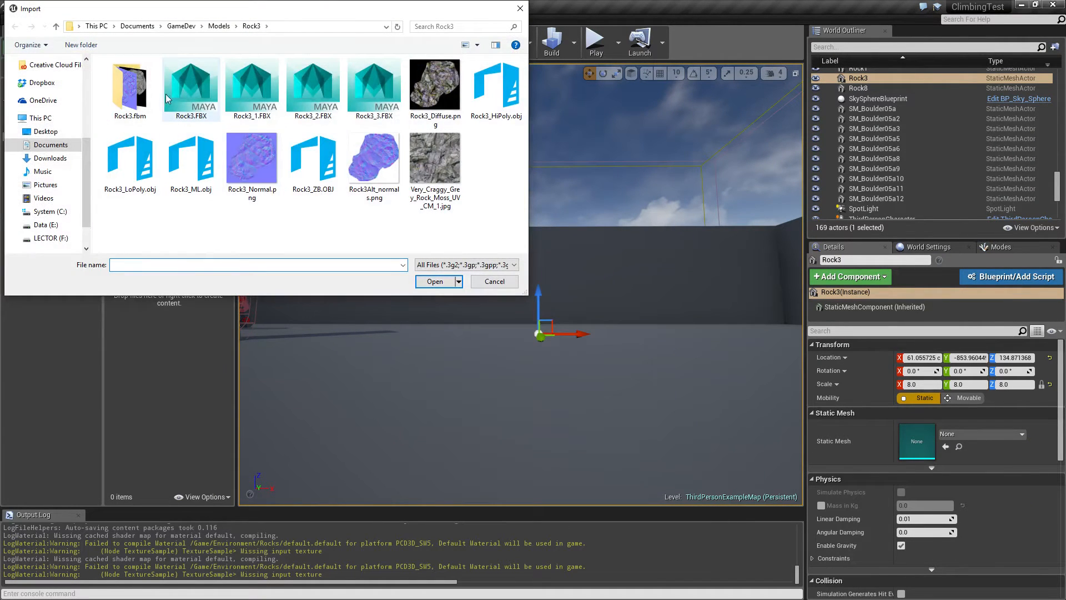
{"action": "left_click", "coordinate": [433, 280]}
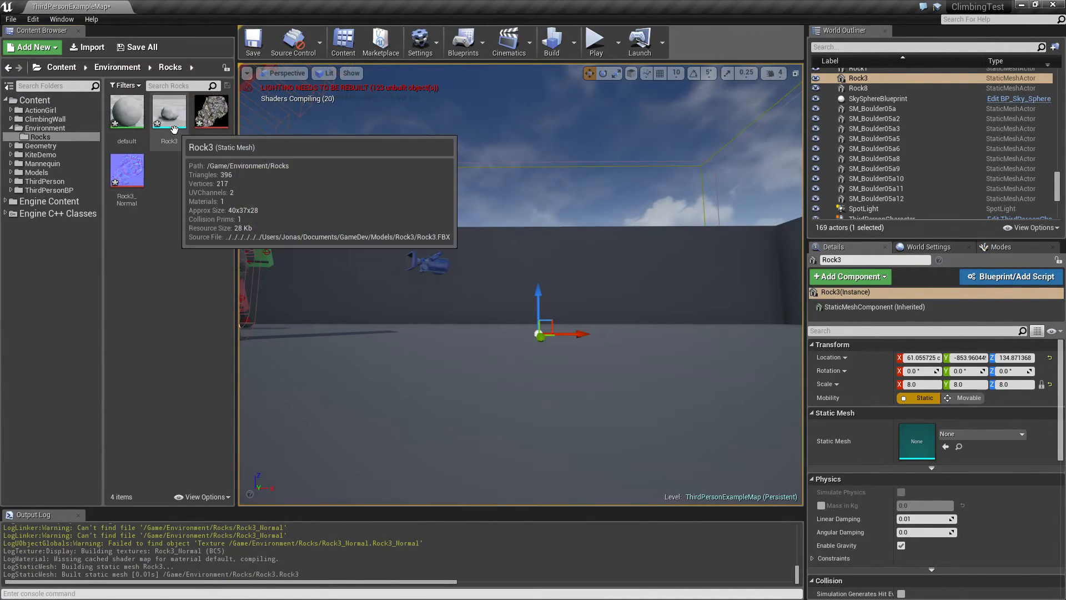
Open Rock3 in the Static Mesh Editor and raise the convex hull vertex limit to 32.
{"action": "double_click", "coordinate": [168, 113]}
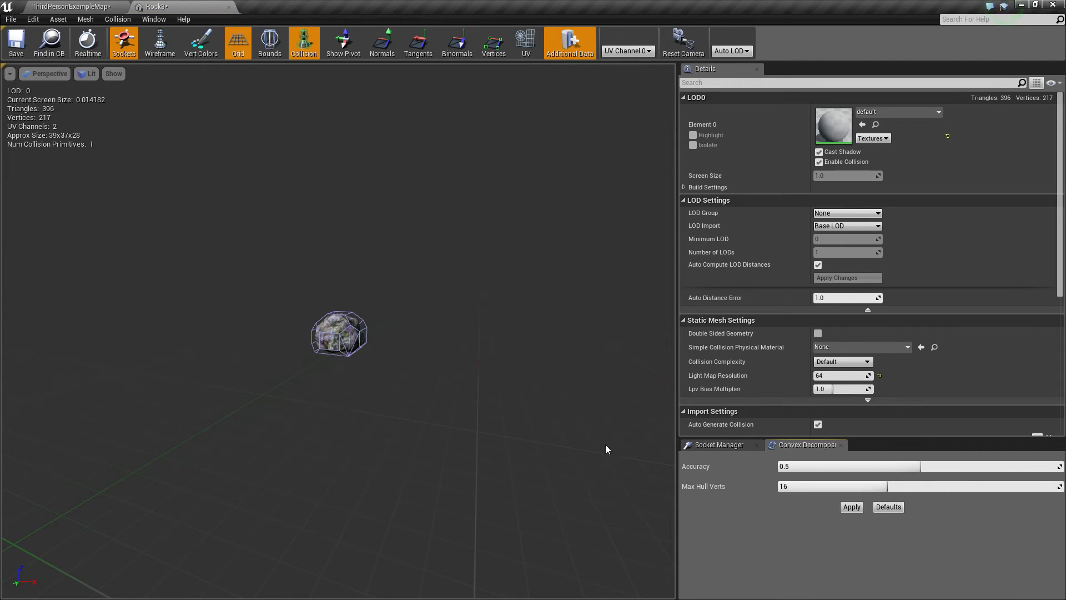
{"action": "mouse_move", "coordinate": [837, 499]}
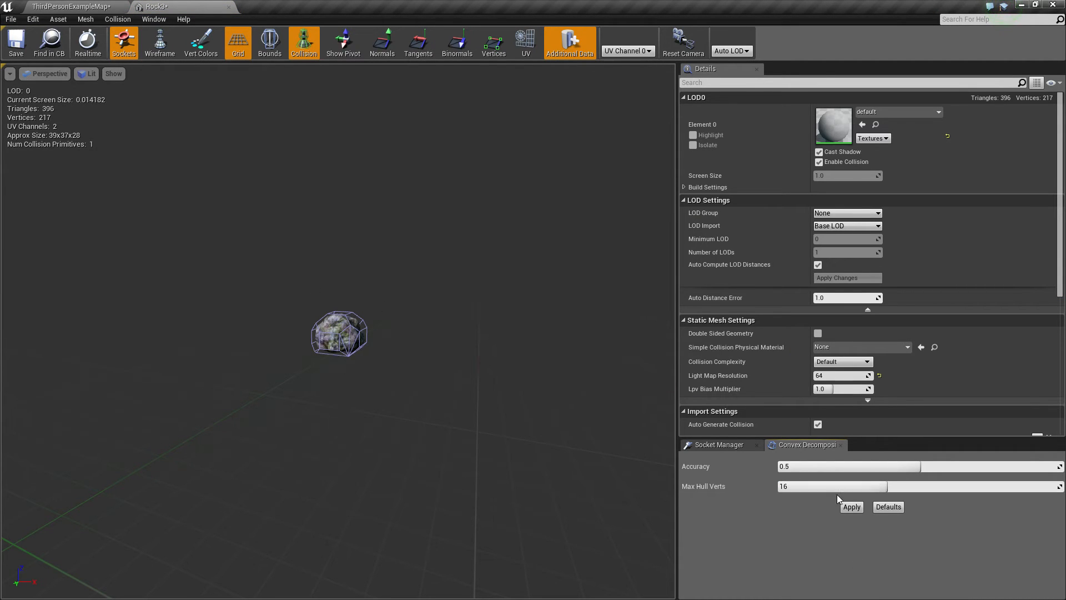
{"action": "left_click", "coordinate": [851, 506]}
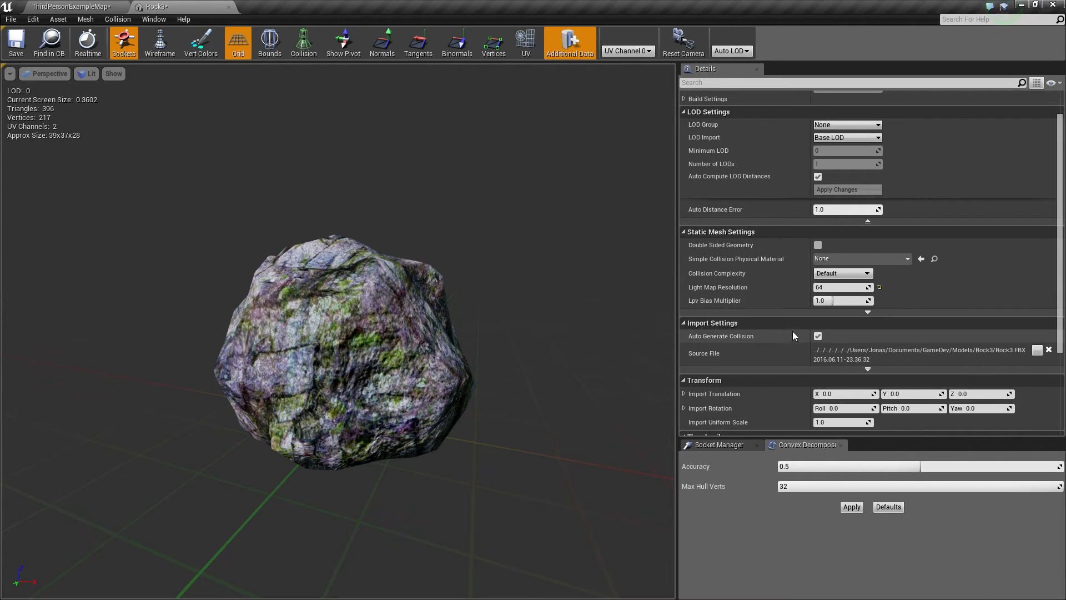
Import FBX files as Rock3's LOD1, LOD2 and LOD3 (296, 196, 96 triangles).
{"action": "left_click", "coordinate": [846, 137]}
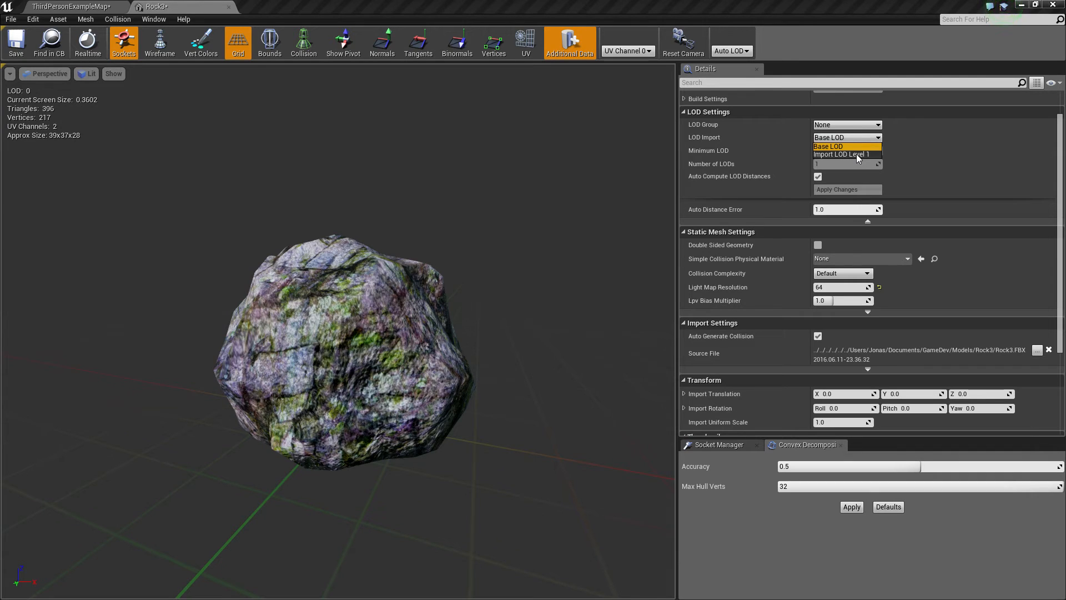
{"action": "left_click", "coordinate": [846, 154]}
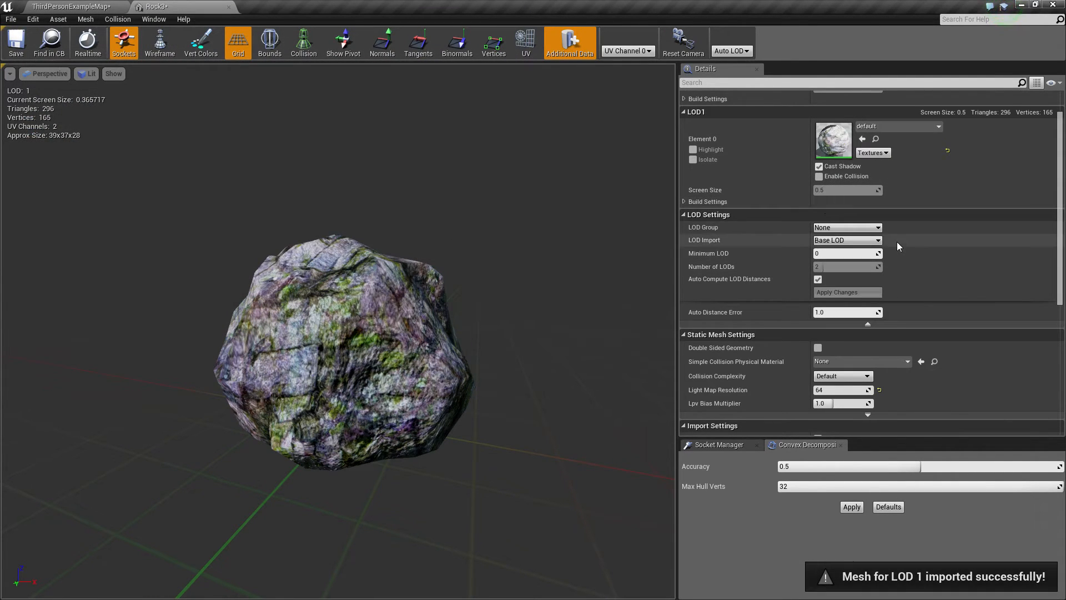
{"action": "left_click", "coordinate": [846, 239]}
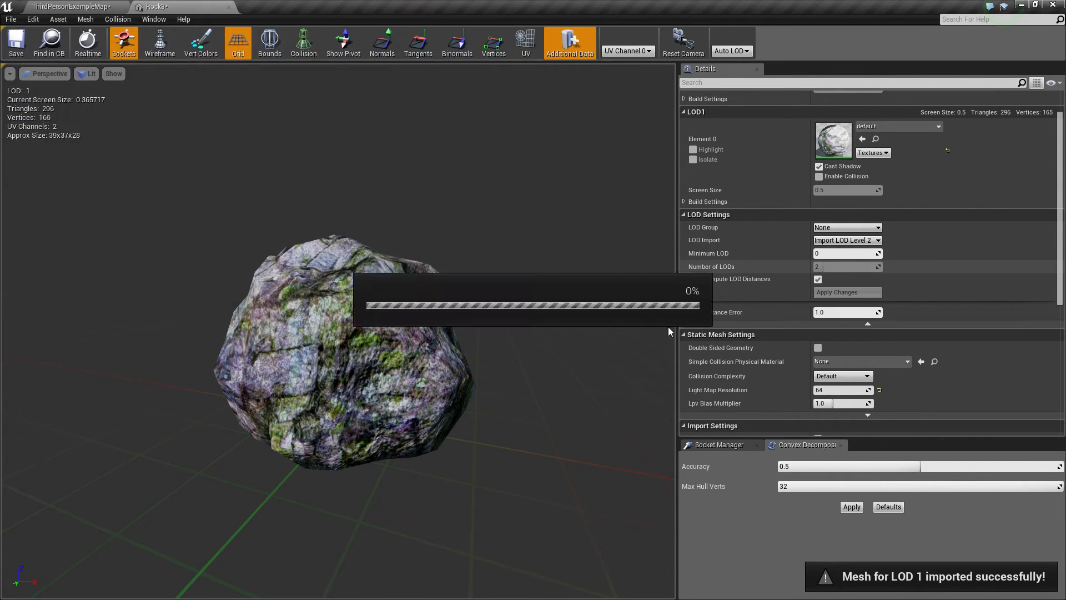
{"action": "left_click", "coordinate": [939, 228]}
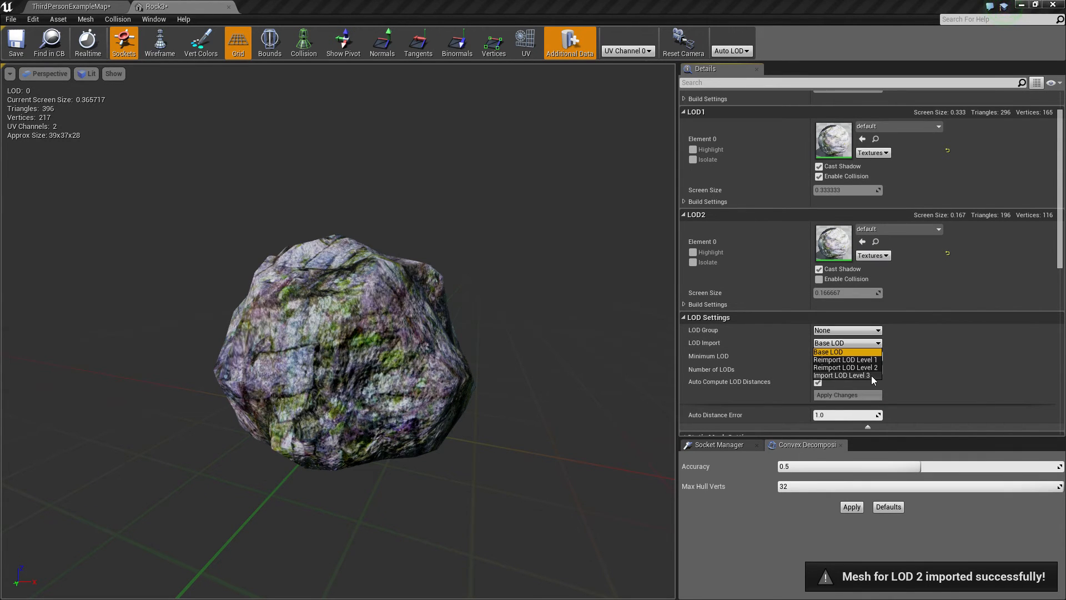
{"action": "left_click", "coordinate": [843, 376]}
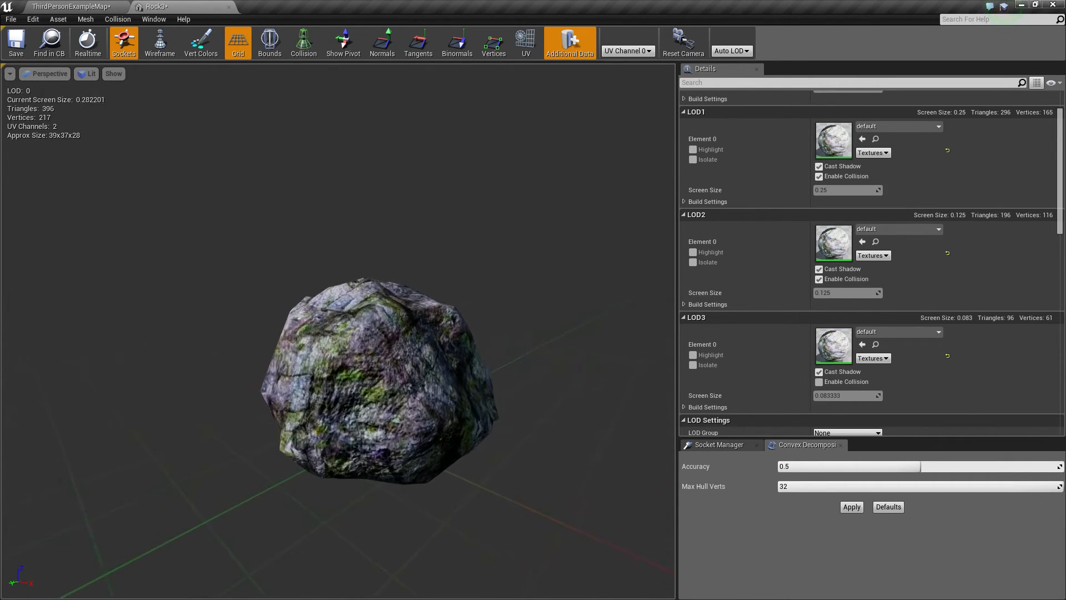
Zoom out in the rock preview until it drops to LOD 2 (196 triangles).
{"action": "scroll", "scroll_direction": "down", "scroll_amount": 3}
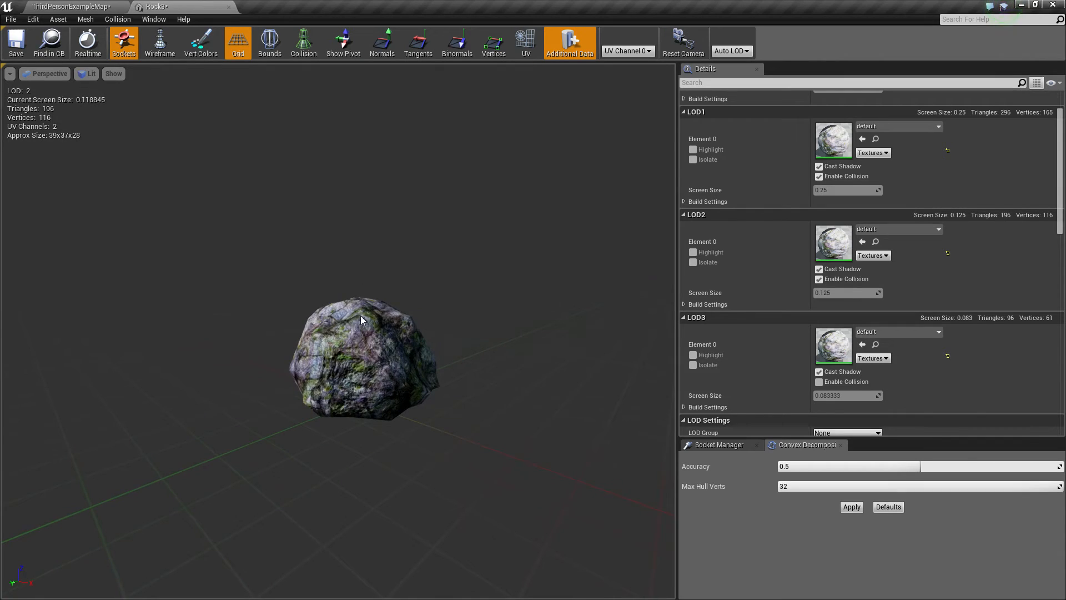
{"action": "mouse_move", "coordinate": [367, 320]}
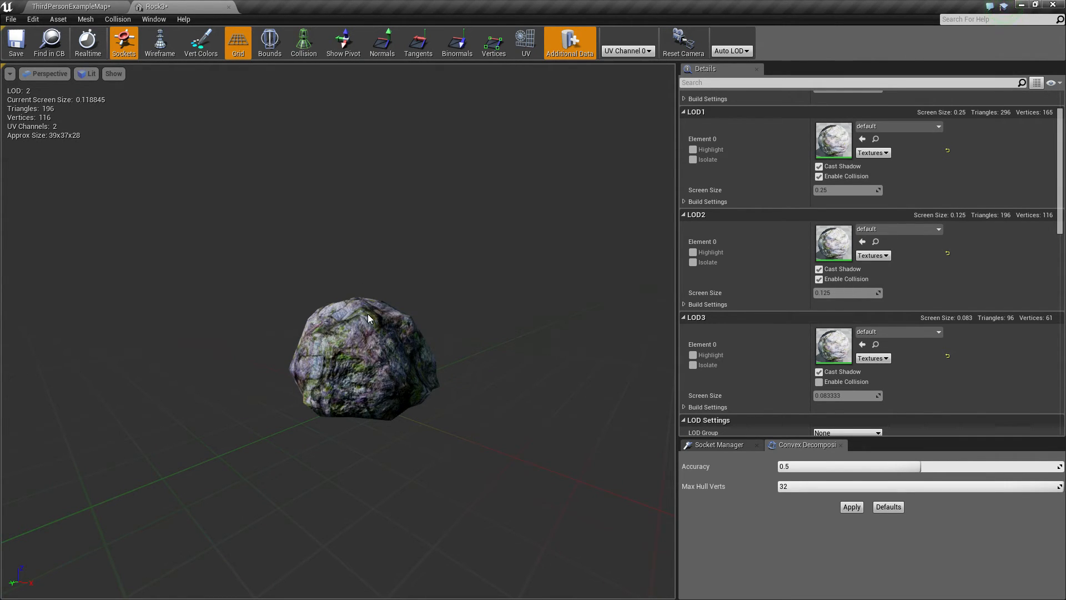
{"action": "mouse_move", "coordinate": [378, 332]}
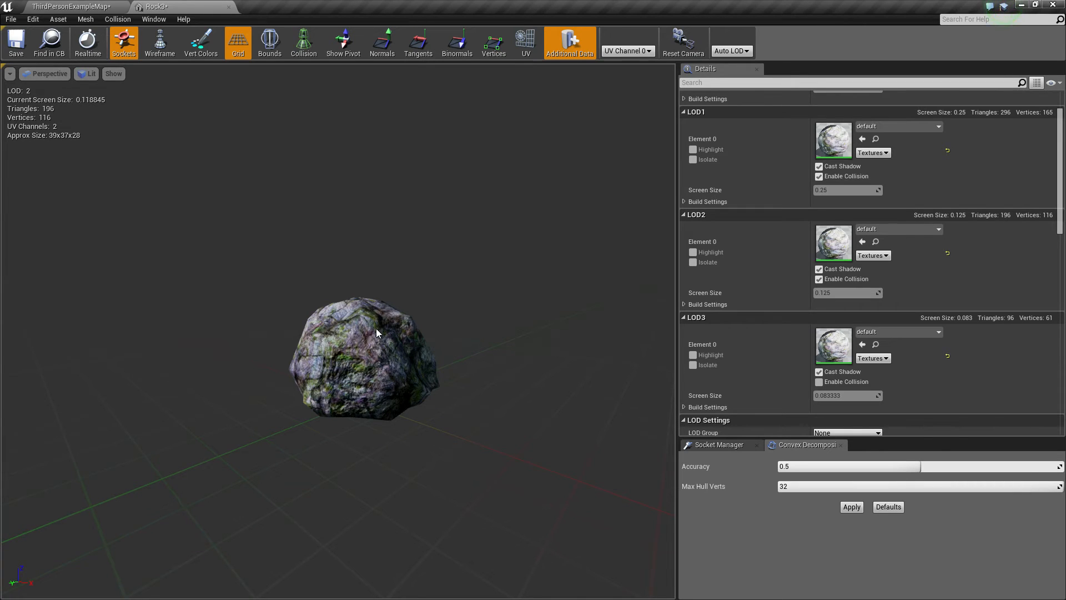
{"action": "mouse_move", "coordinate": [384, 324]}
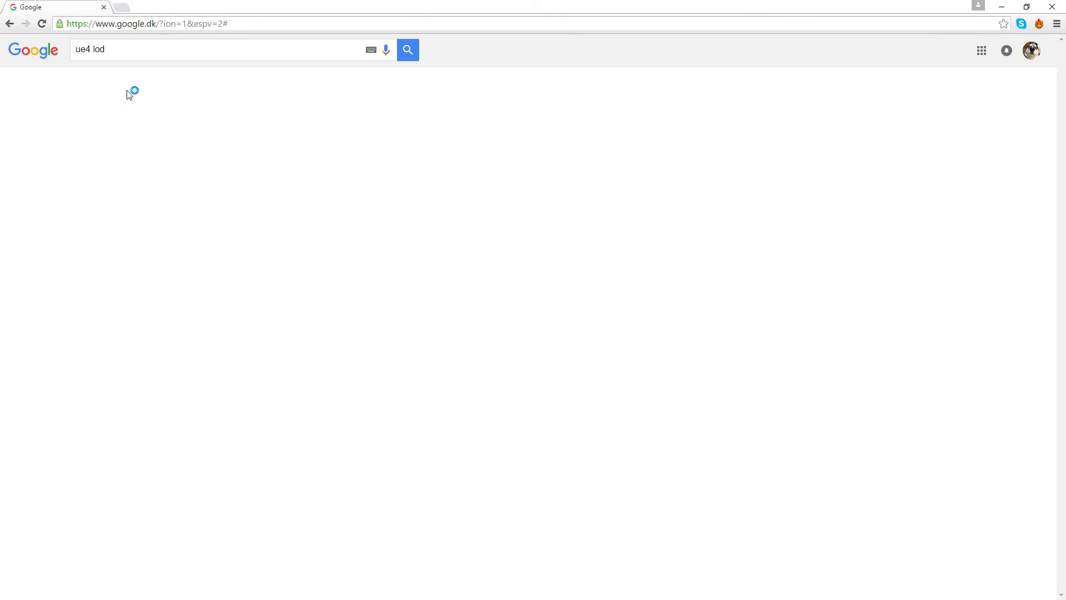
Run the ue4 lod search and open the Simplygon Unreal Engine 4 tutorial result.
{"action": "left_click", "coordinate": [406, 49]}
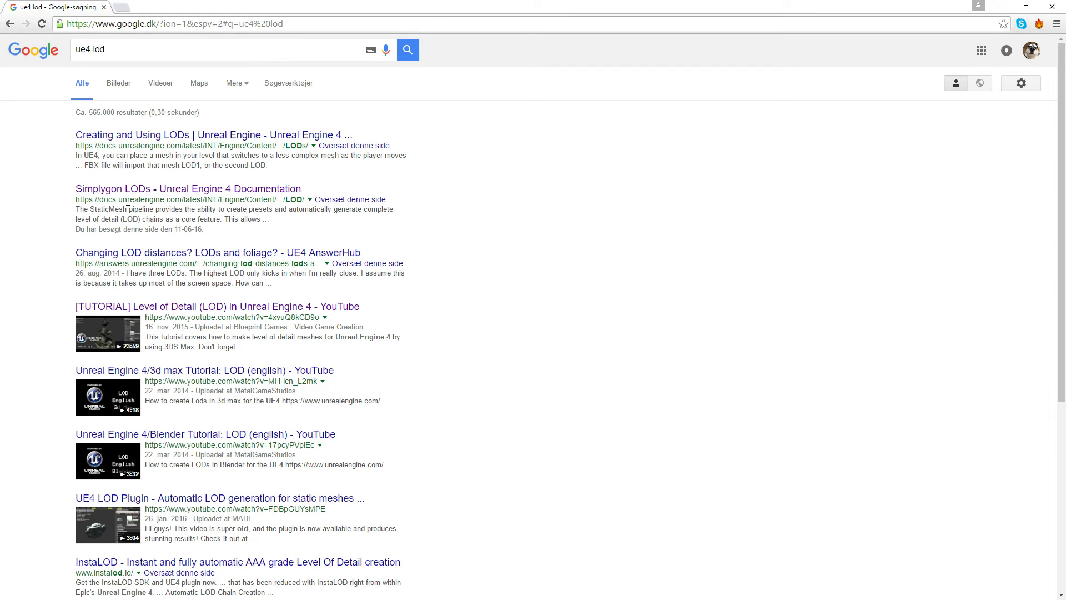
{"action": "mouse_move", "coordinate": [206, 297]}
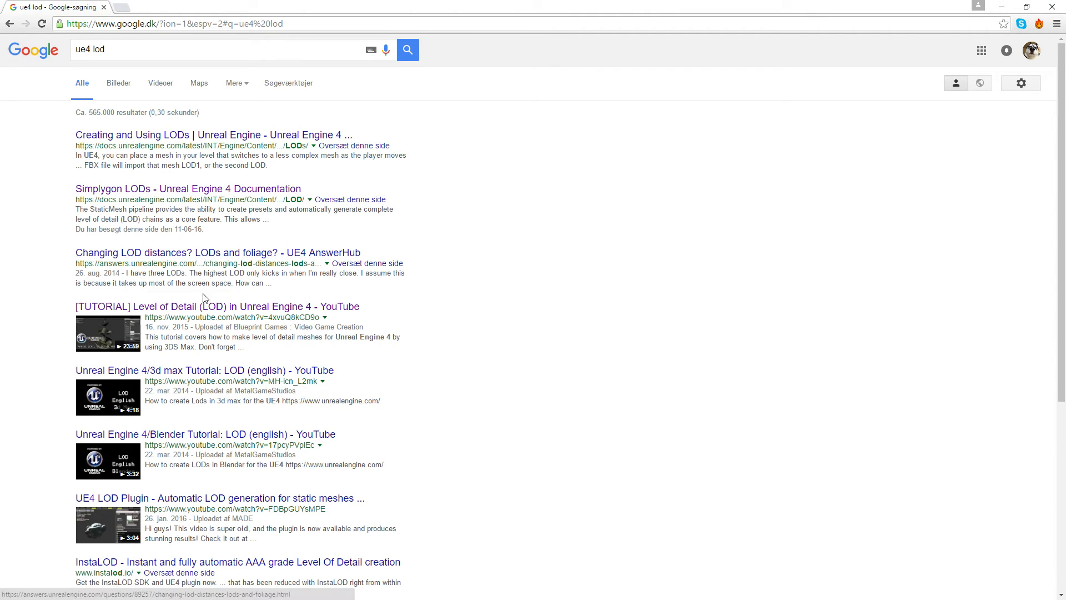
{"action": "left_click", "coordinate": [188, 188]}
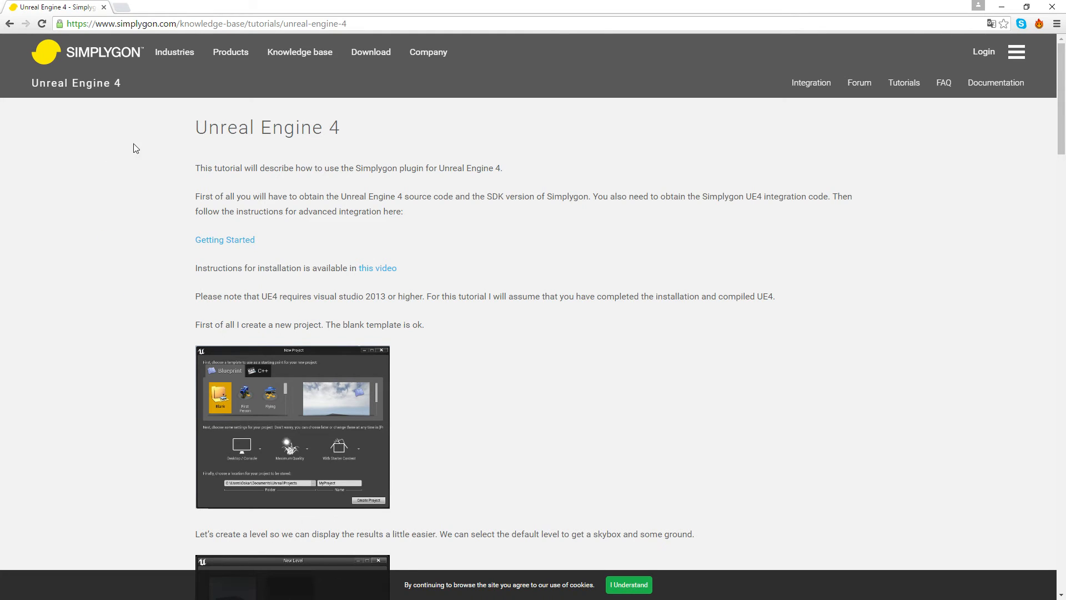
{"action": "mouse_move", "coordinate": [370, 53]}
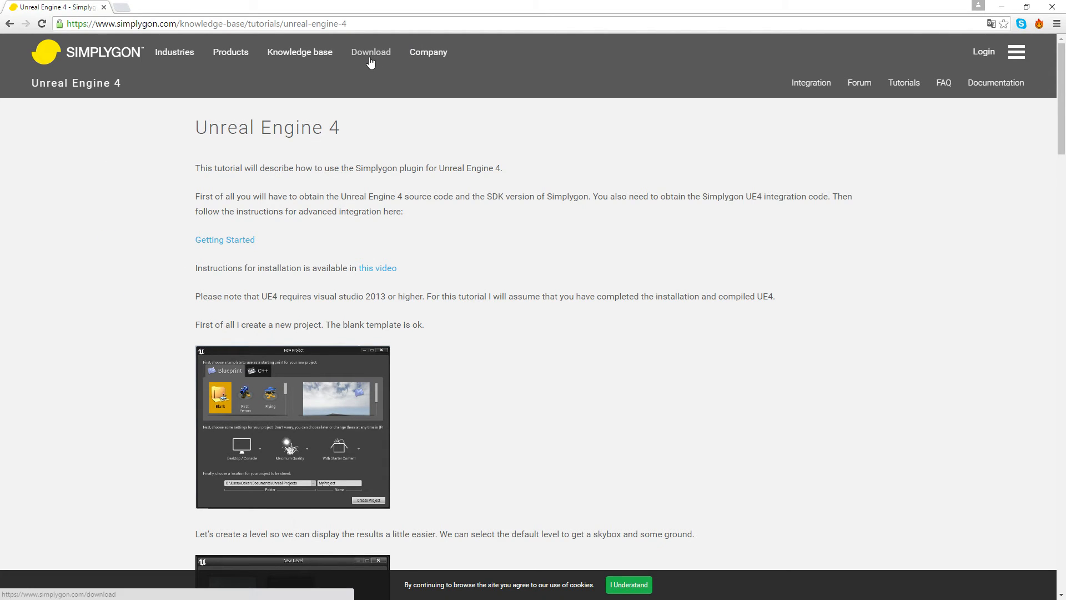
Browse Simplygon's download page and the Simplygon Cloud FREE and BASIC plans page.
{"action": "left_click", "coordinate": [371, 52]}
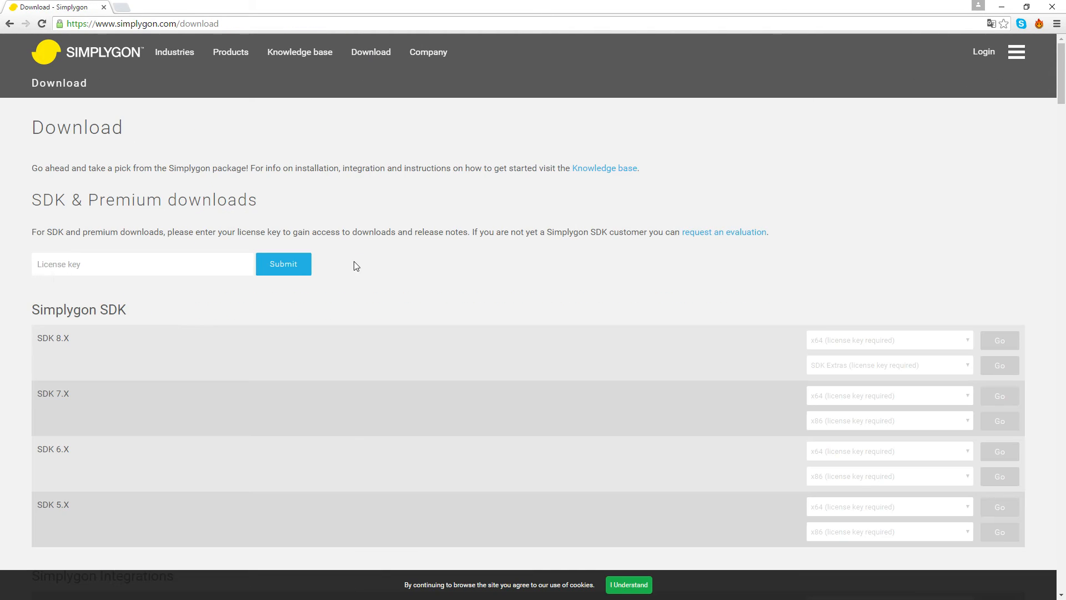
{"action": "mouse_move", "coordinate": [357, 267]}
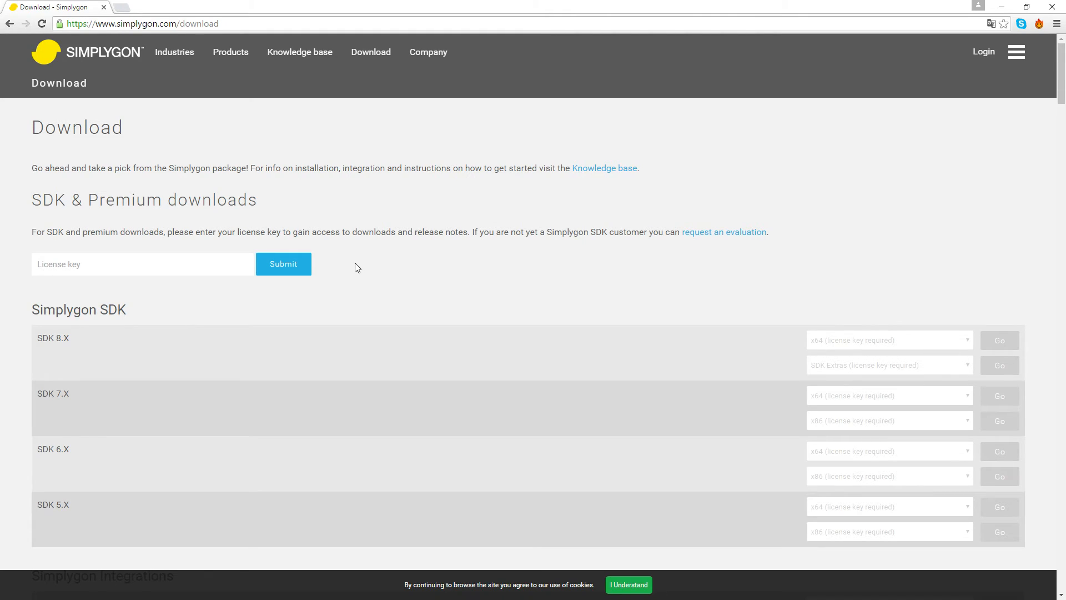
{"action": "scroll", "scroll_direction": "down", "scroll_amount": 3}
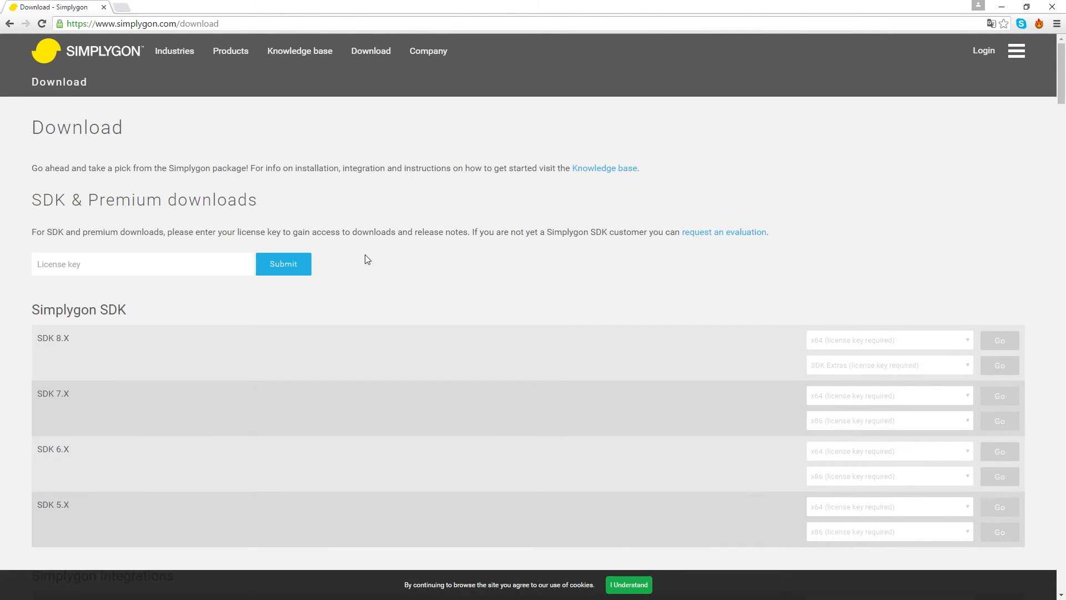
{"action": "mouse_move", "coordinate": [230, 52]}
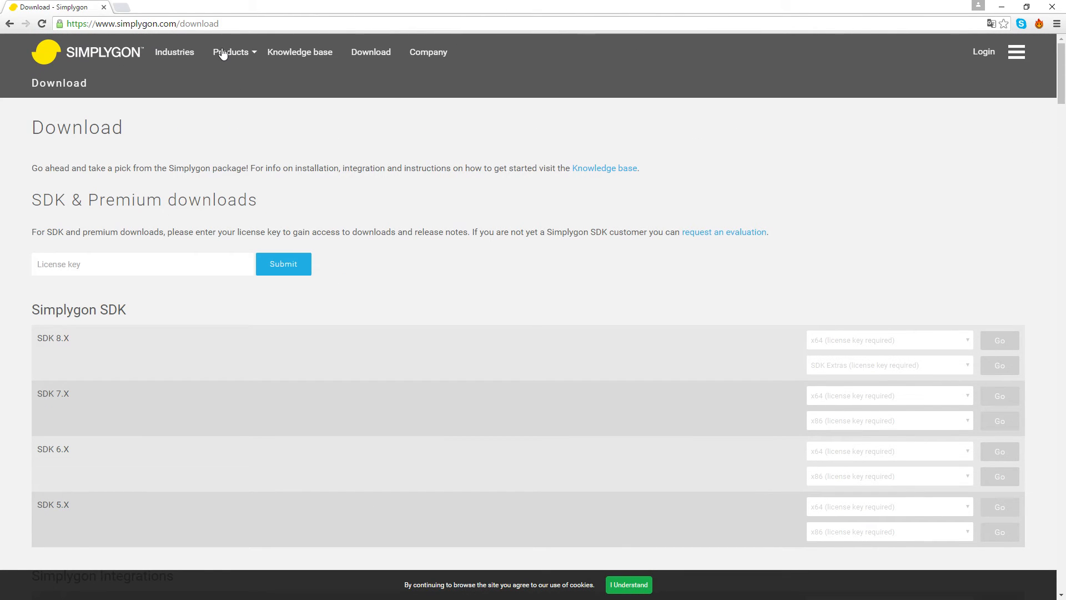
{"action": "left_click", "coordinate": [231, 52]}
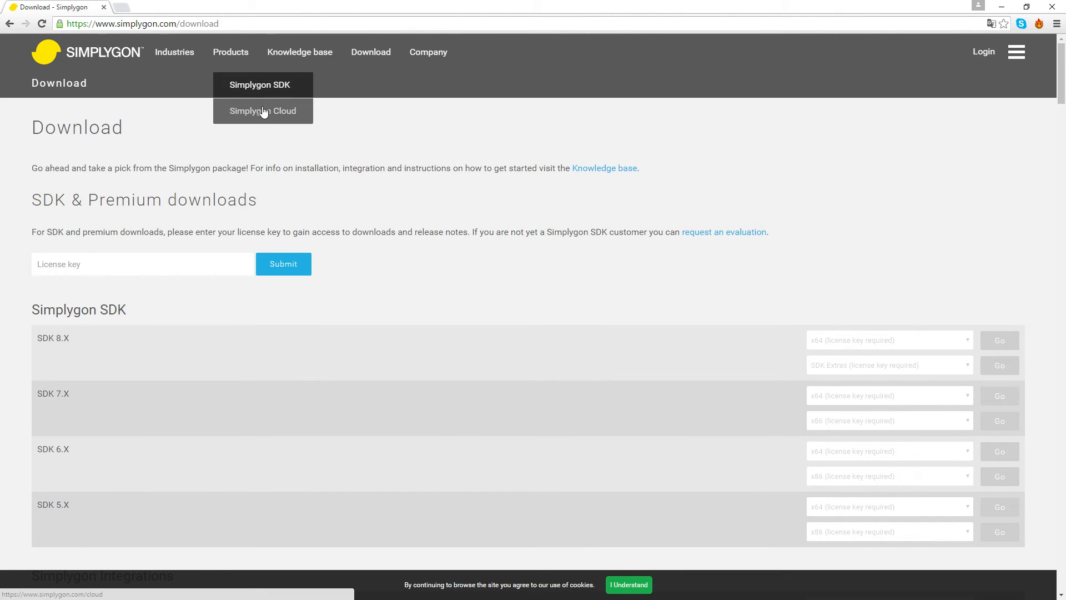
{"action": "left_click", "coordinate": [262, 111]}
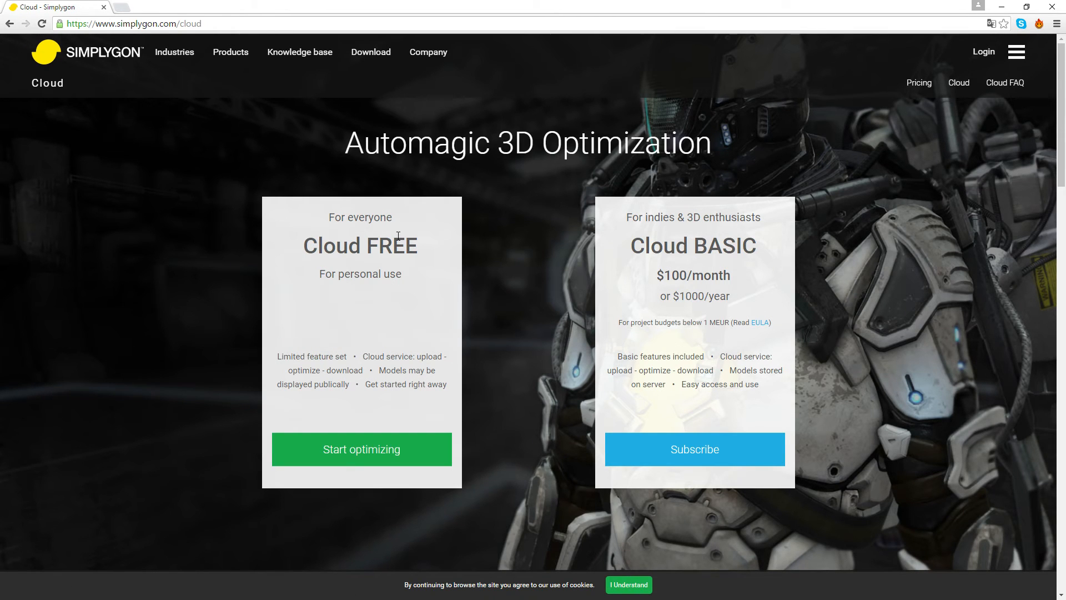
{"action": "mouse_move", "coordinate": [307, 218]}
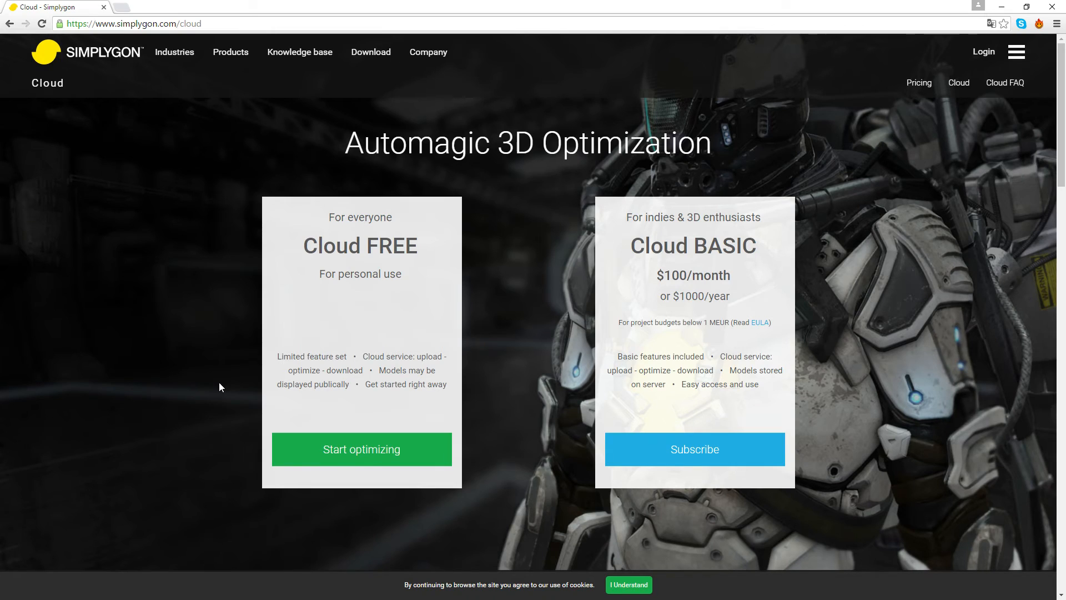
{"action": "scroll", "scroll_direction": "down", "scroll_amount": 3}
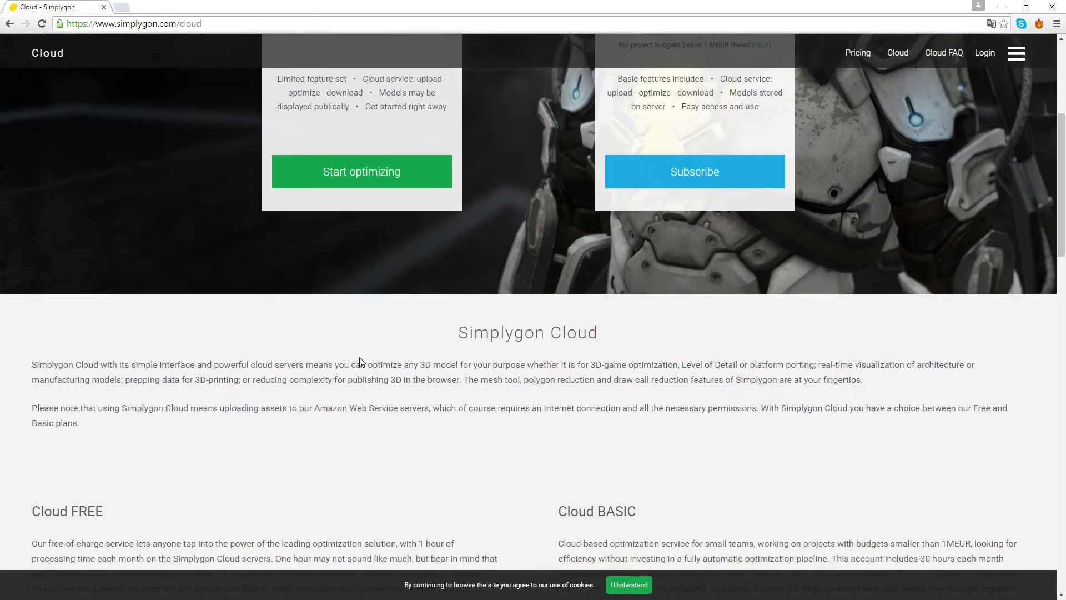
{"action": "scroll", "scroll_direction": "down", "scroll_amount": 3}
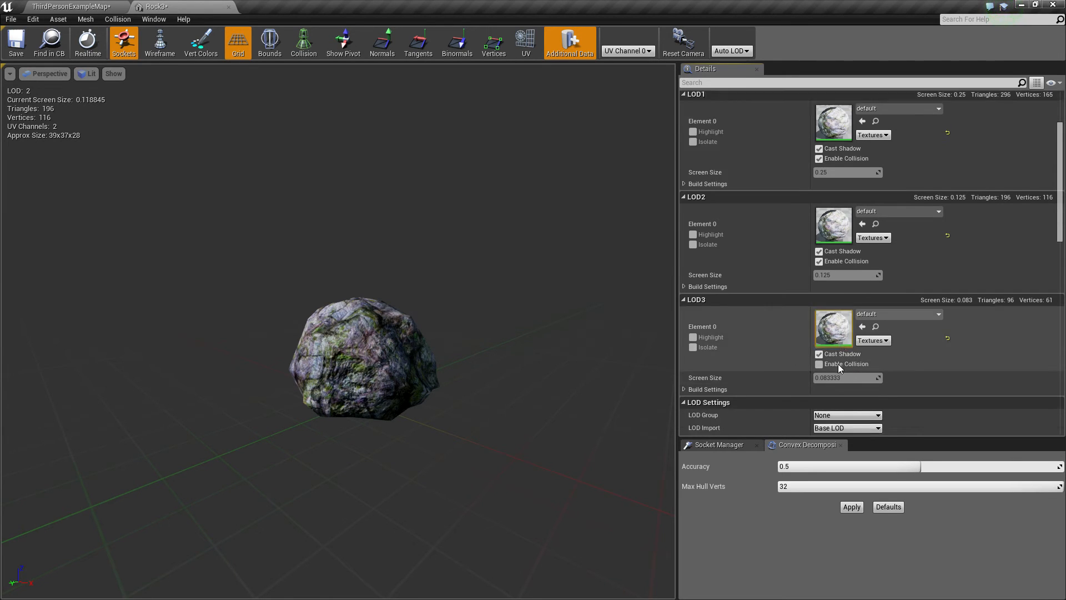
Review LOD0–LOD2 screen sizes and zoom out until the rock shows LOD 3 (96 triangles).
{"action": "scroll", "scroll_direction": "down", "scroll_amount": 3}
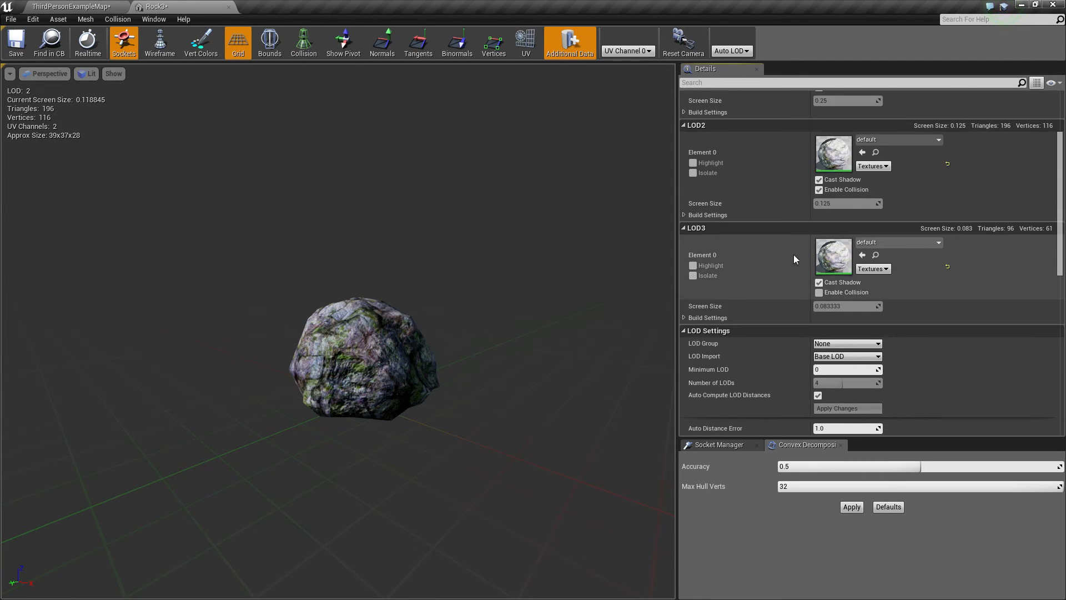
{"action": "scroll", "scroll_direction": "down", "scroll_amount": 3}
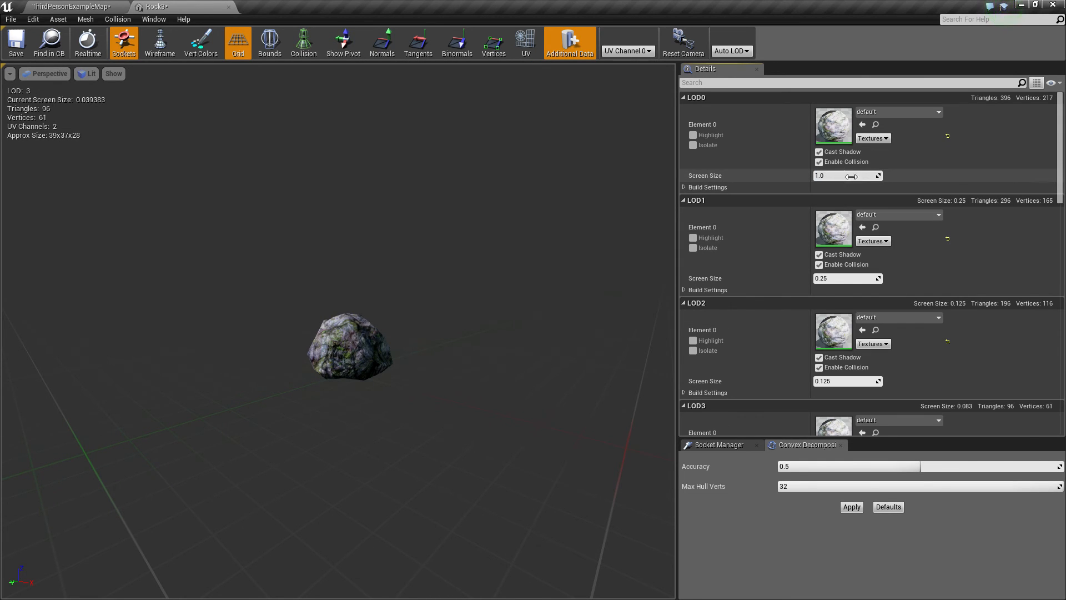
Lower the LOD1–3 screen sizes to 0.15, 0.06 and 0.025.
{"action": "left_click", "coordinate": [846, 278]}
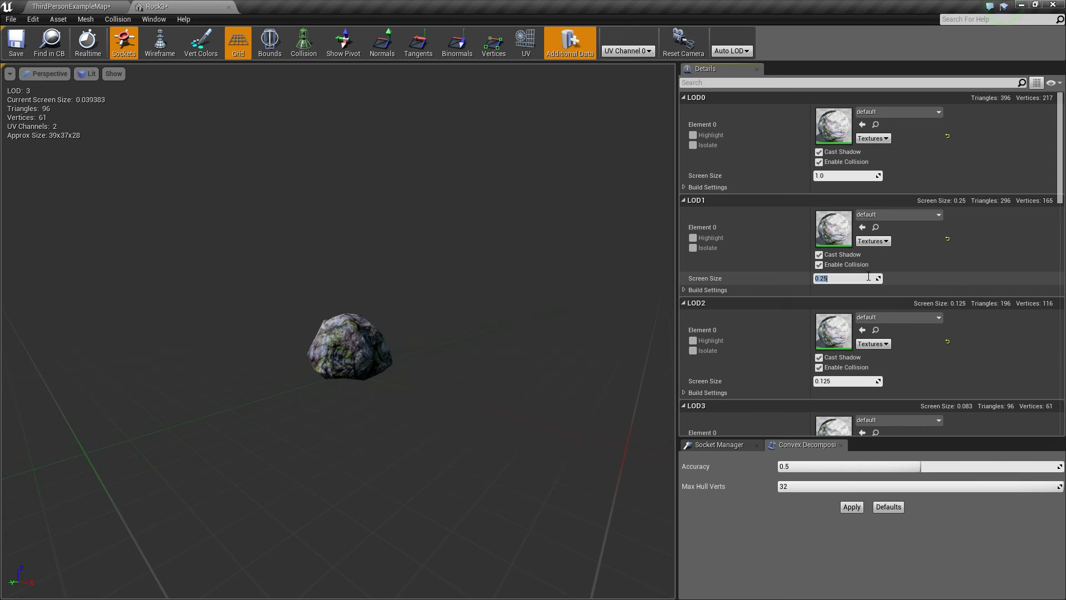
{"action": "type", "text": "0."}
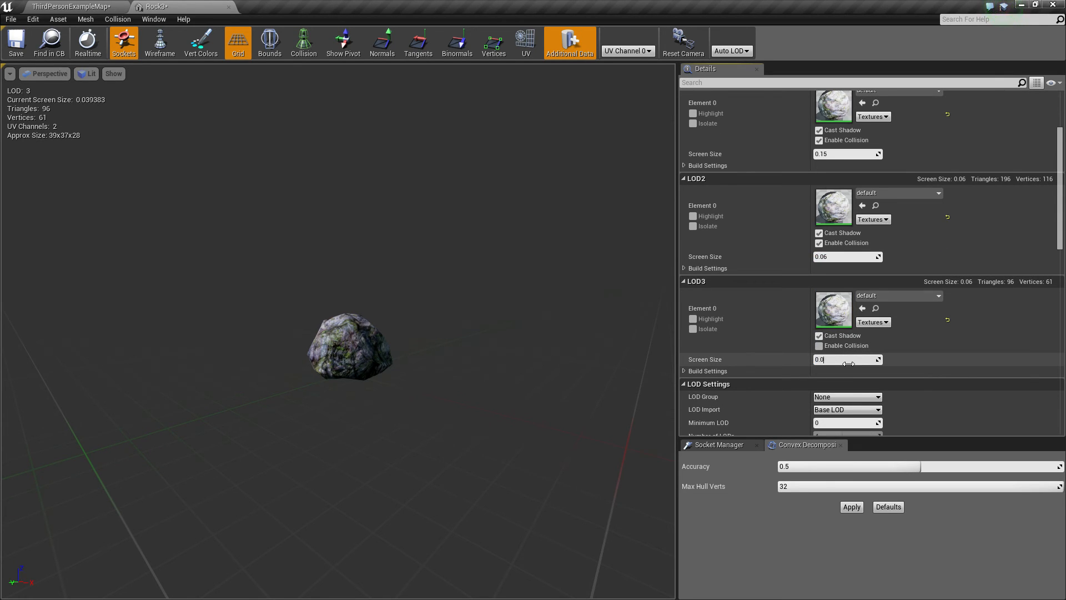
{"action": "type", "text": "0.025"}
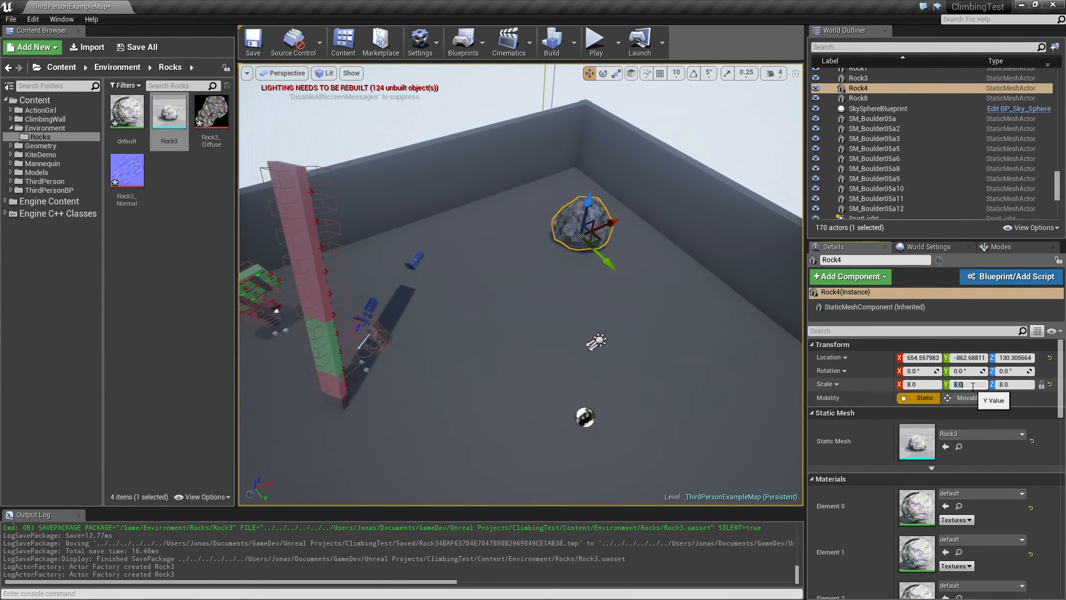
Play-test the level around the scale-8 Rock4 and return to the editor.
{"action": "left_click", "coordinate": [594, 40]}
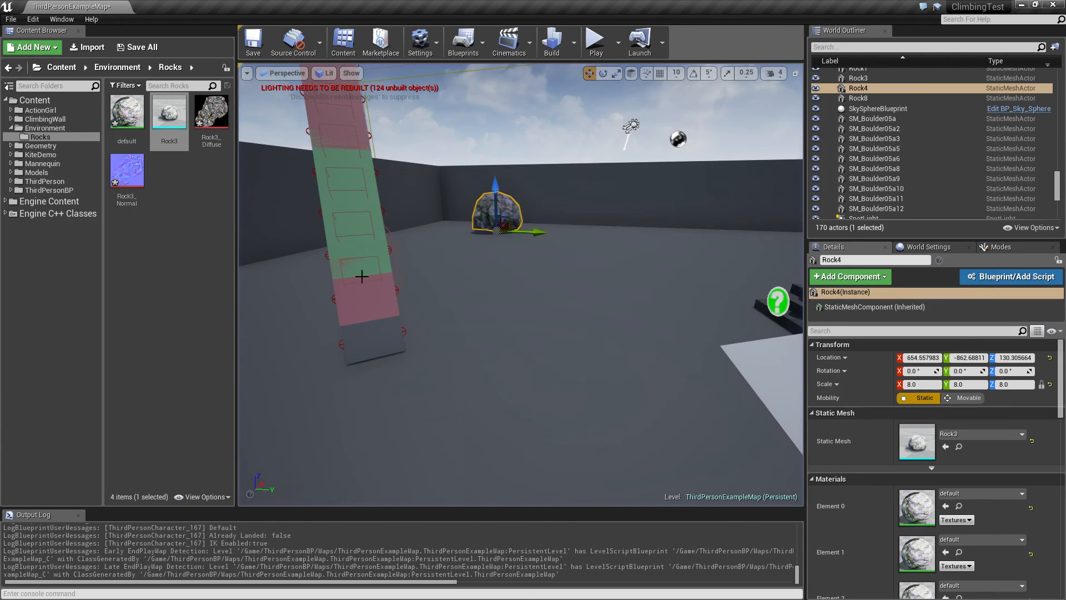
{"action": "mouse_move", "coordinate": [426, 305]}
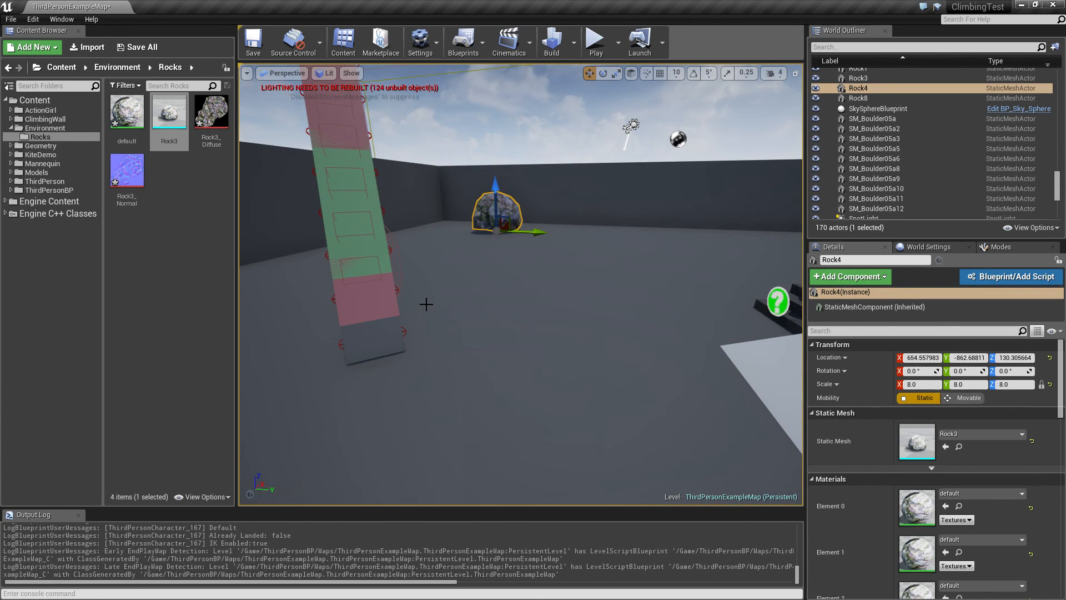